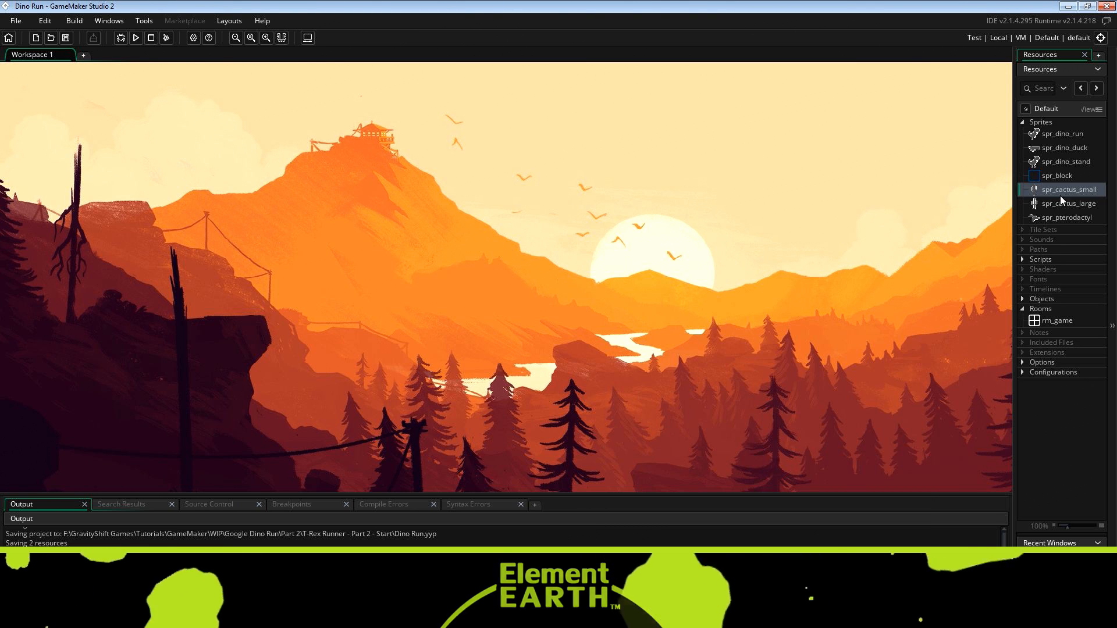
Step: Inspect the small cactus, large cactus and pterodactyl sprite frames, then play the pterodactyl animation
double_click(1069, 189)
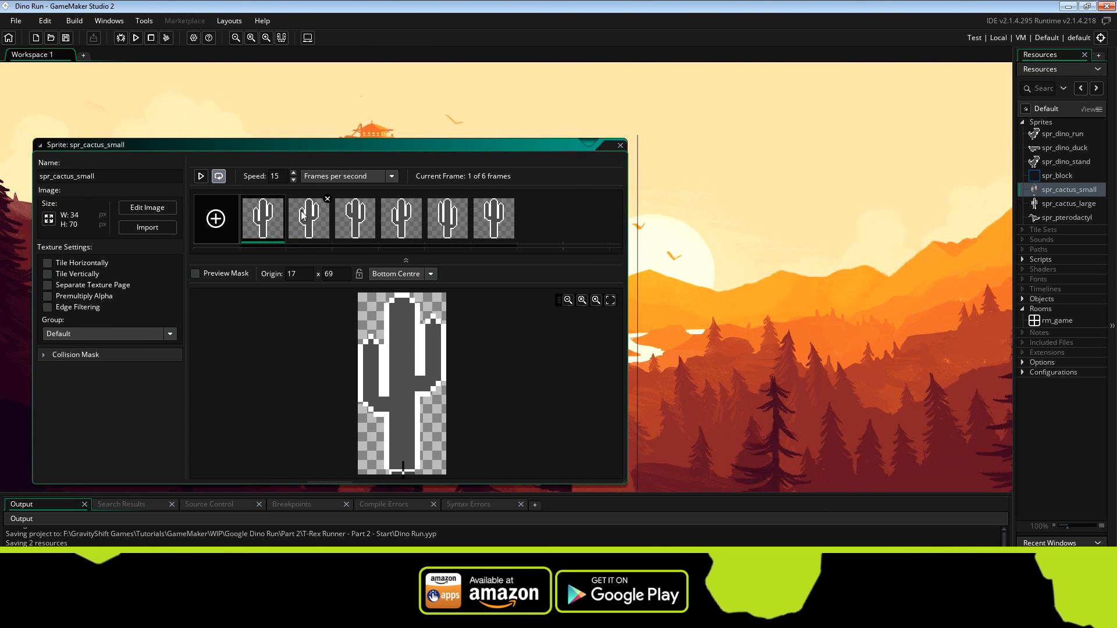
click(447, 218)
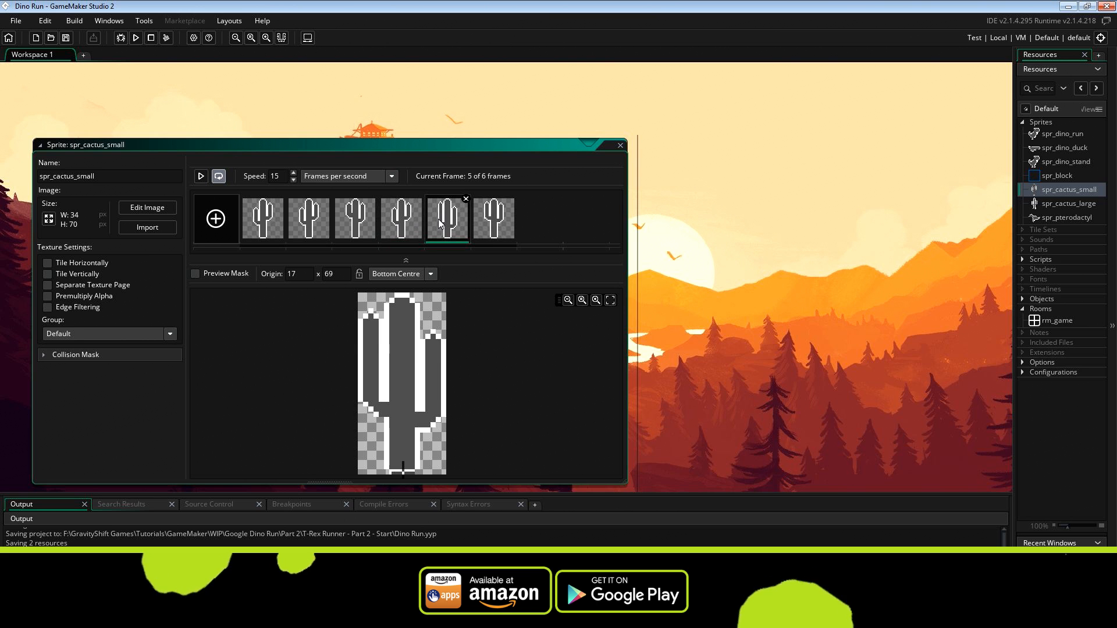
click(1068, 203)
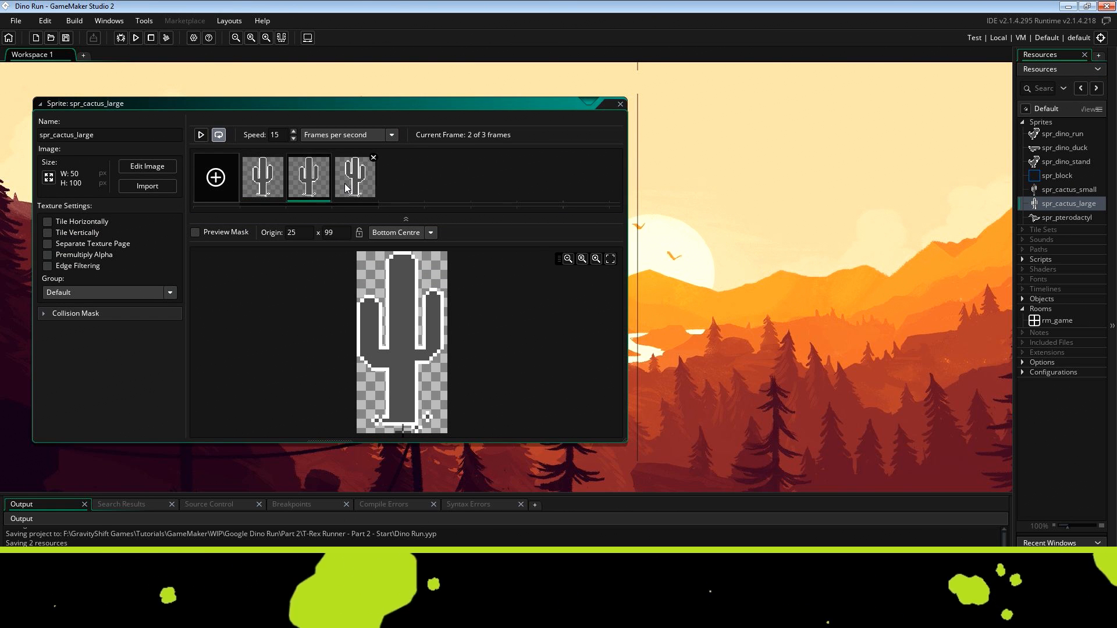
click(355, 178)
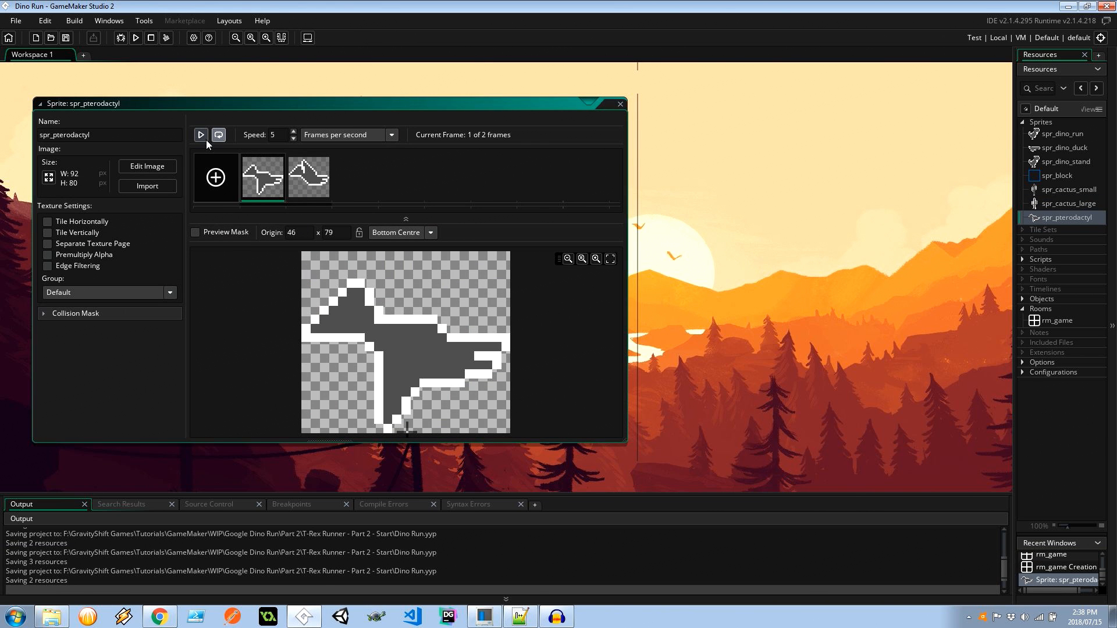
click(200, 134)
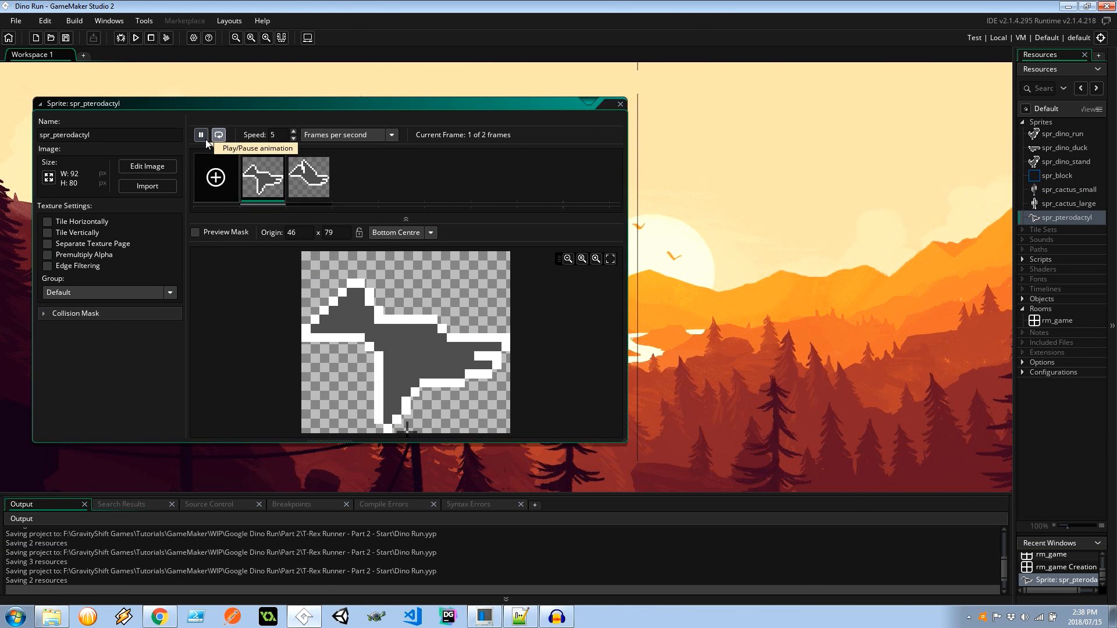
Step: Create an object from the Objects group, name it obj_obstacle, and show its event types
right_click(1042, 299)
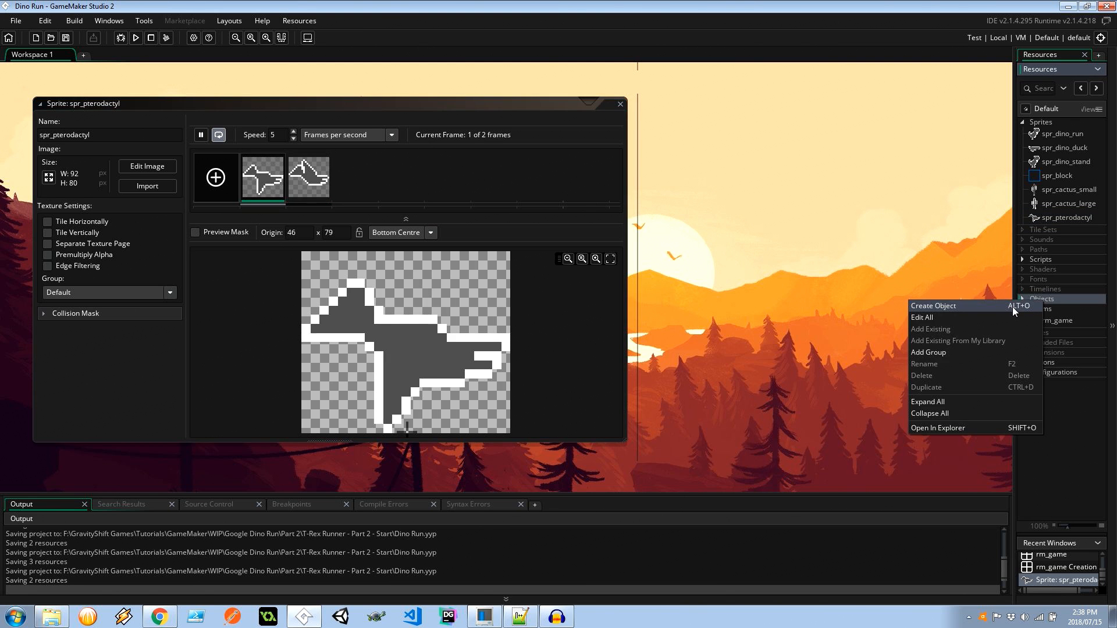
click(933, 306)
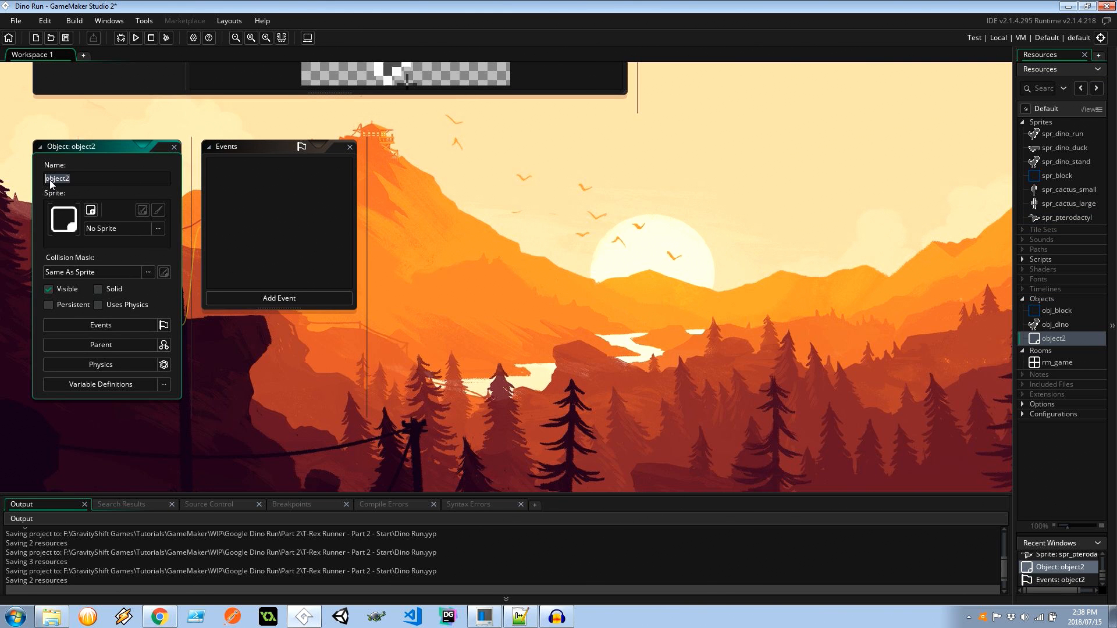
text(obj_obstacl)
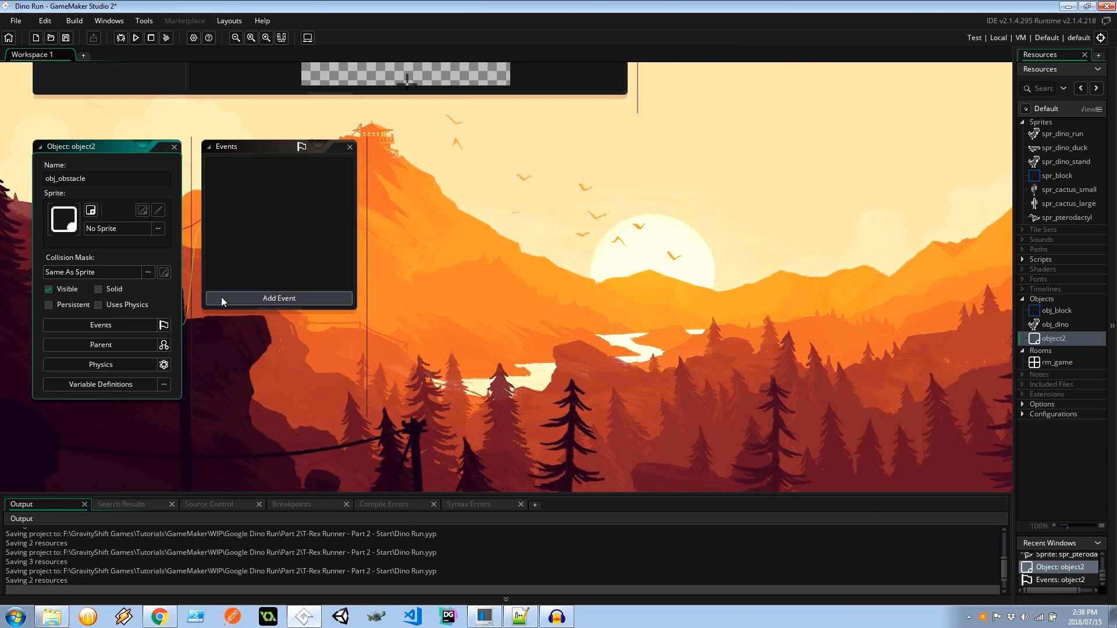
click(279, 298)
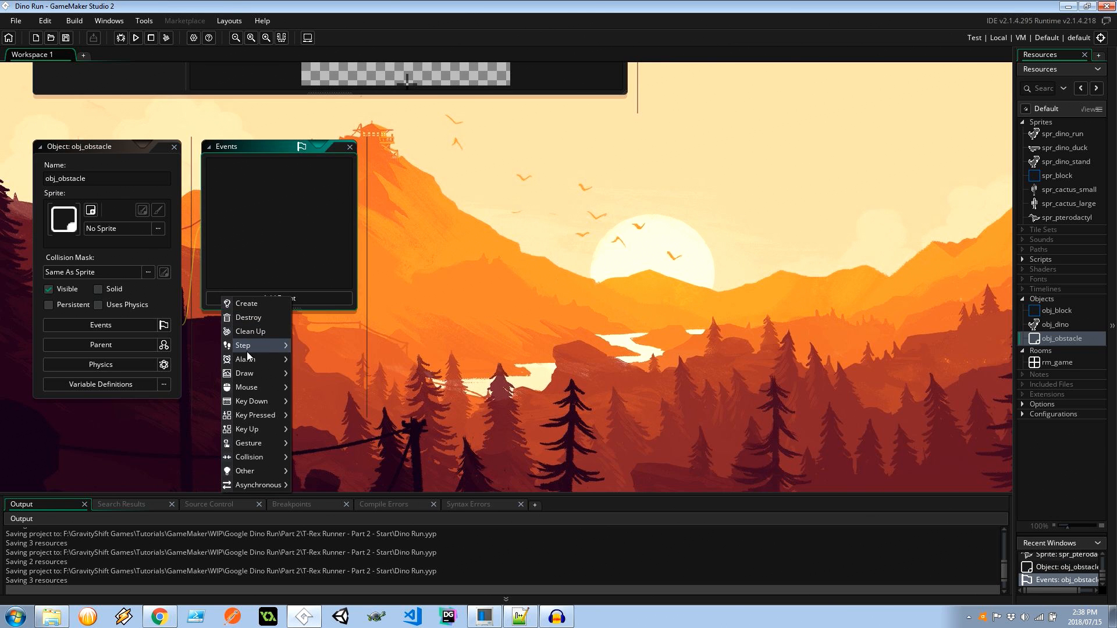
Step: Add a Step event setting speed = -20 * global.speedModifier
click(243, 345)
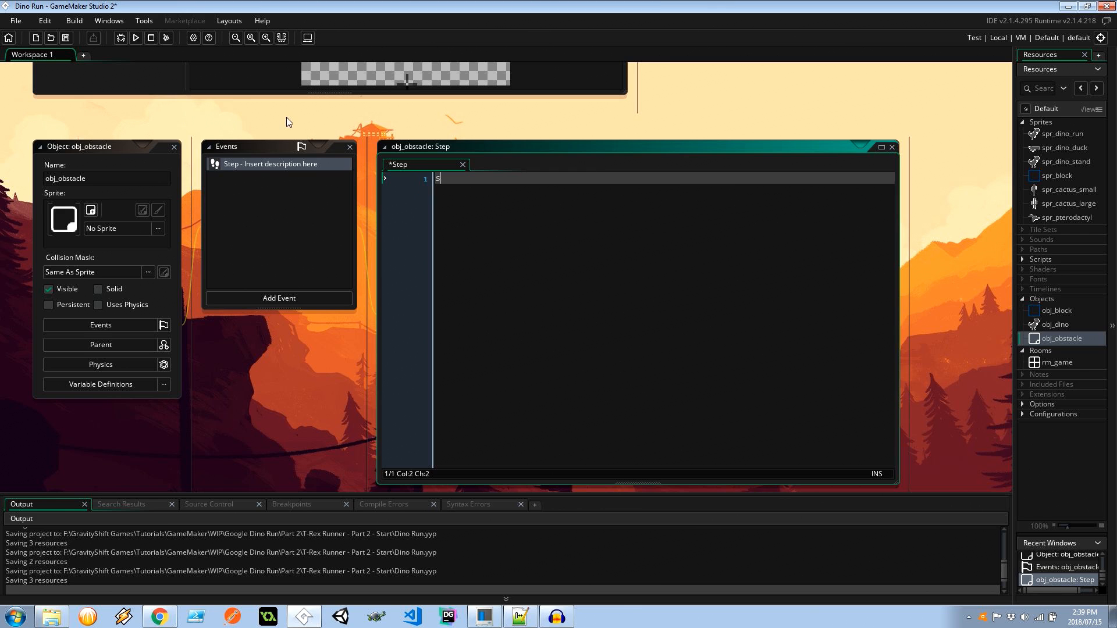
text(peed = -20)
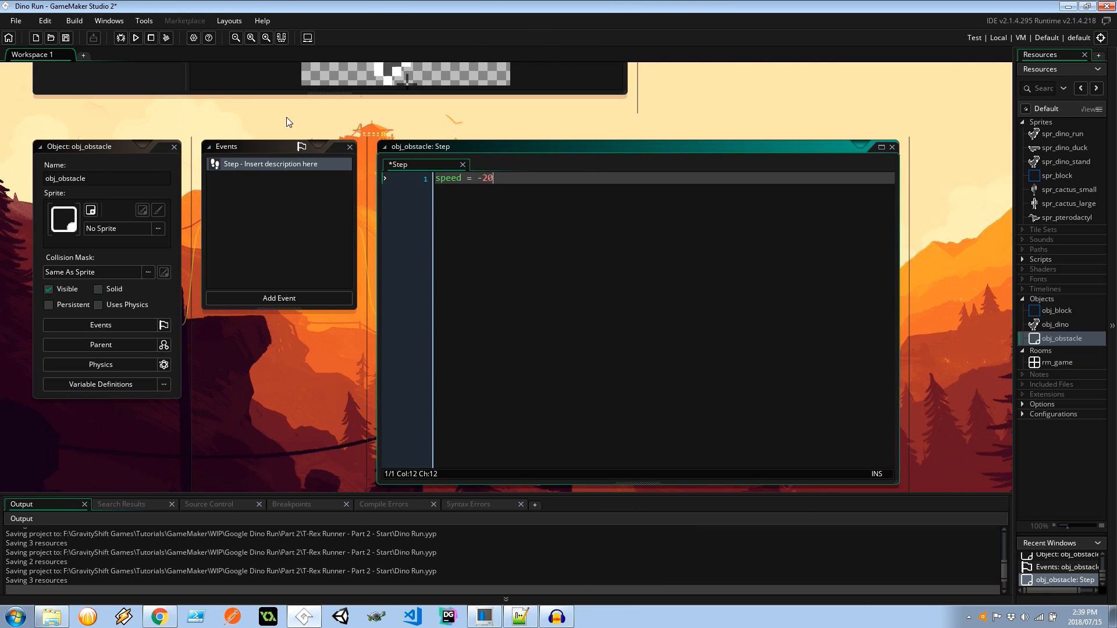
text(*)
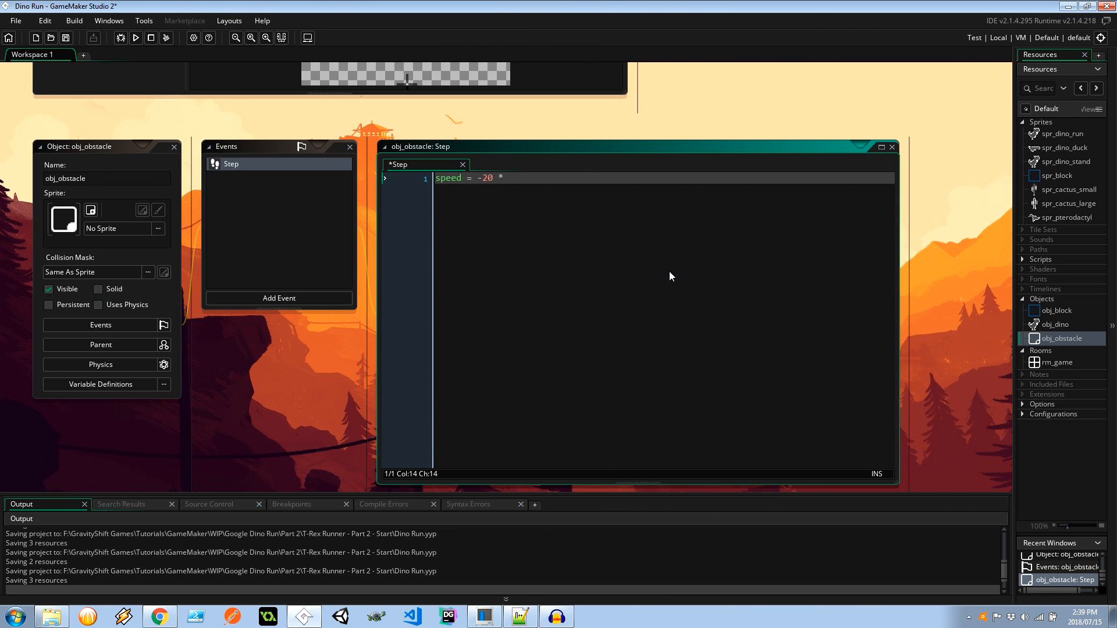
text(global)
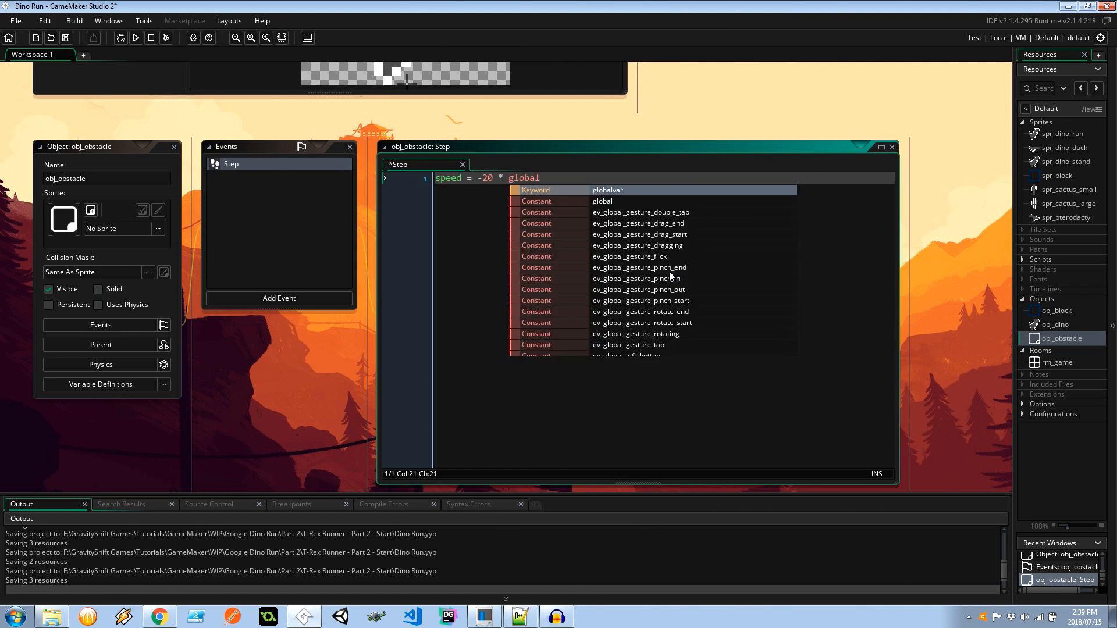
text(.speedM)
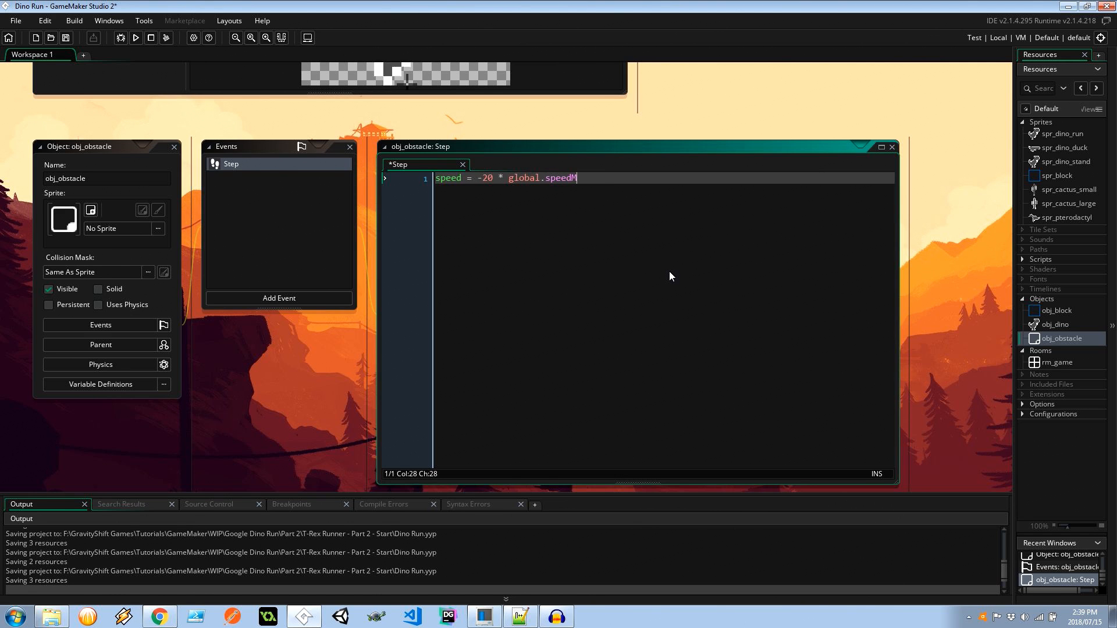
text(Odifier)
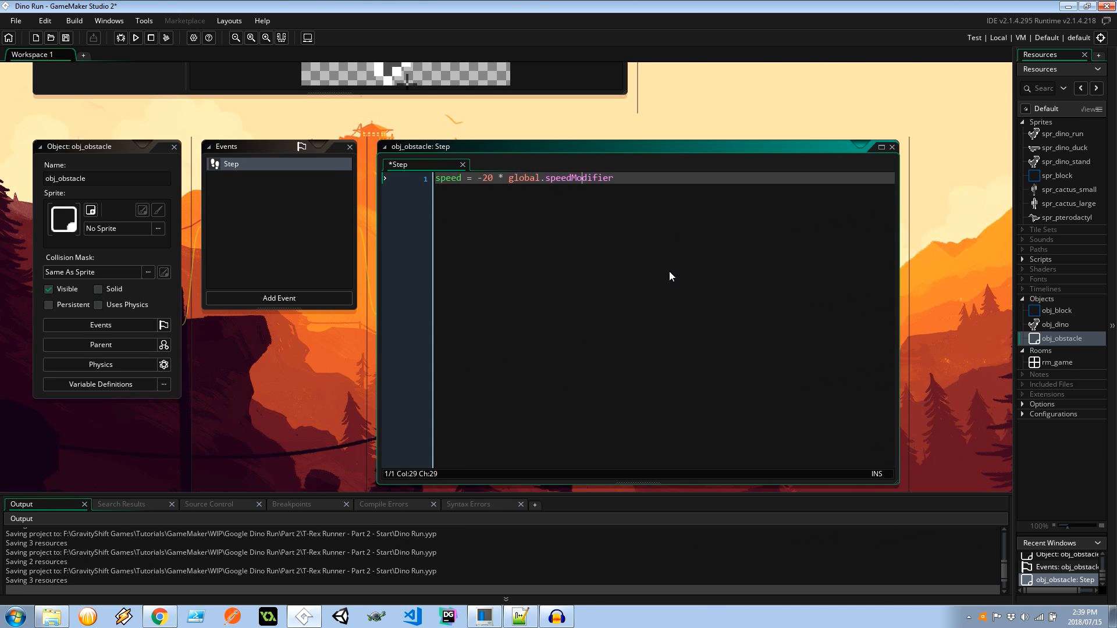
text(;)
text(if ()
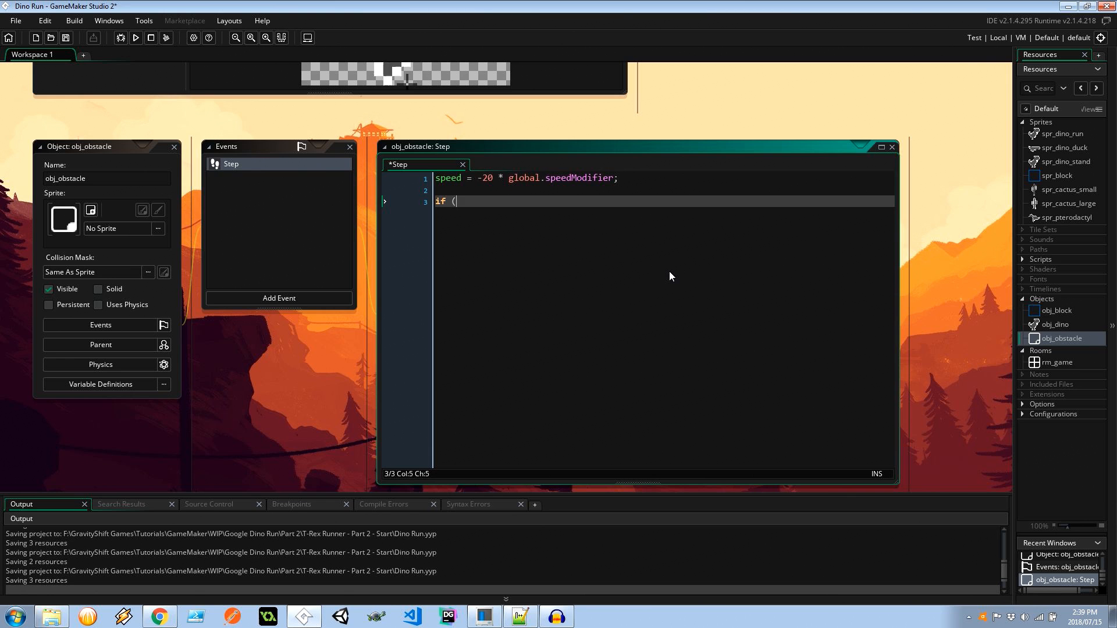
Step: Add code that calls instance_destroy() once x < -100
text(x)
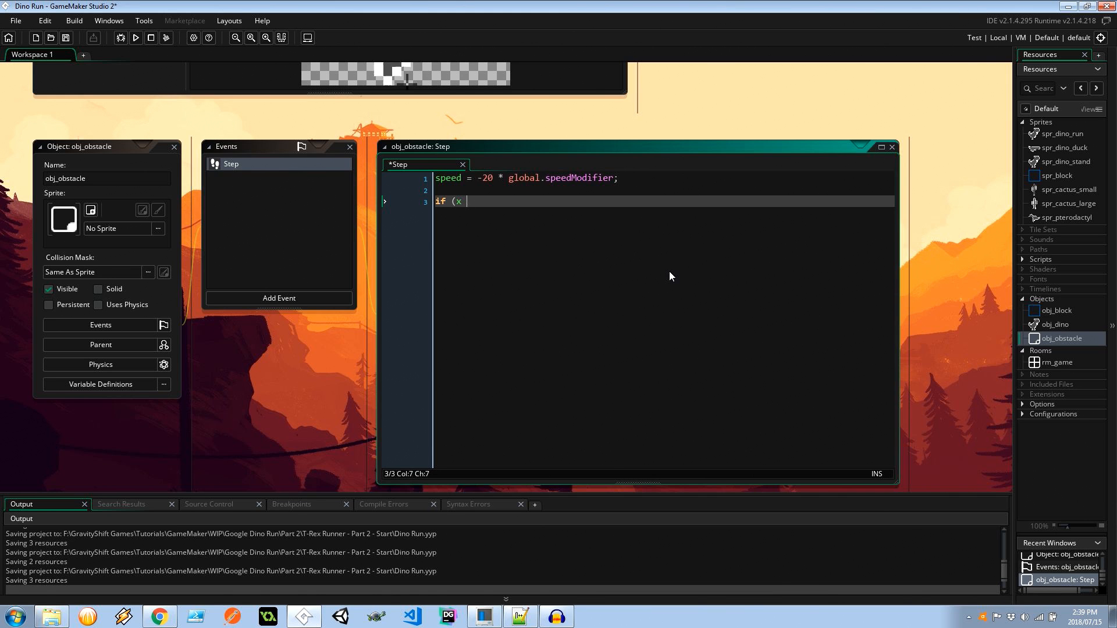
text(< - 100))
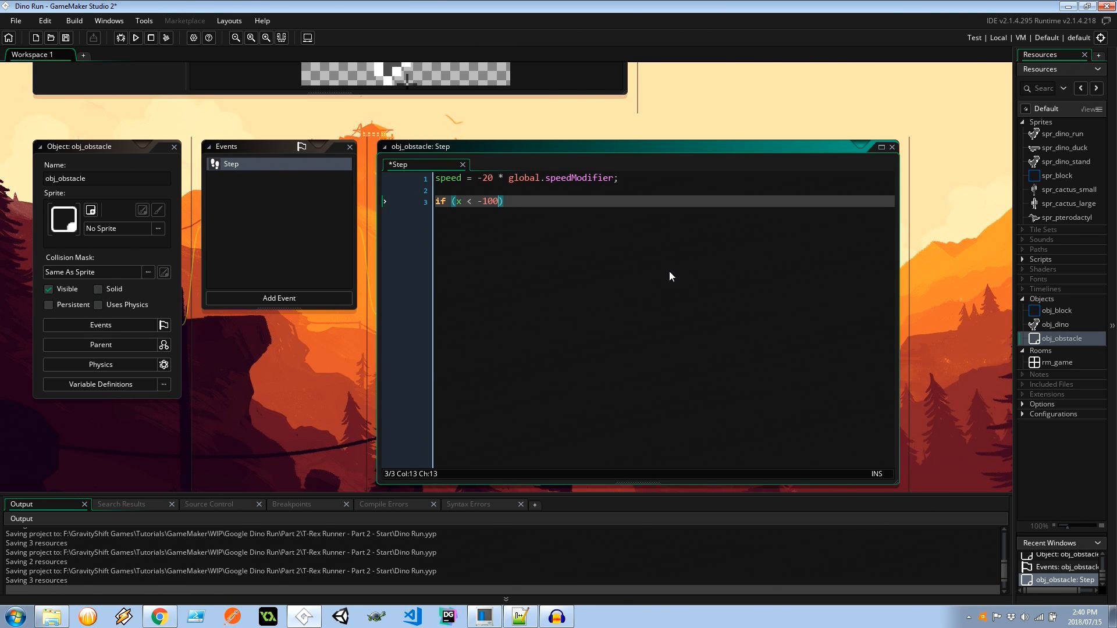
text(instance_de)
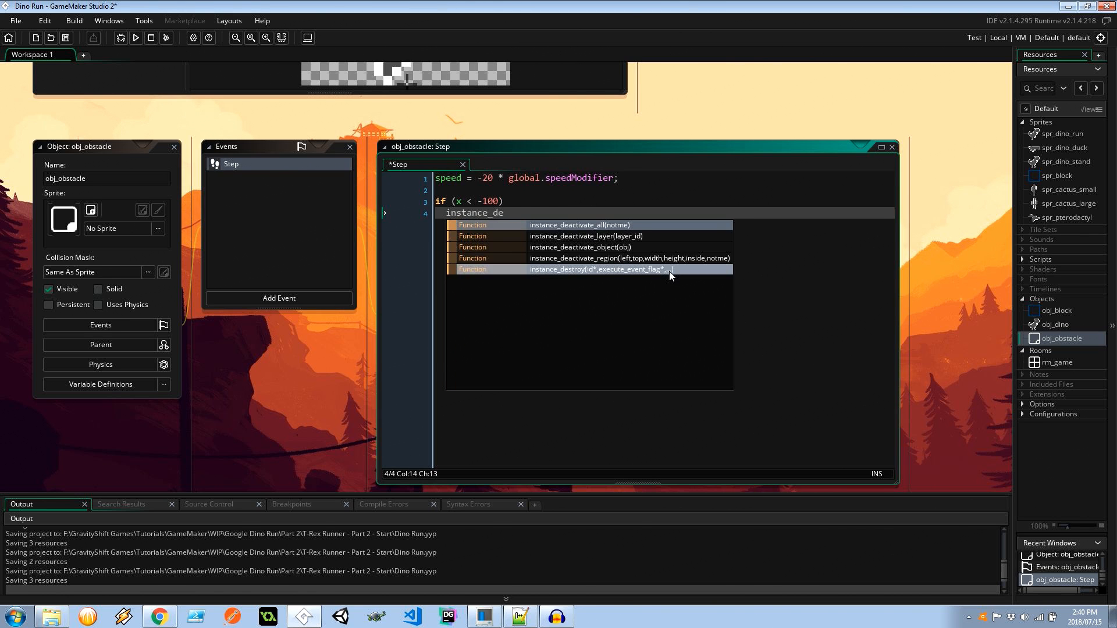
click(601, 269)
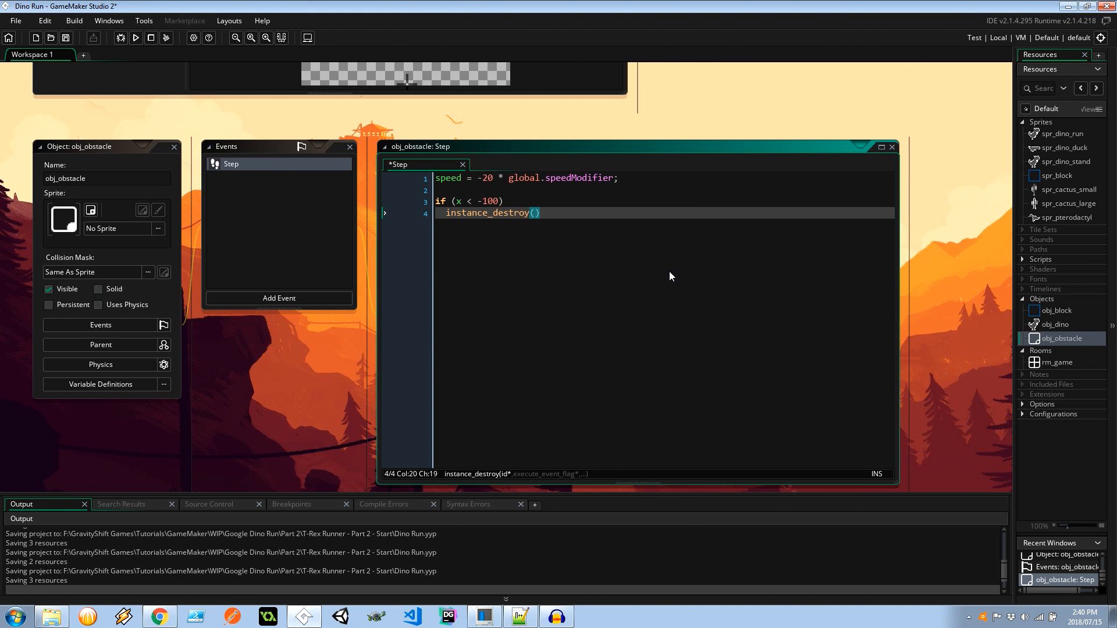
text(;)
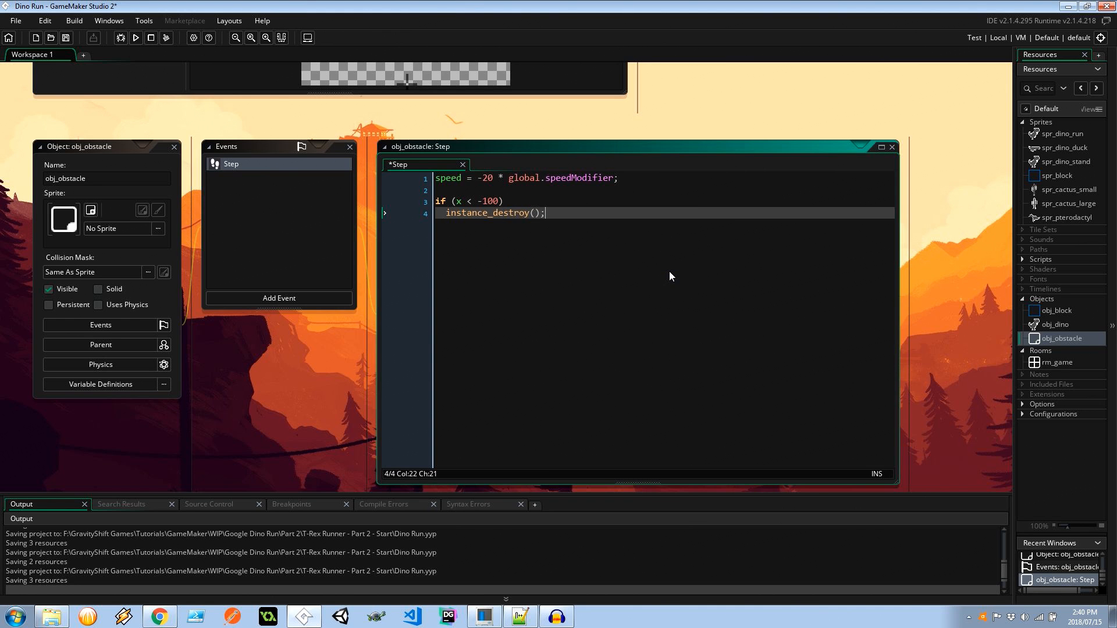
mouse_move(1052, 306)
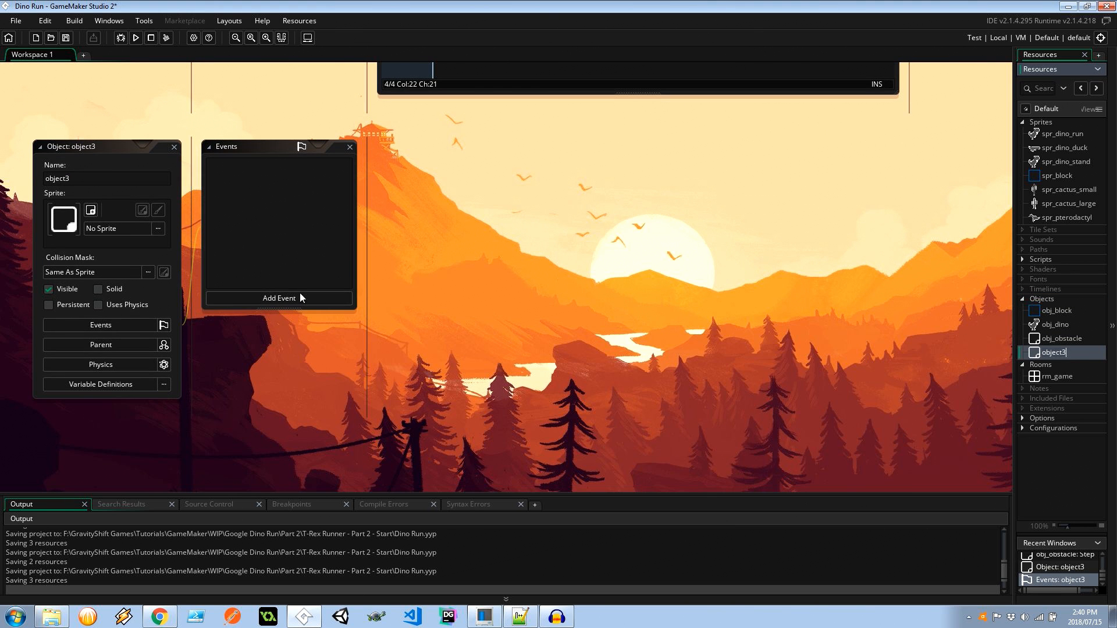
Step: Add a Create event with global.speedModifier = 1 and alarm[0] = room_speed * 3
click(278, 298)
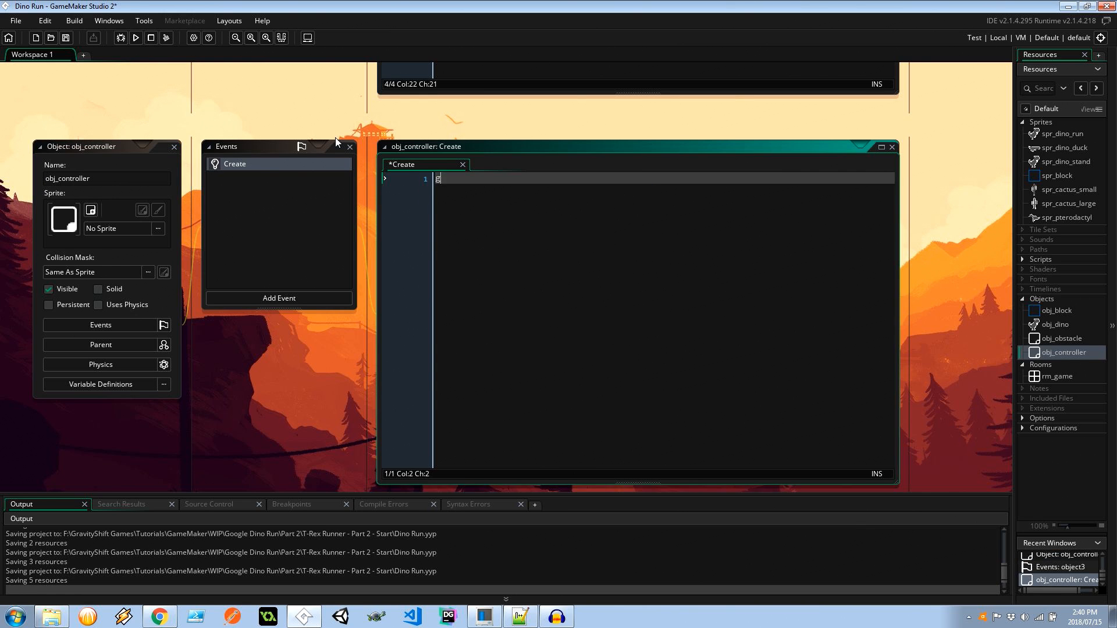
text(global.spe)
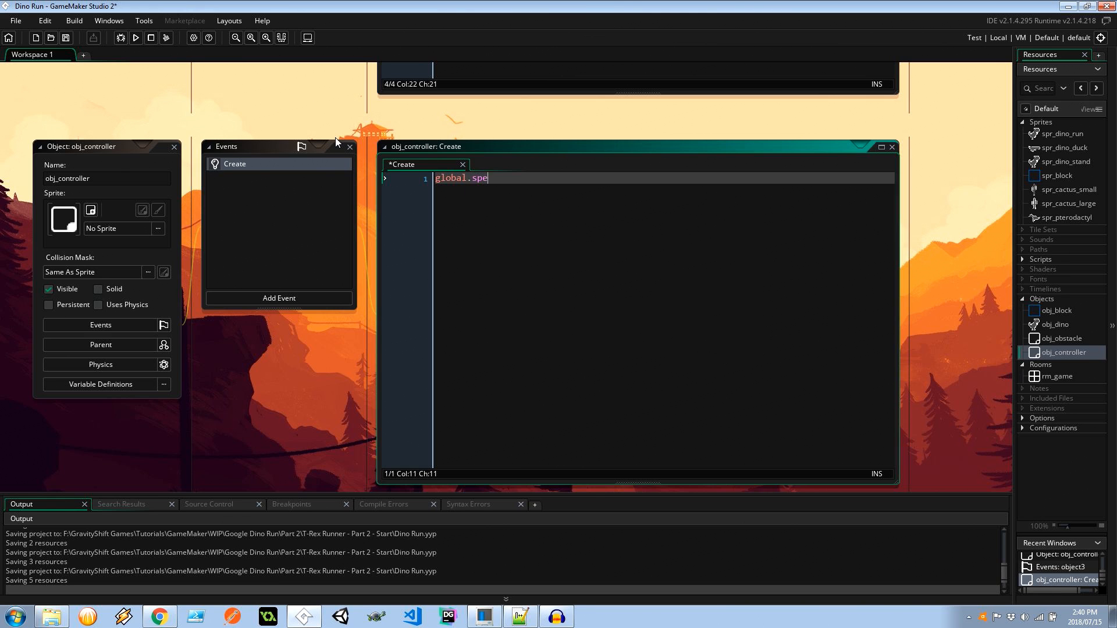
text(edModifier = 1;)
text(alarm[0] = room_speed)
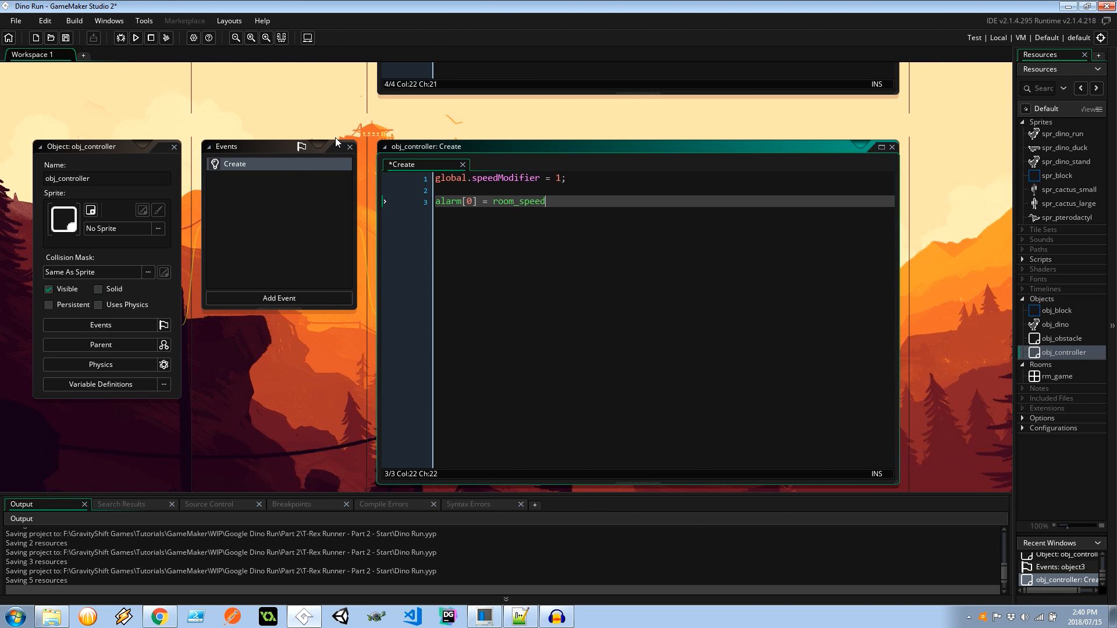
text(* 3;)
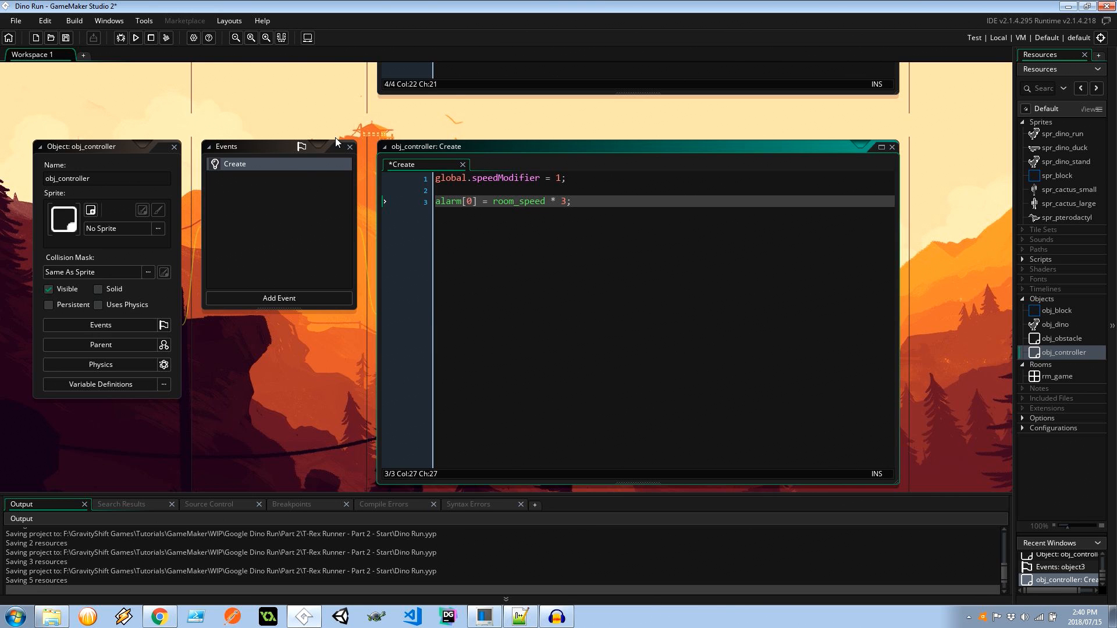
Step: Add an Alarm 0 event calling randomize() and setting var count = irandom_range(1, 2)
click(278, 298)
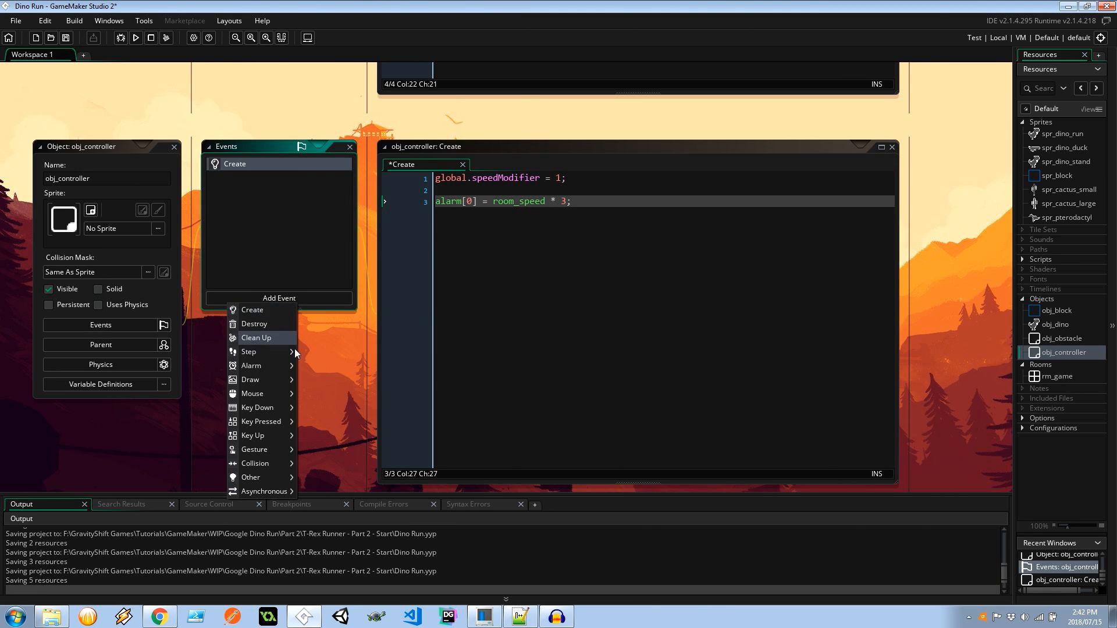
click(250, 365)
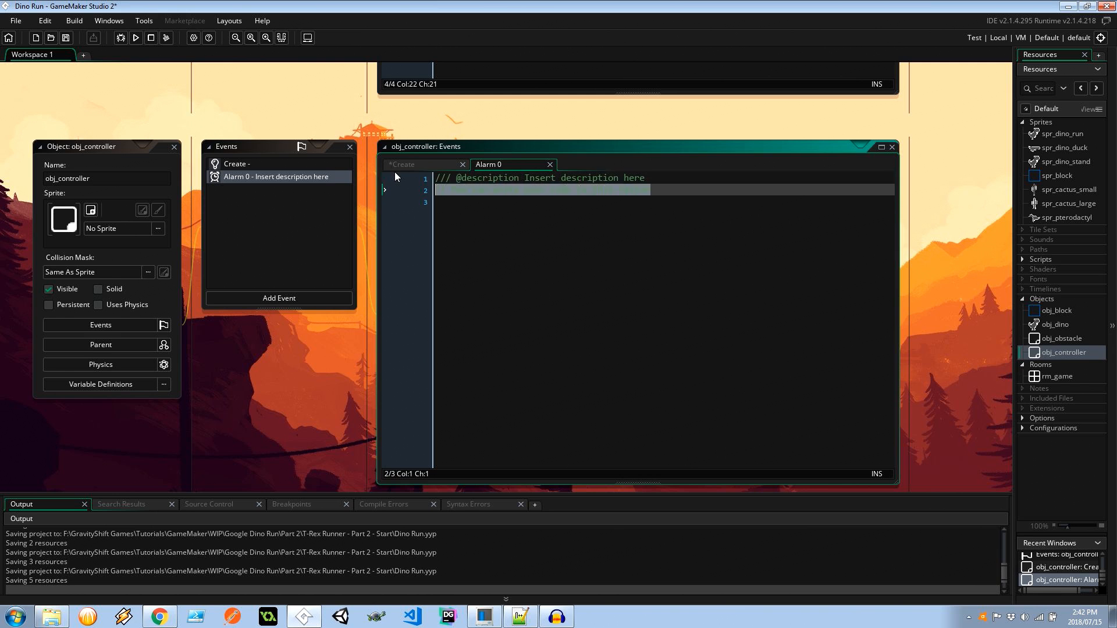
click(403, 164)
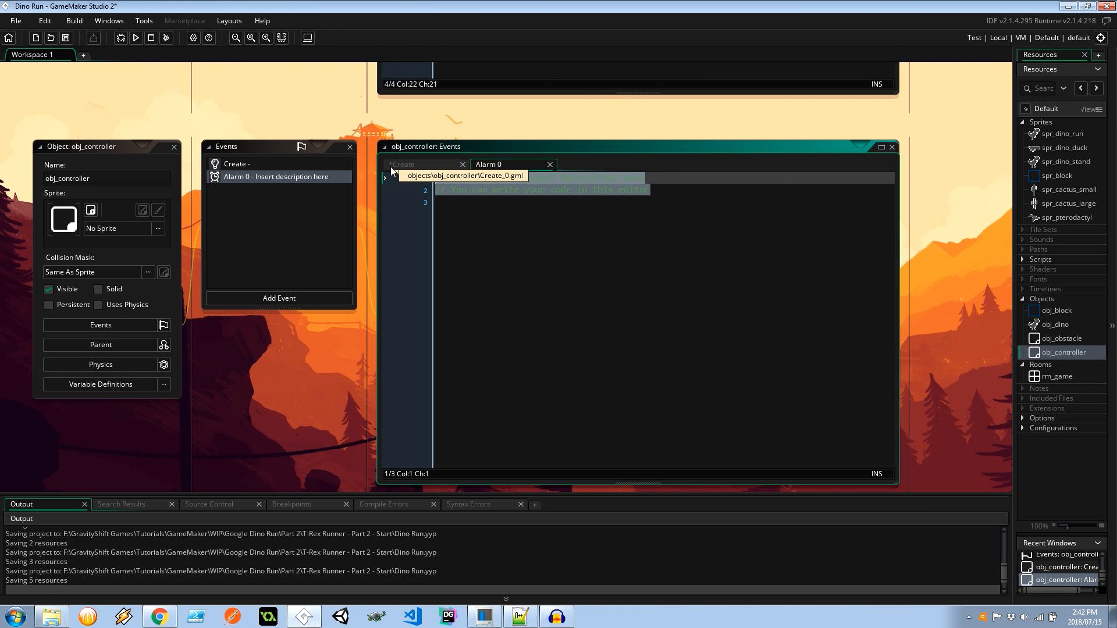
text(randomize();)
text(var count)
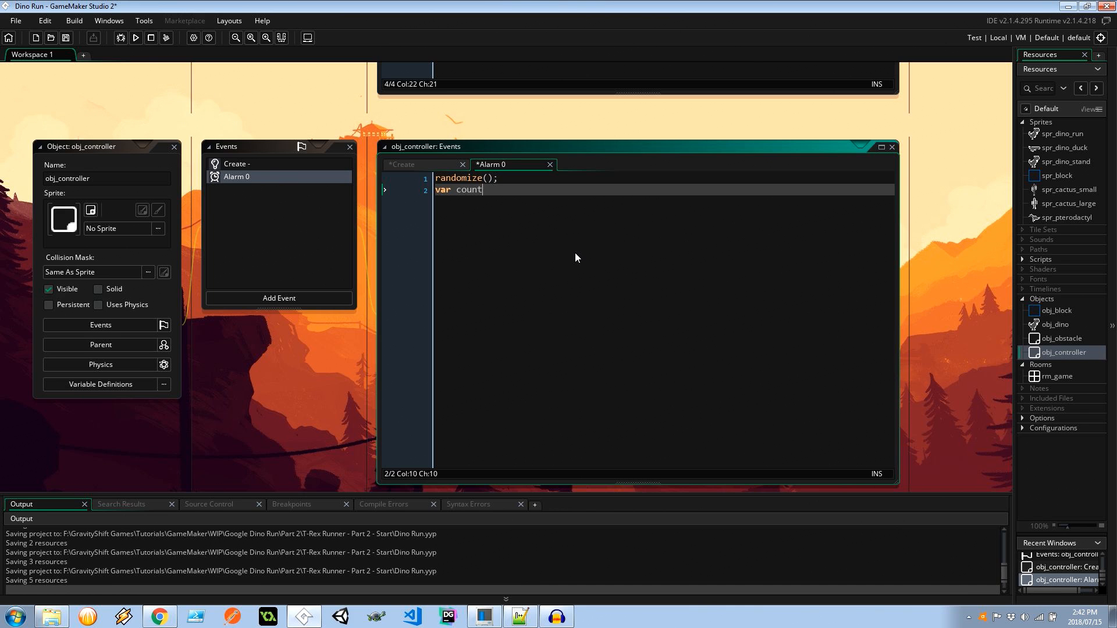
text(= irandom_)
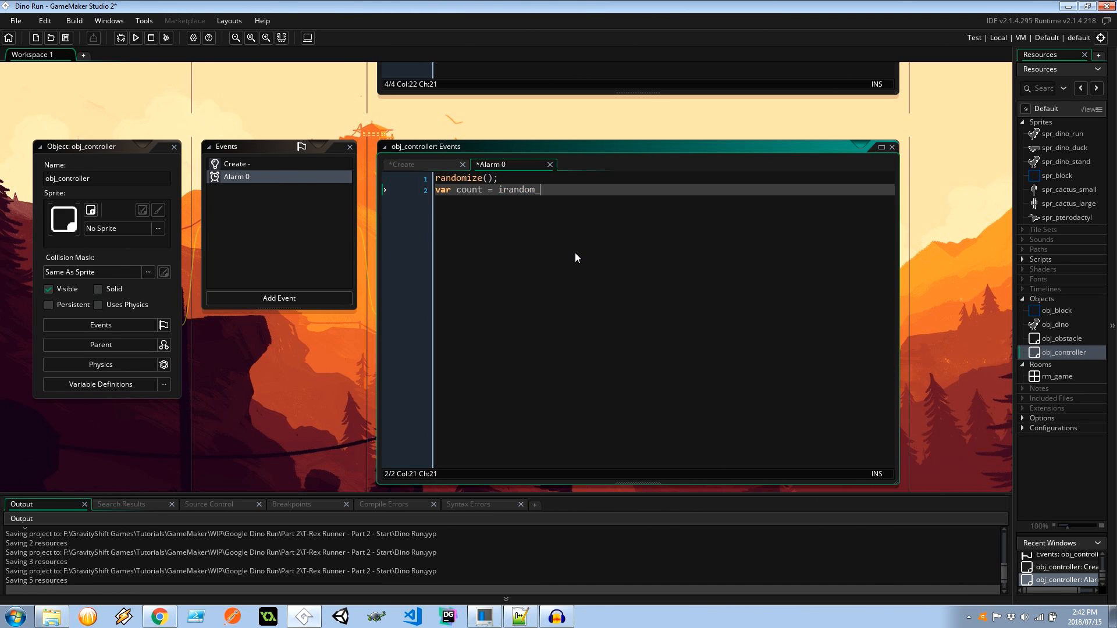
text(_range(2)
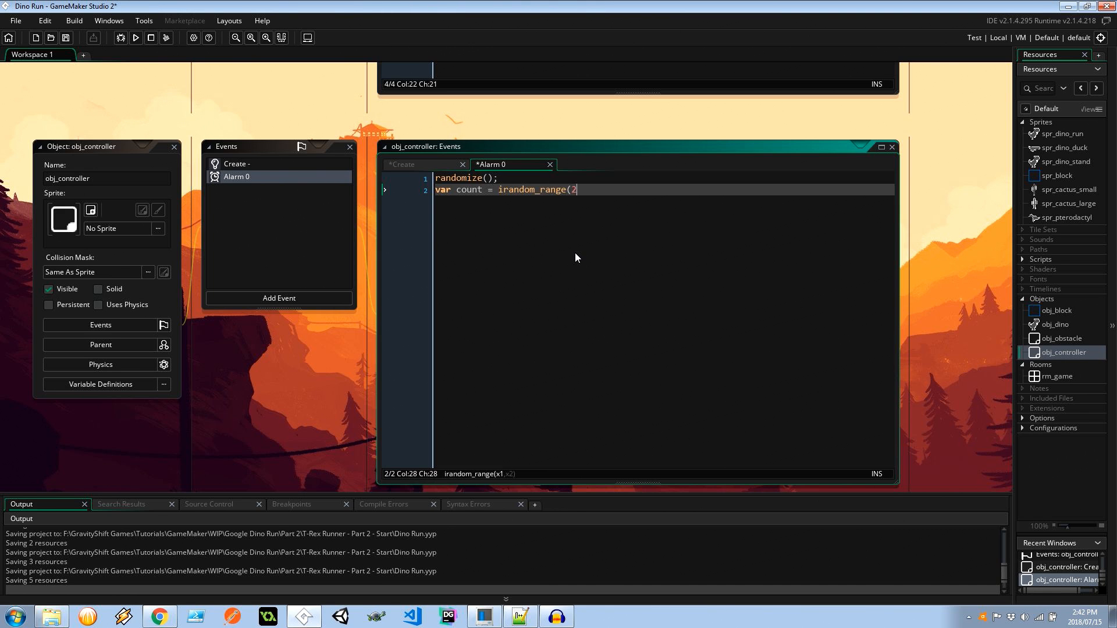
text(, 1);)
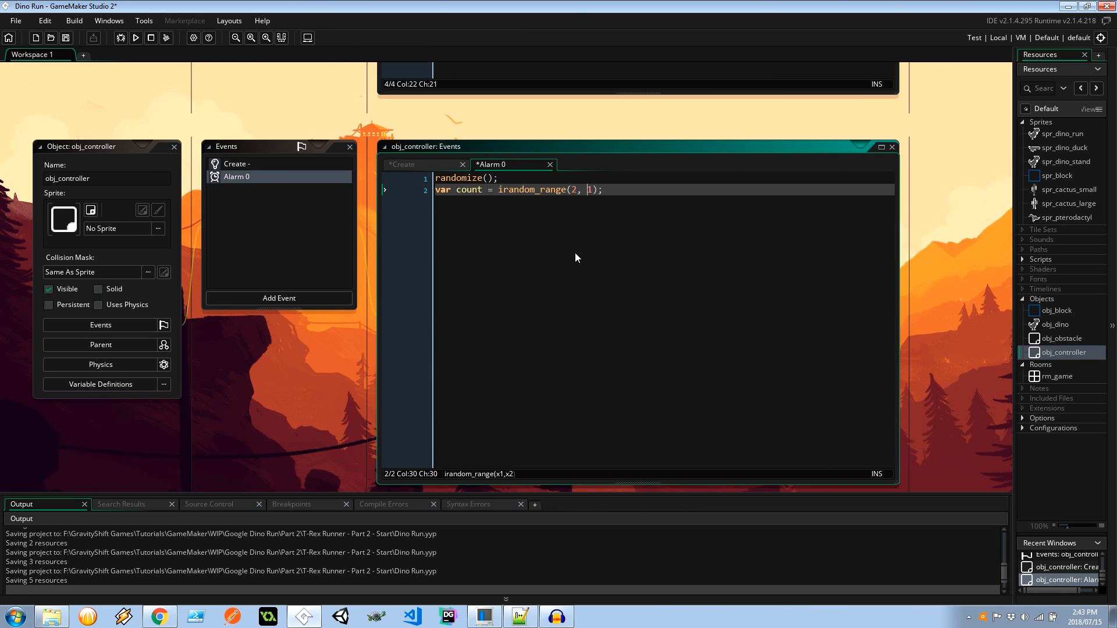
text(1)
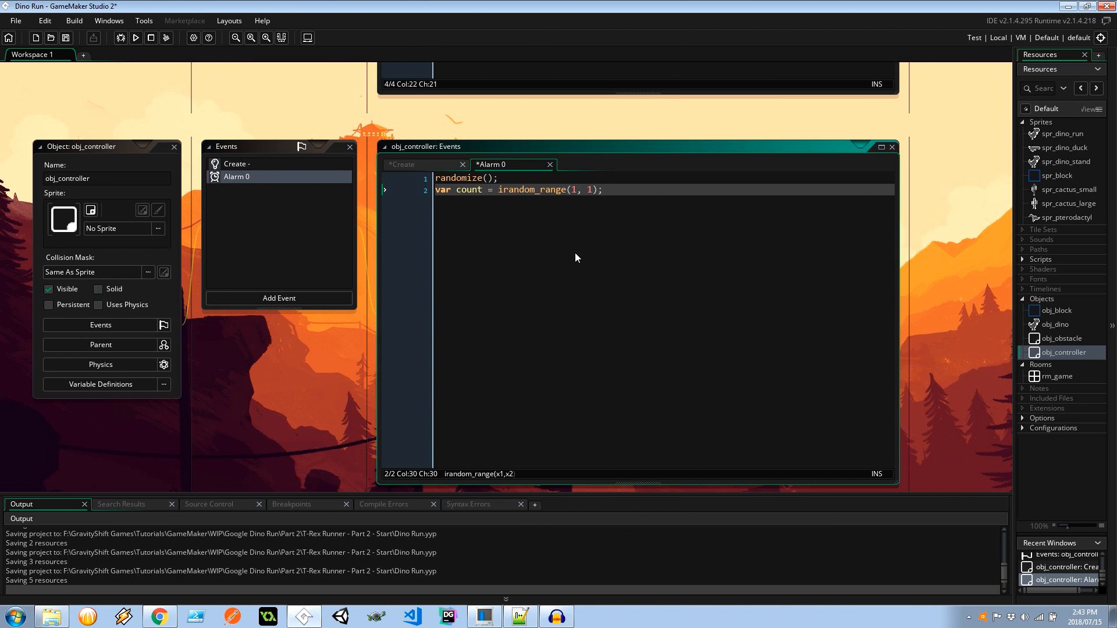
Step: Spawn obj_obstacle as i at room_width + 100, room_height - 75 on layer "Instances"
text(var i = i)
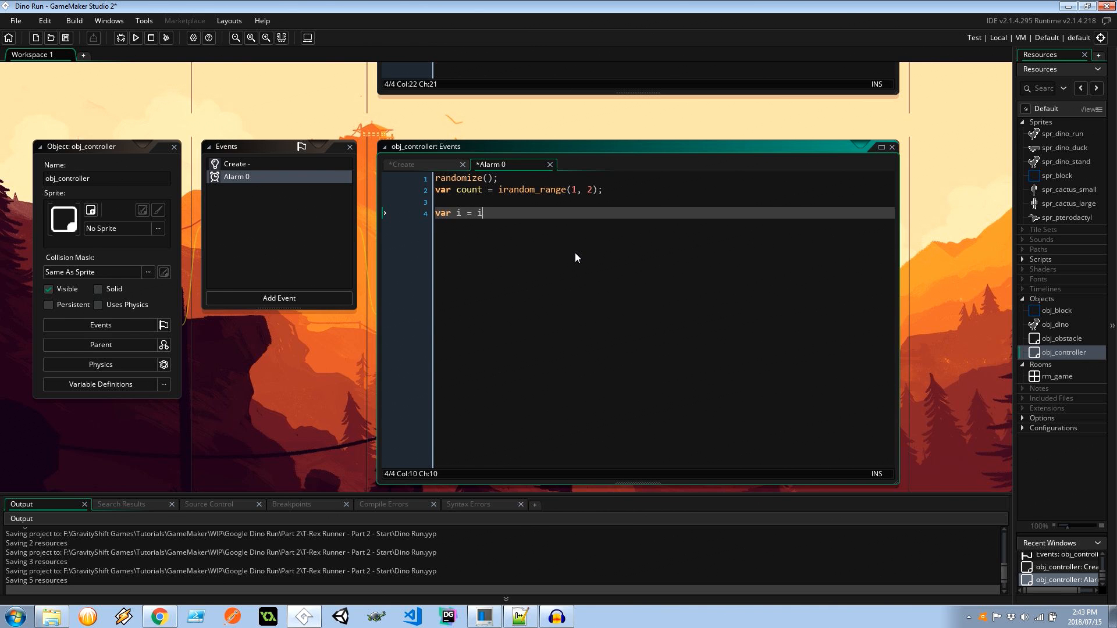
text(nsta)
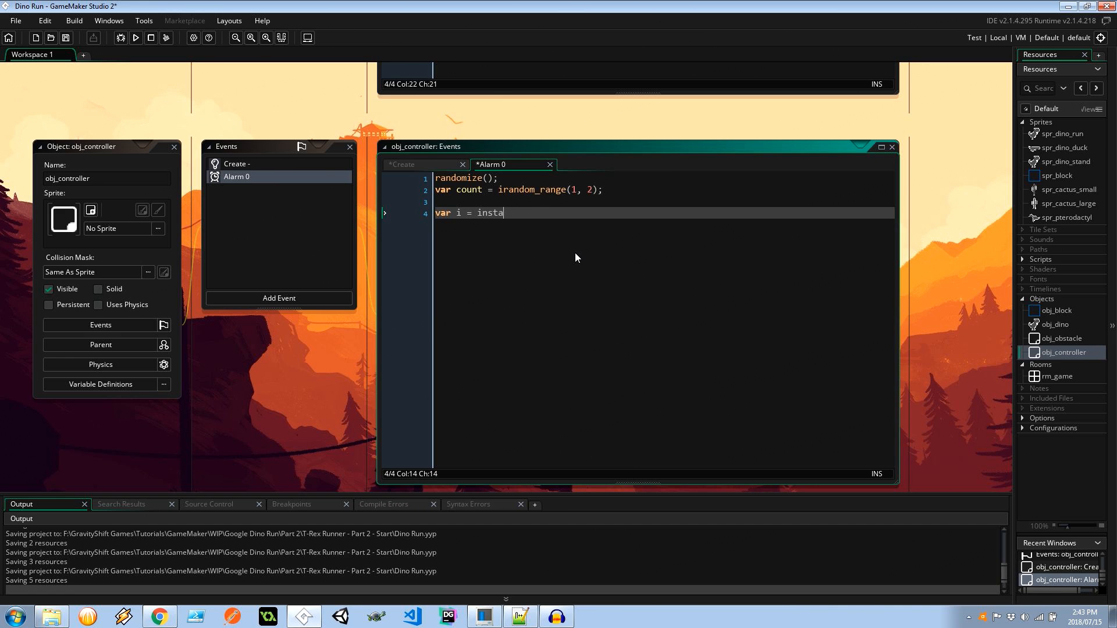
text(nce_create_)
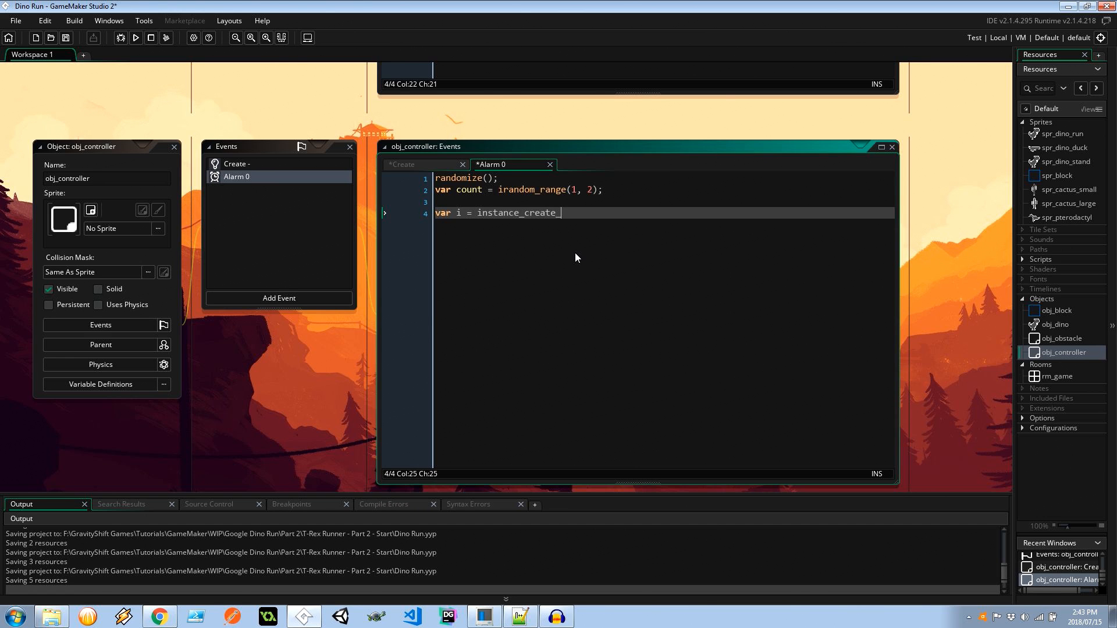
text(layou)
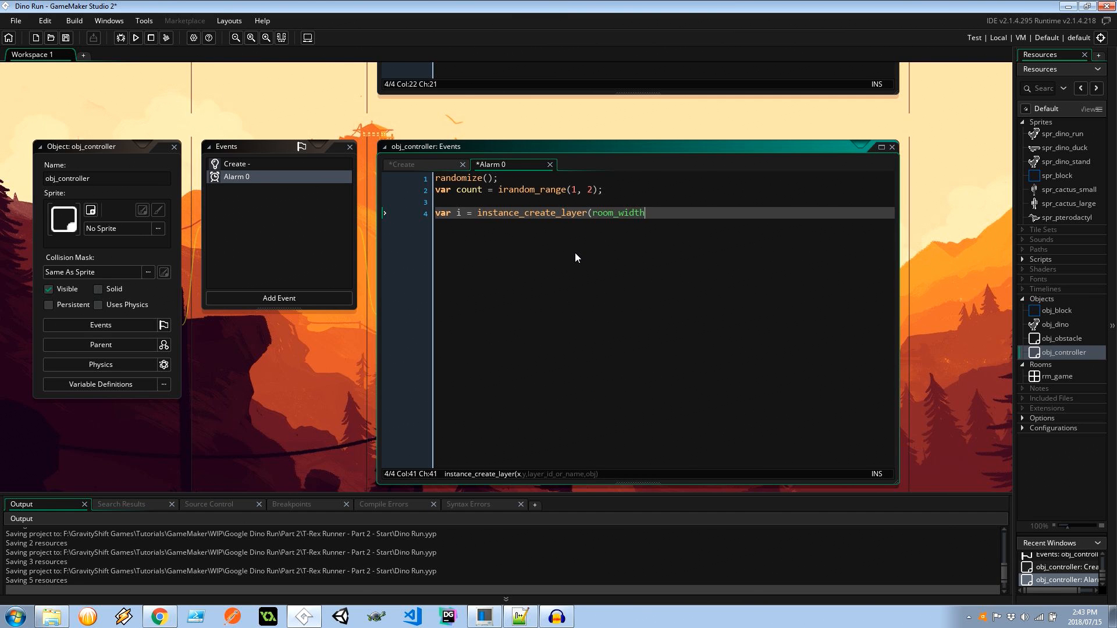
text(+ 100)
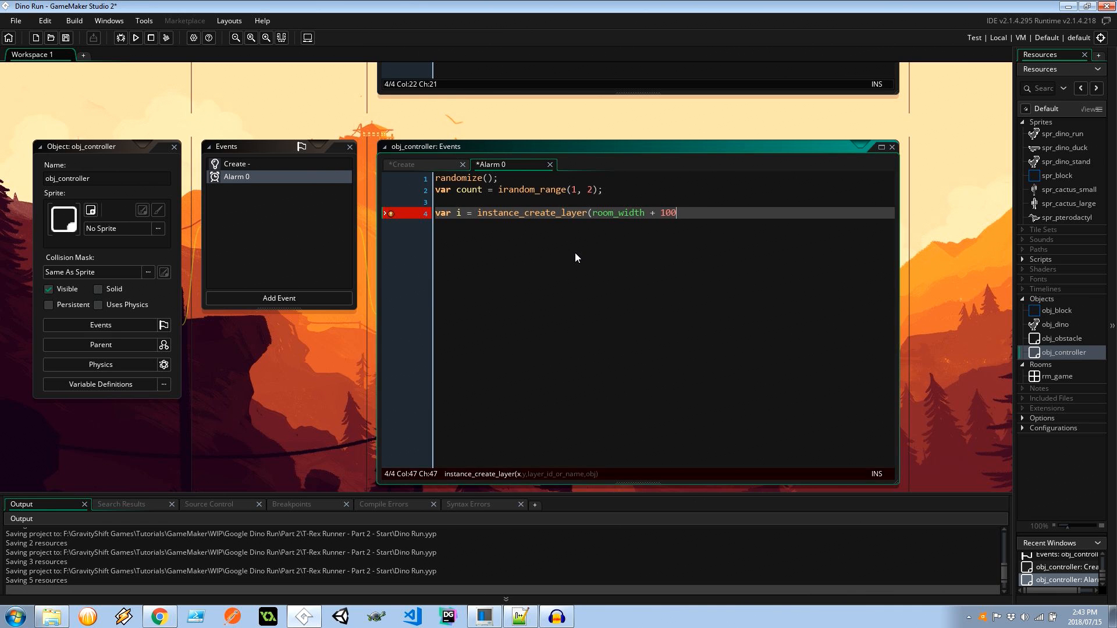
text(, room_heigh)
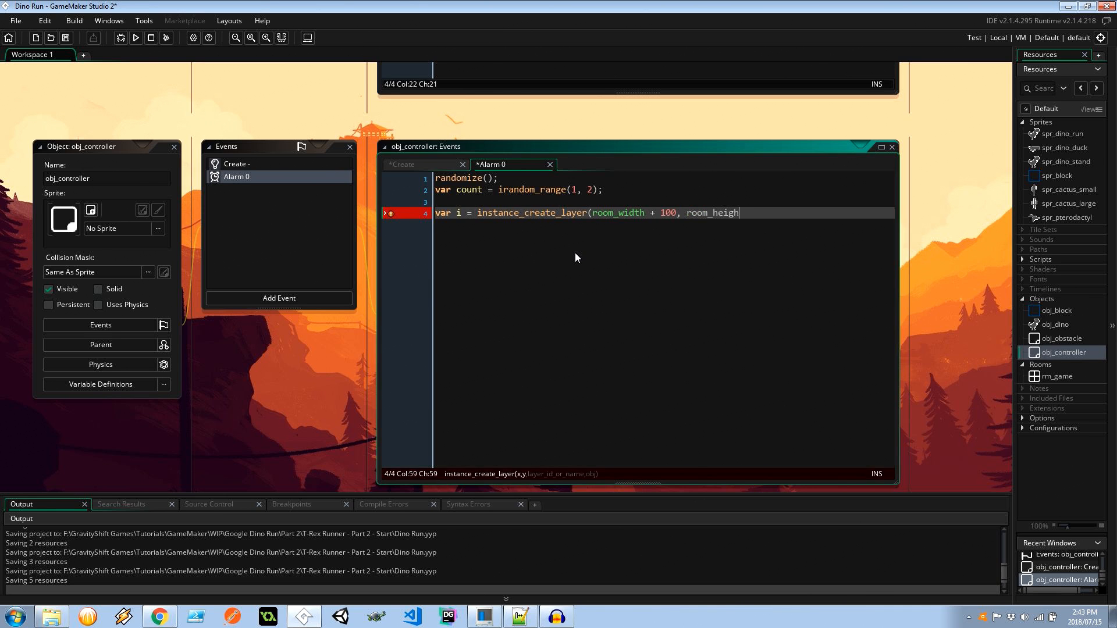
text(t -)
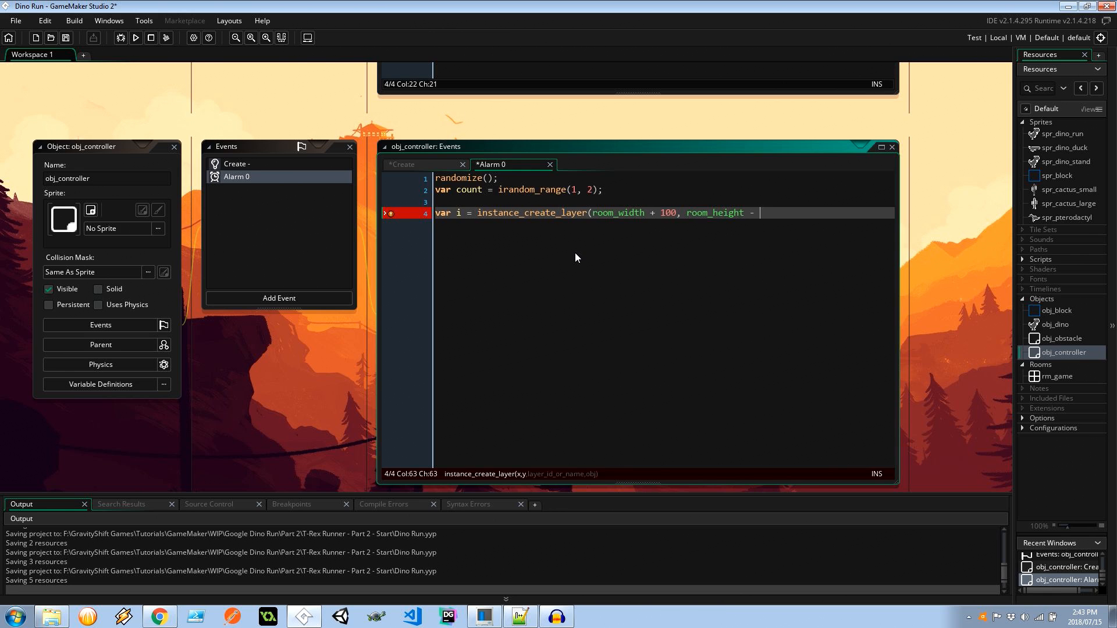
text(75)
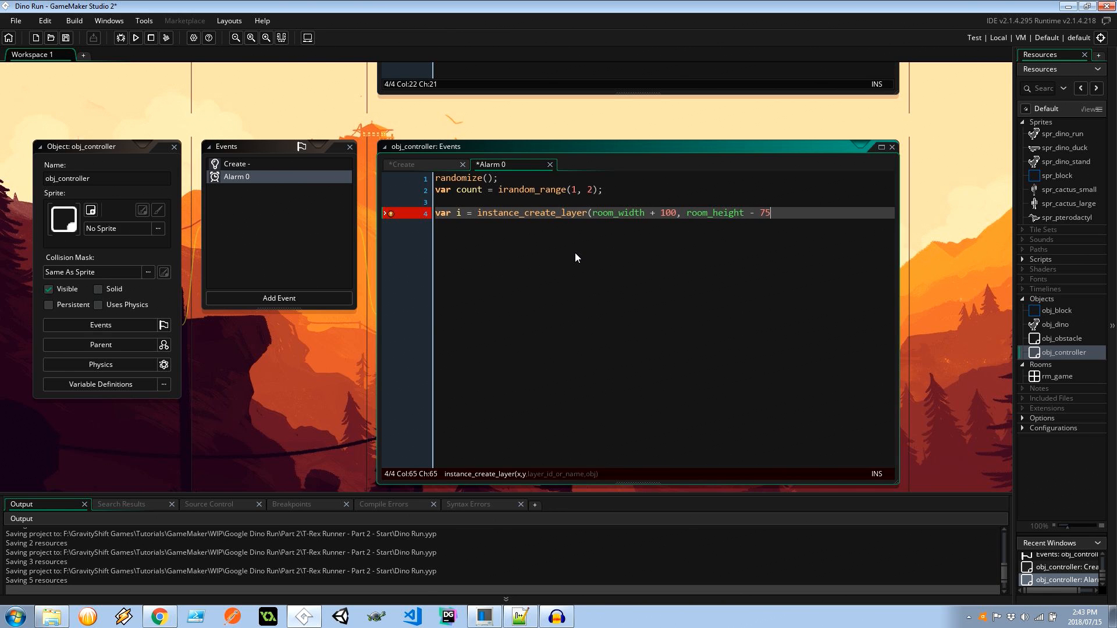
text(, "Instance)
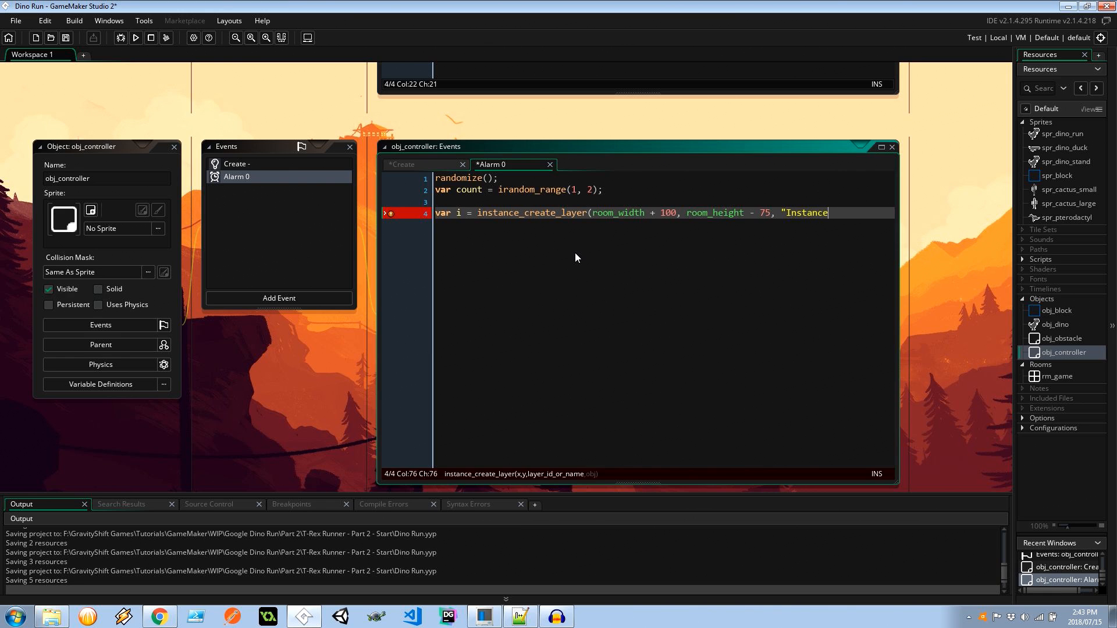
text(s")
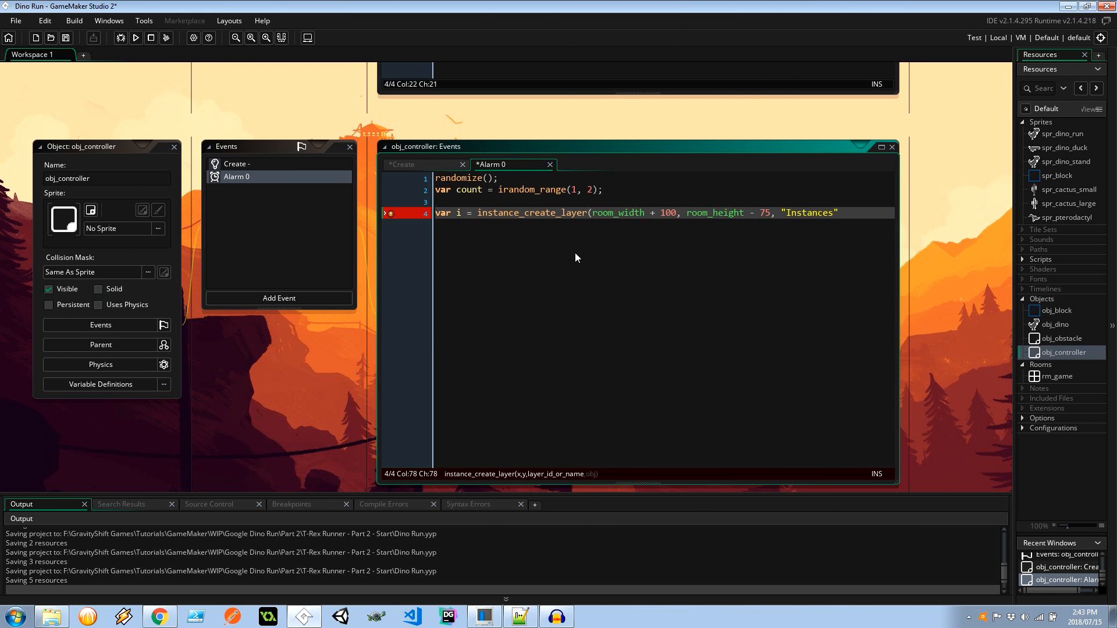
text(, obj)
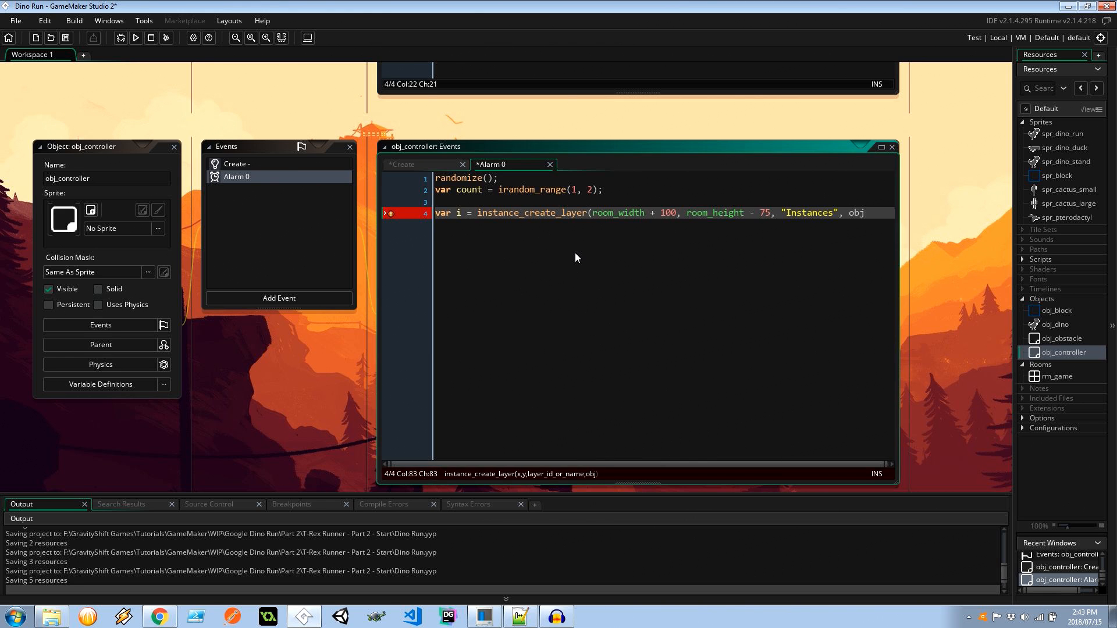
text(obj)
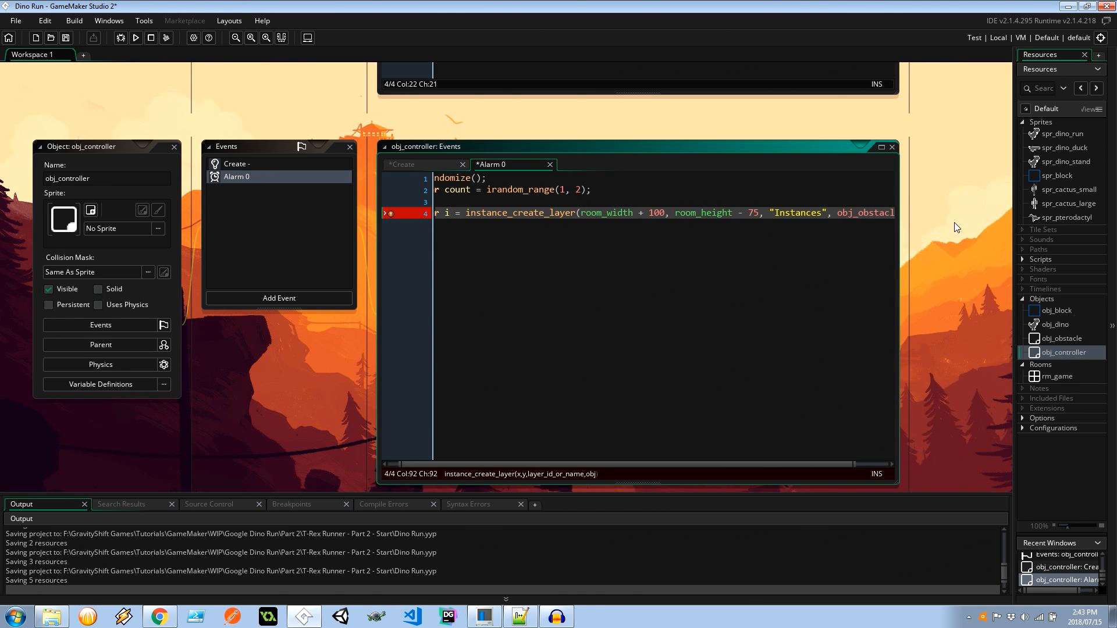
mouse_move(911, 248)
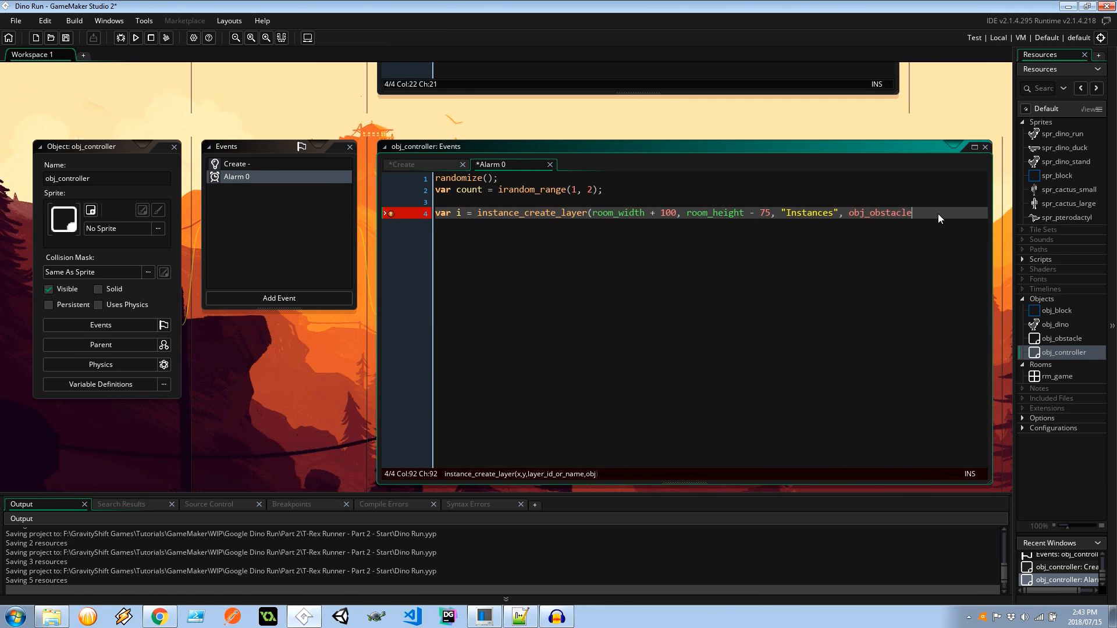
key(Enter)
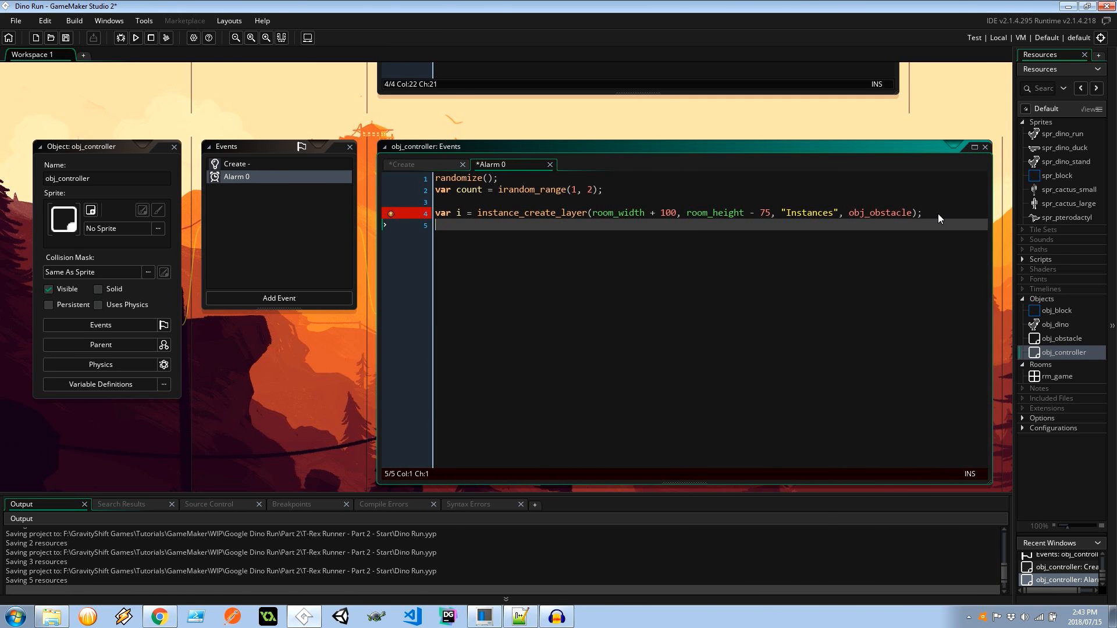
Step: Set i.sprite_index = choose(spr_cactus_small, spr_cactus_large, spr_pterodactyl)
text(i_sprite)
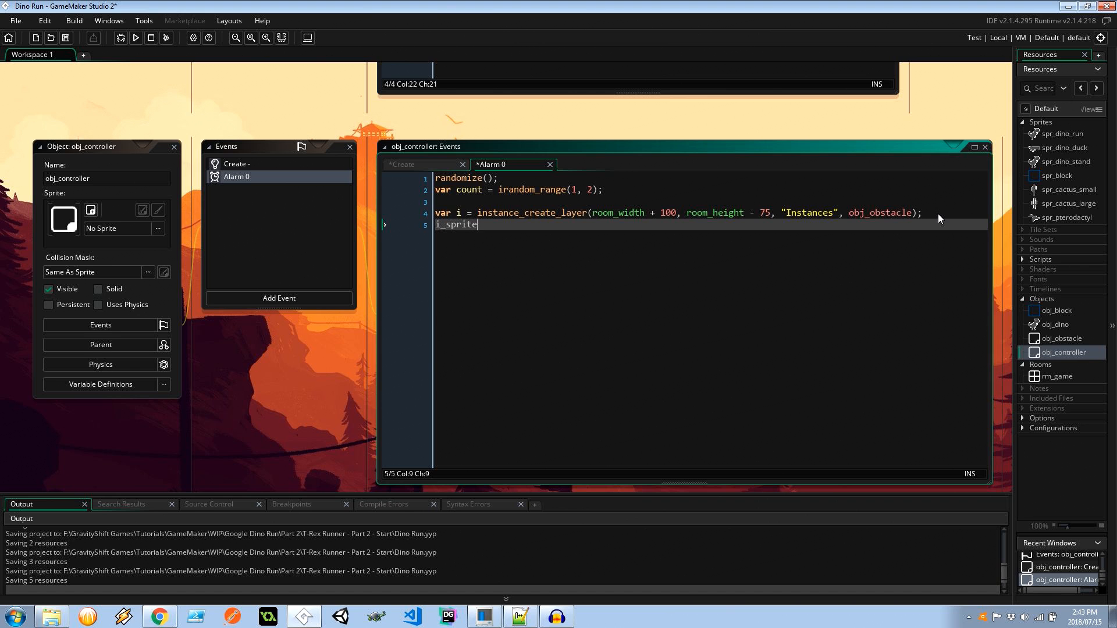
text(_index = choose()
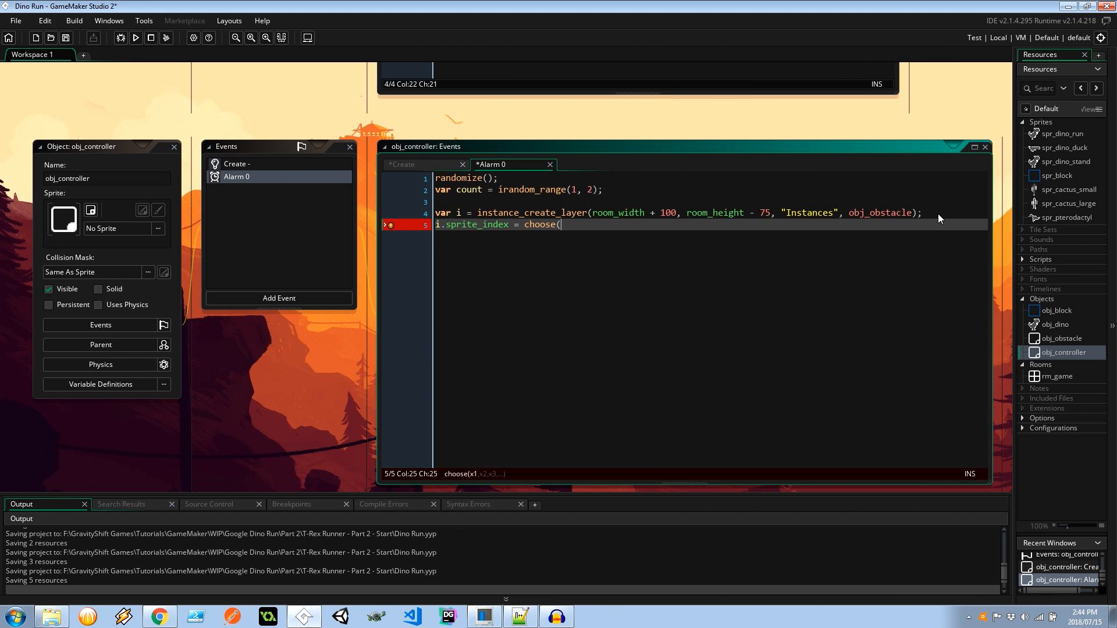
text(spr_cactus_small,)
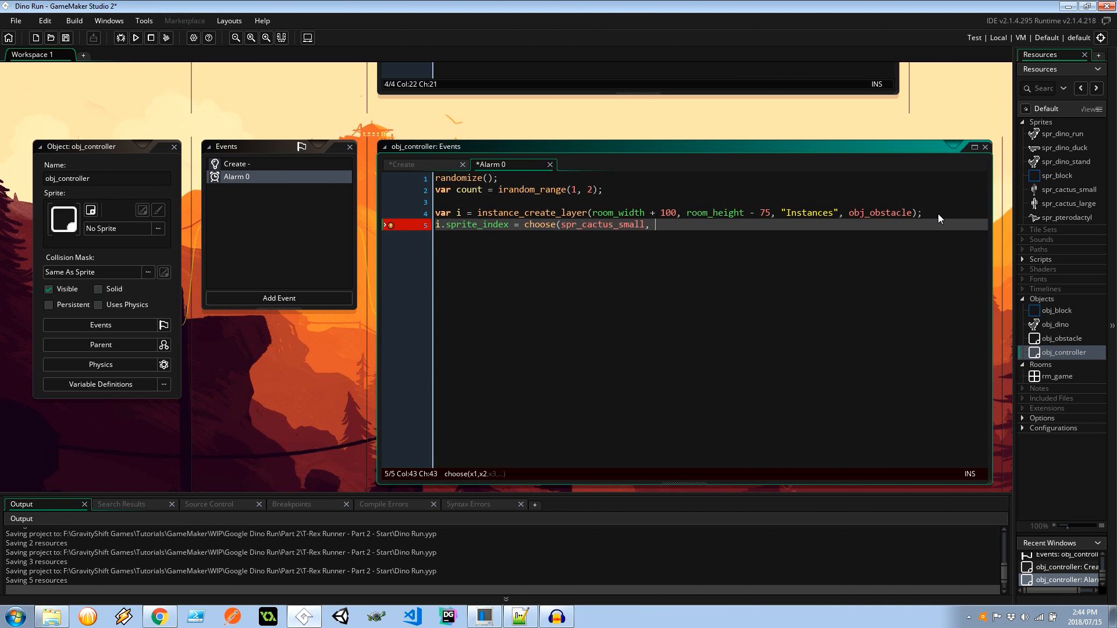
text(spr_cactus_large)
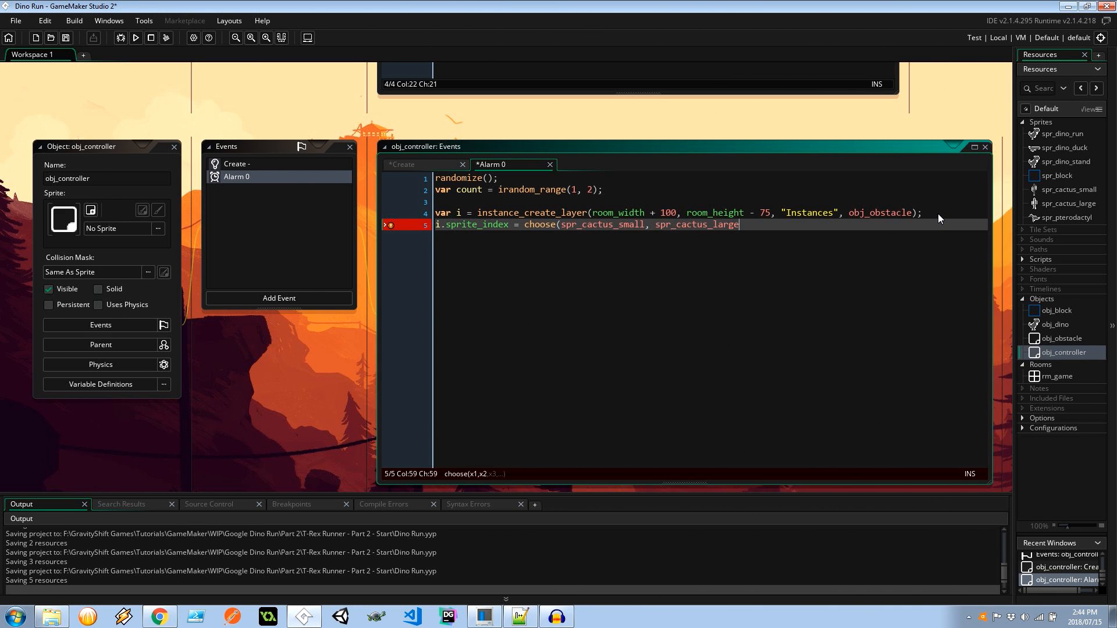
text(, spr_)
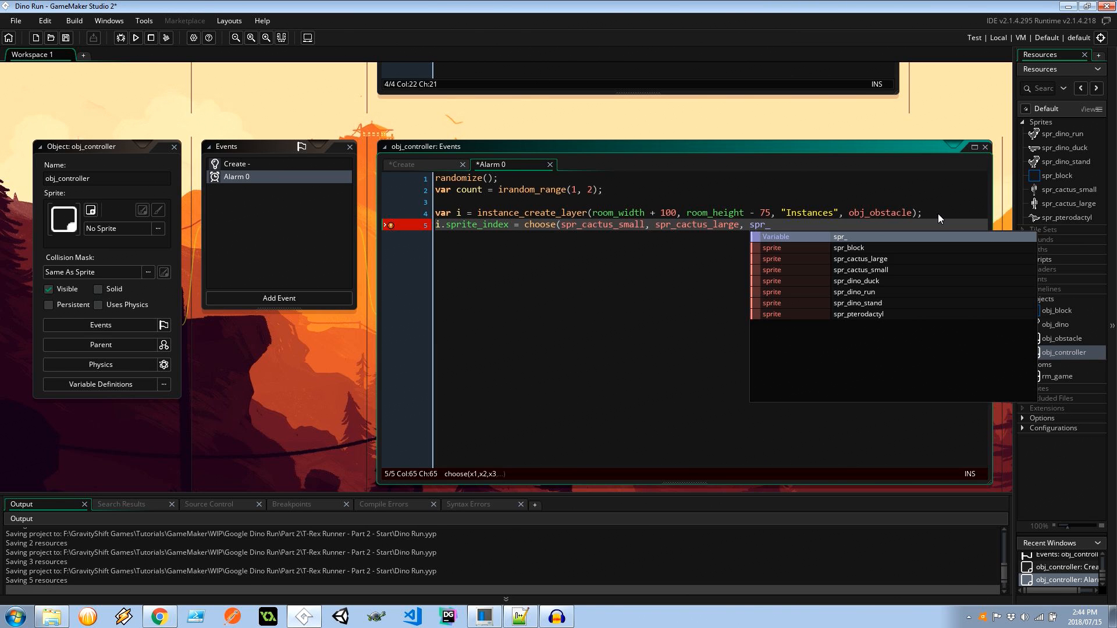
text(pterodactyl)
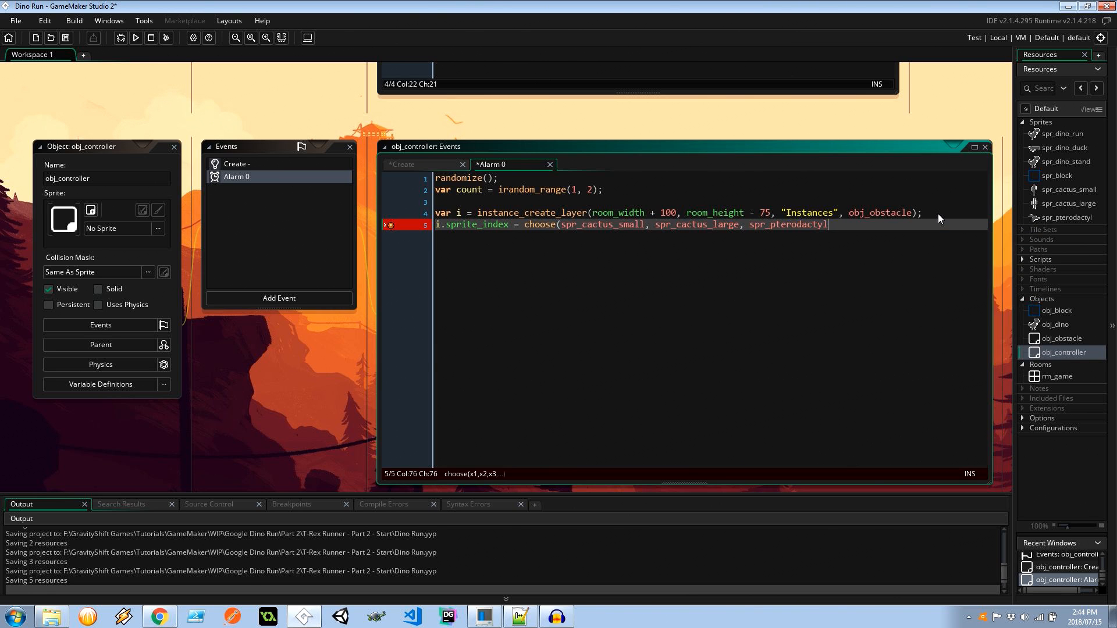
text();)
text(switch)
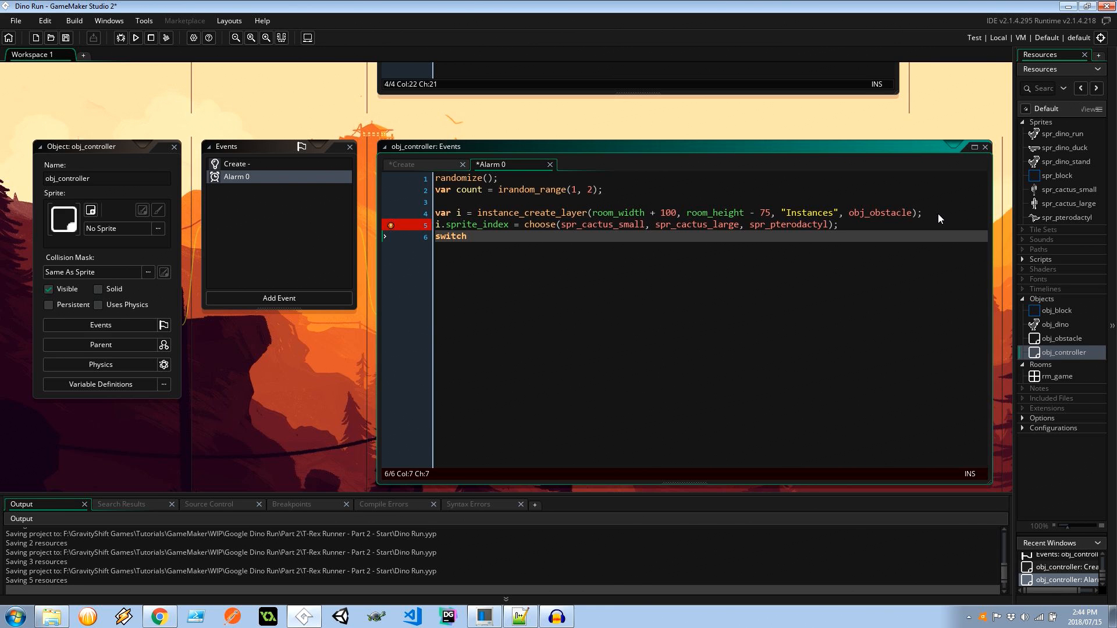
Step: Add a switch on i.sprite_index whose spr_cactus_small and spr_cactus_large cases set i.image_speed = 0
text((i.spri)
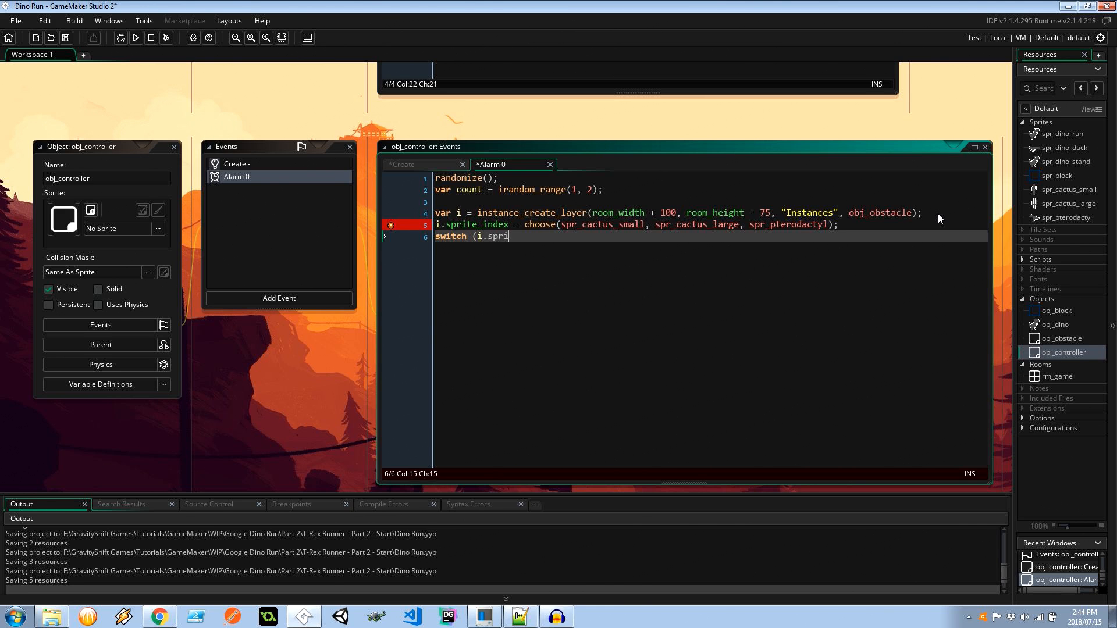
text(te_index))
text({)
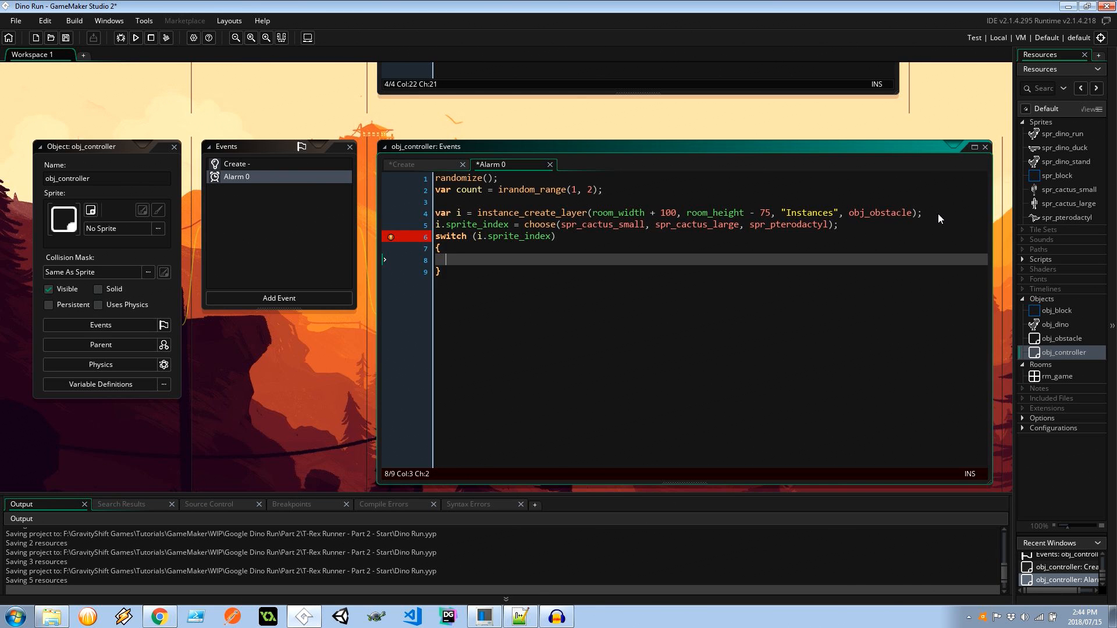
text(case)
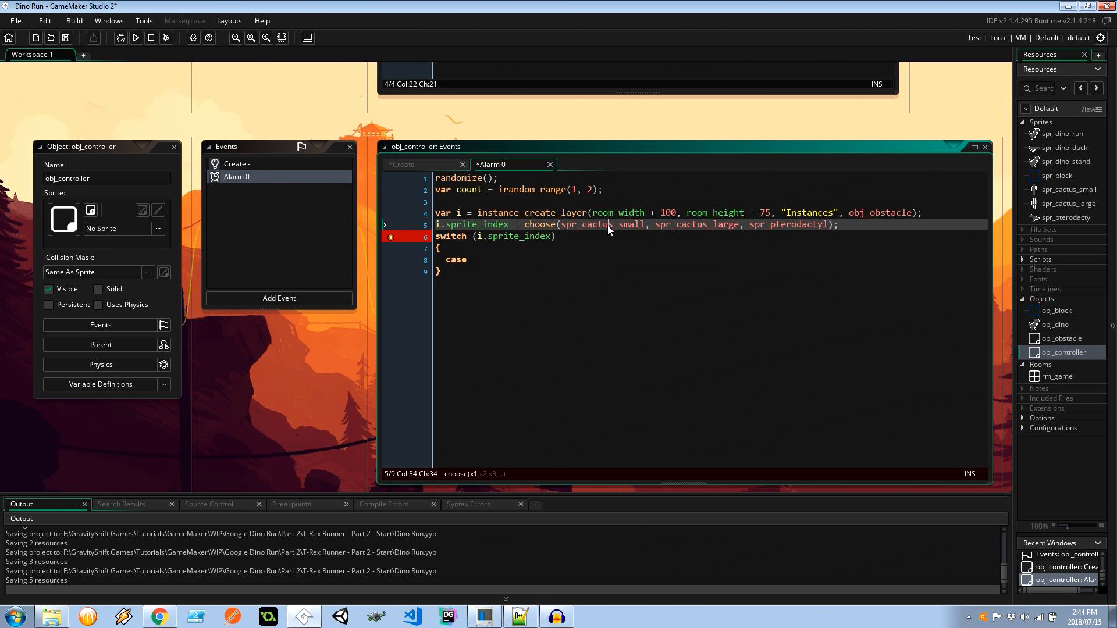
text(spr_cactus_small)
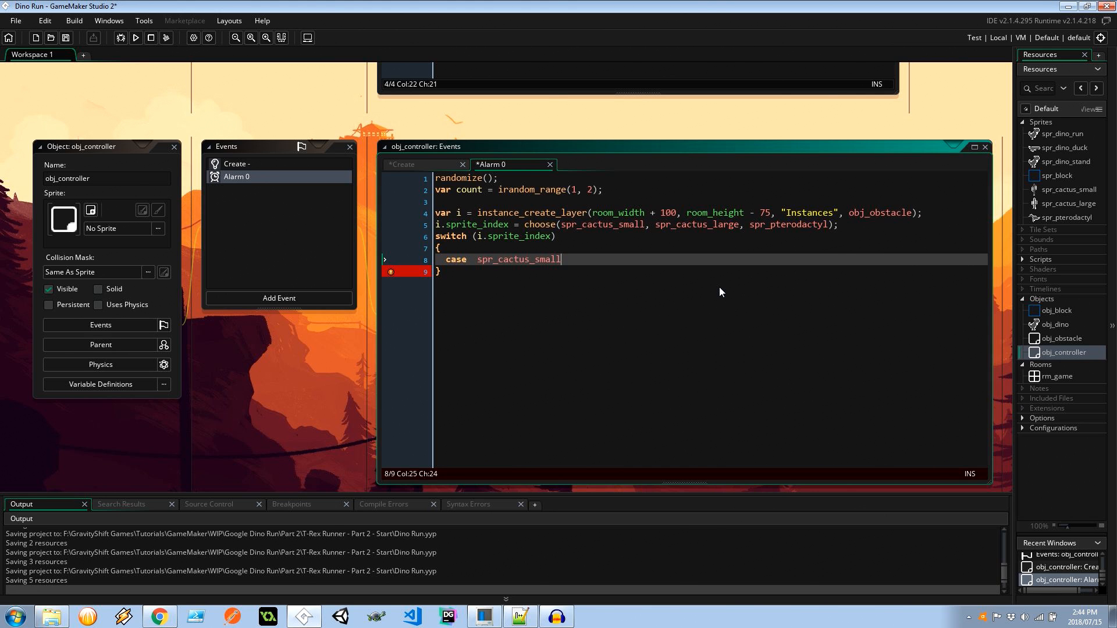
text(:)
text(case)
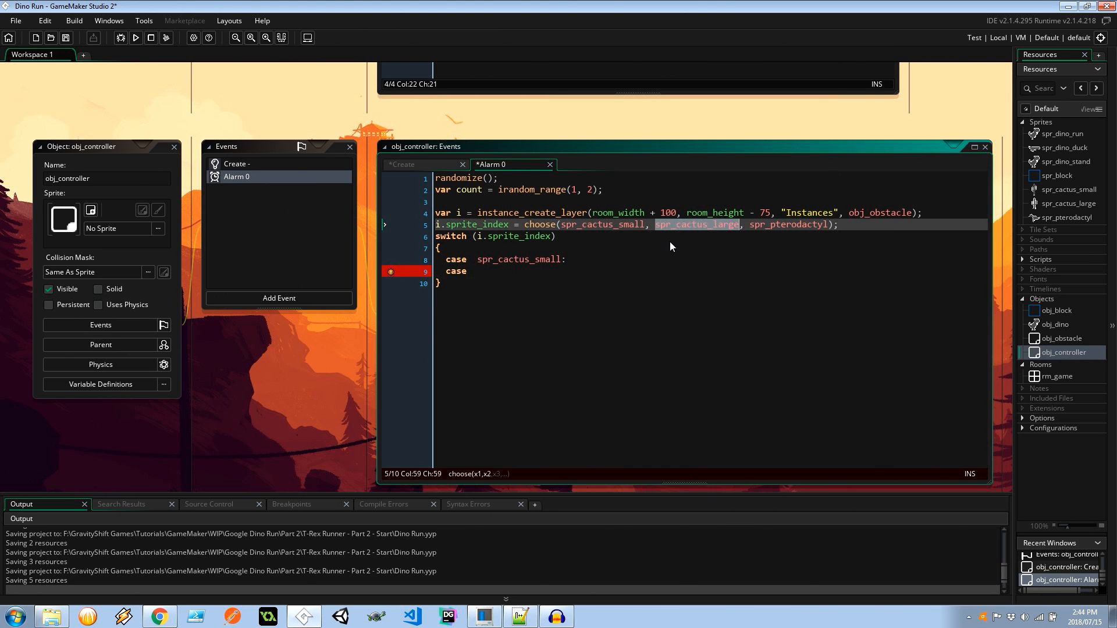
text(spr_cactus_large:)
text(i.)
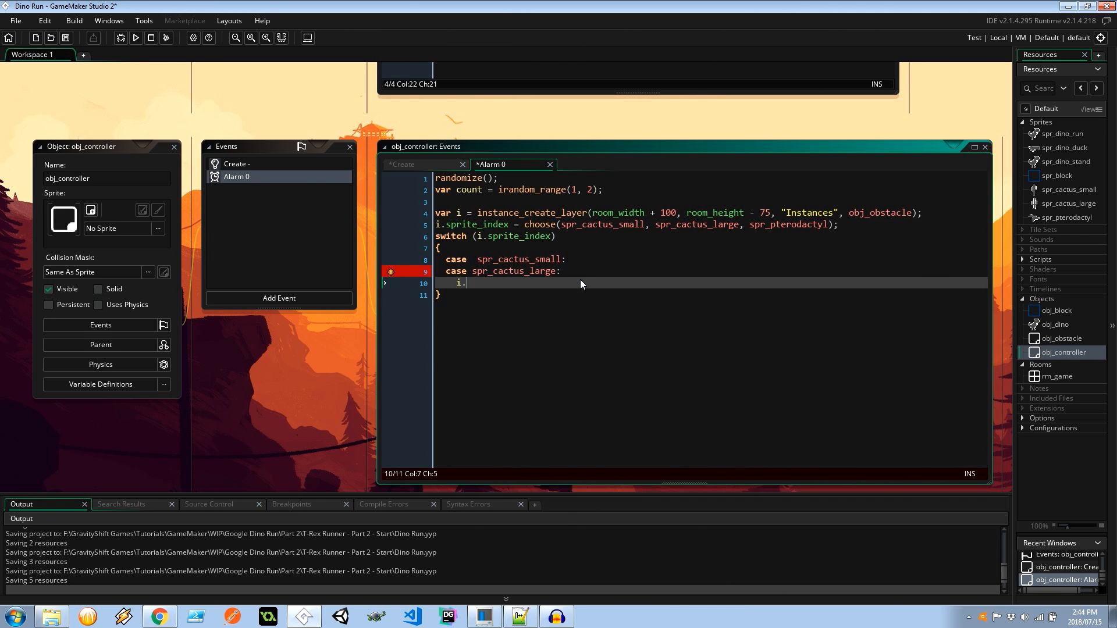
text(image_so)
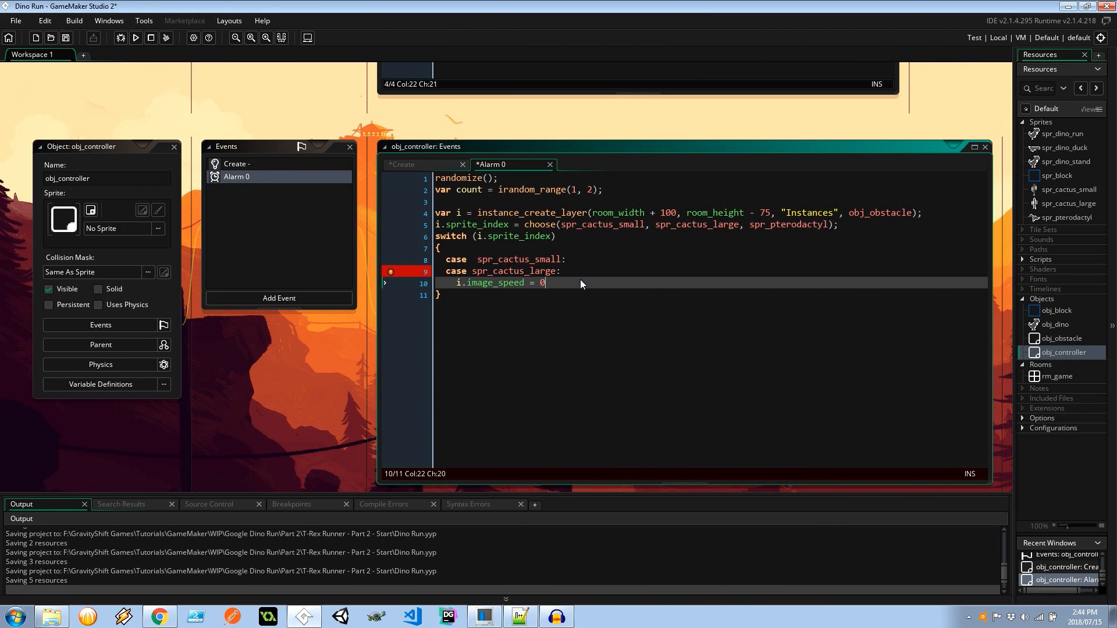
text(;)
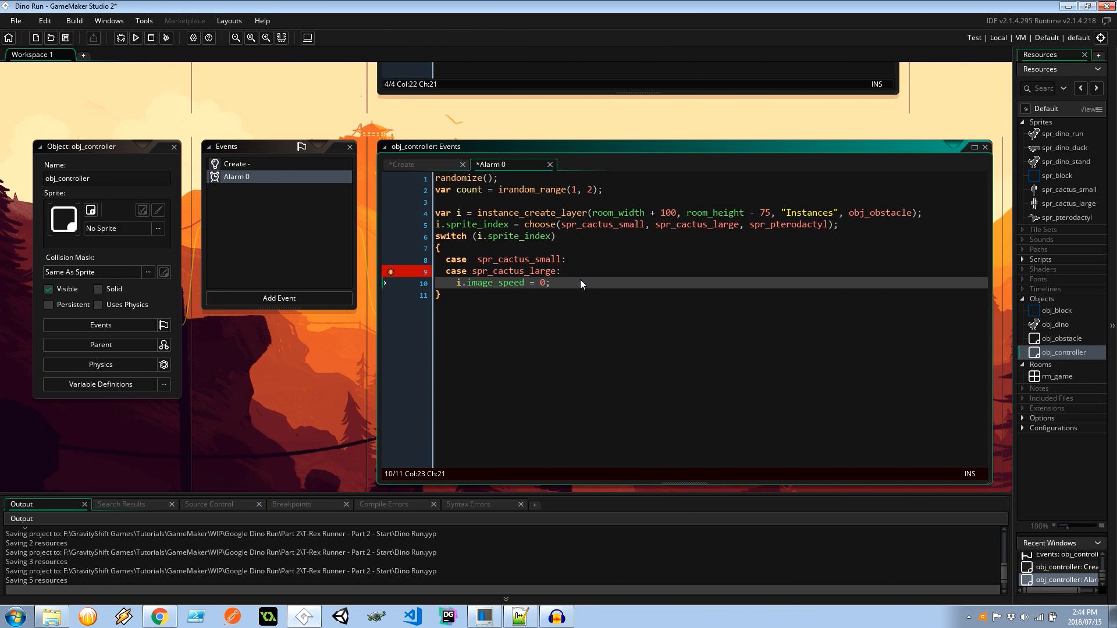
text(i)
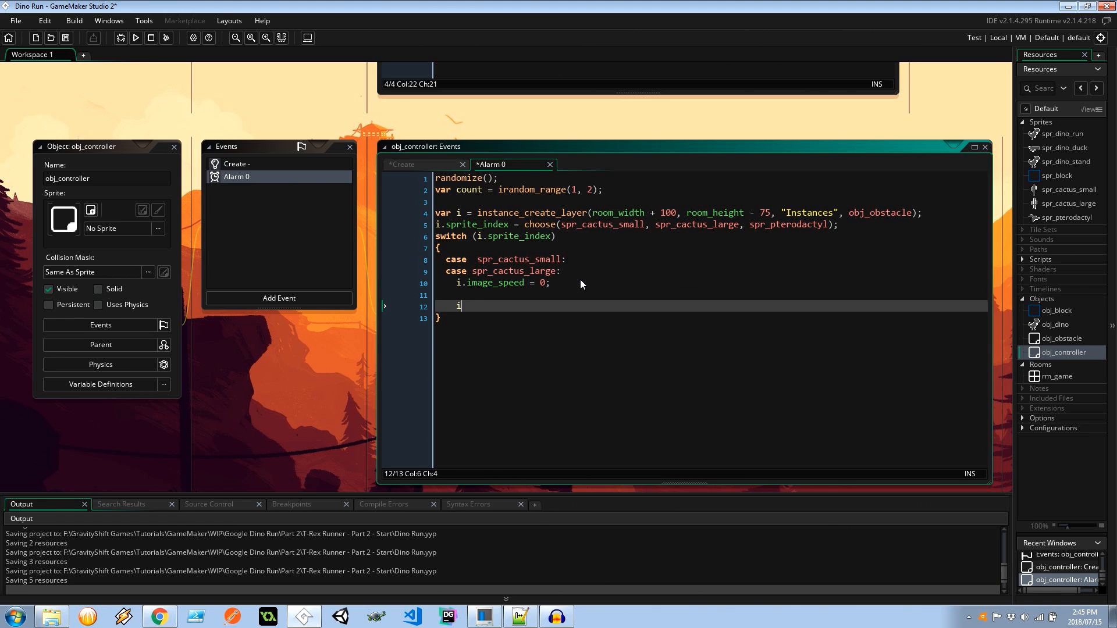
Step: Add nested checks for global.speedModifier > 1.5 and count == 2 in the cactus cases
text(f ()
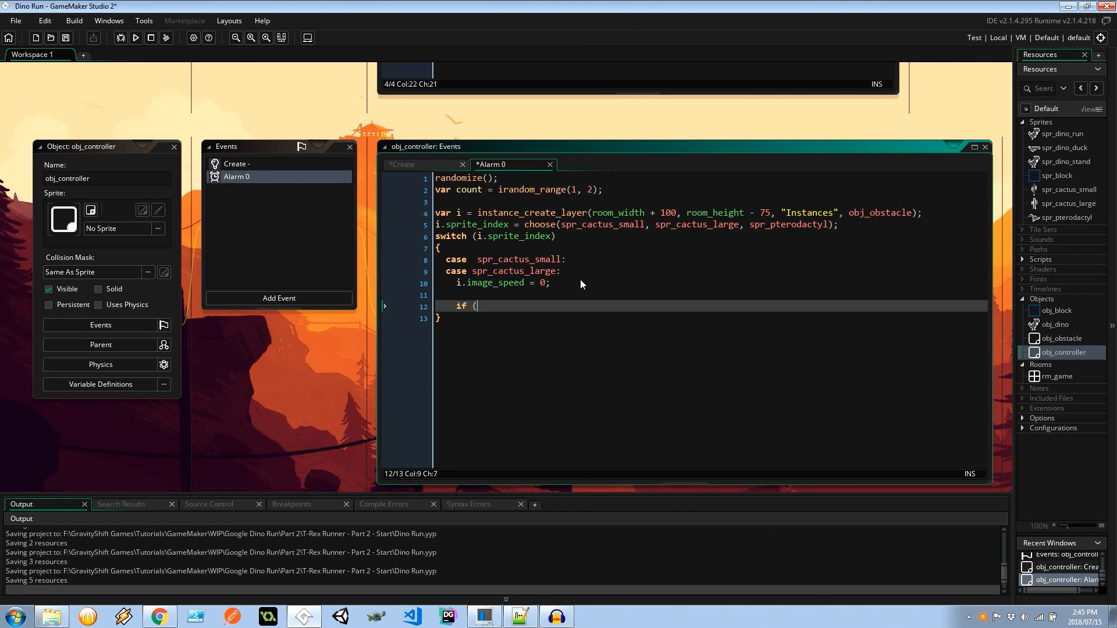
text(global.speedModifier)
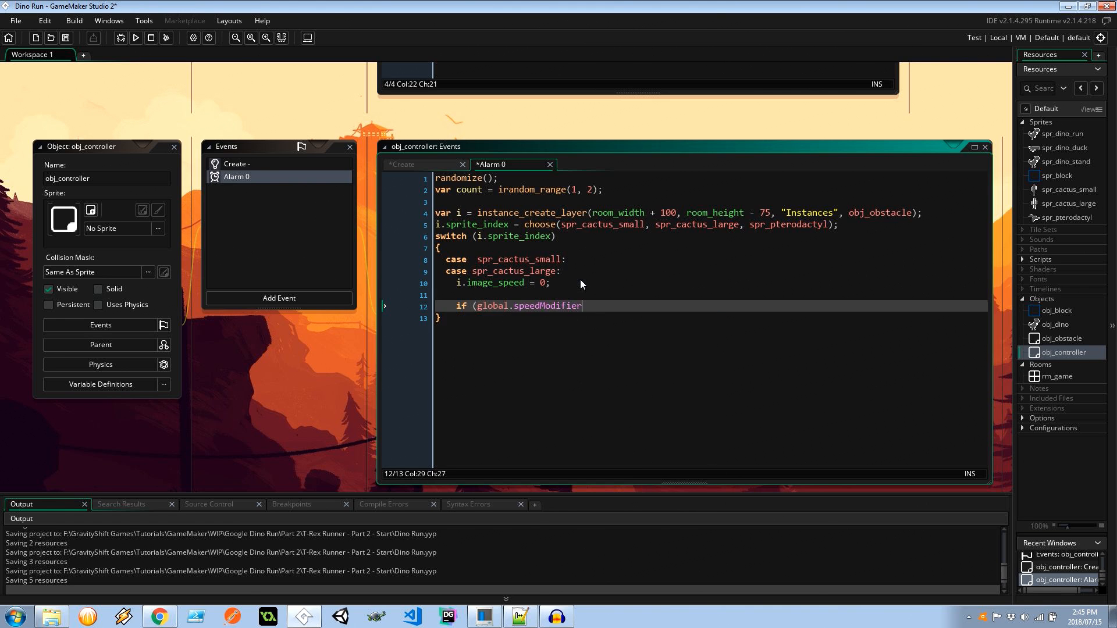
text(> 1.5)
text({)
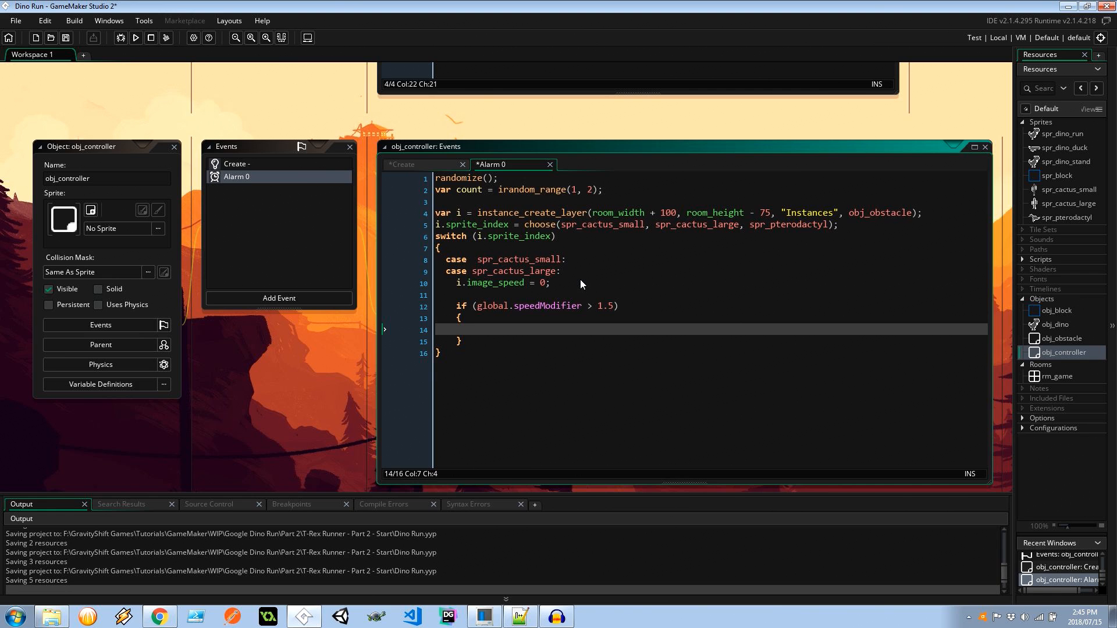
text(if)
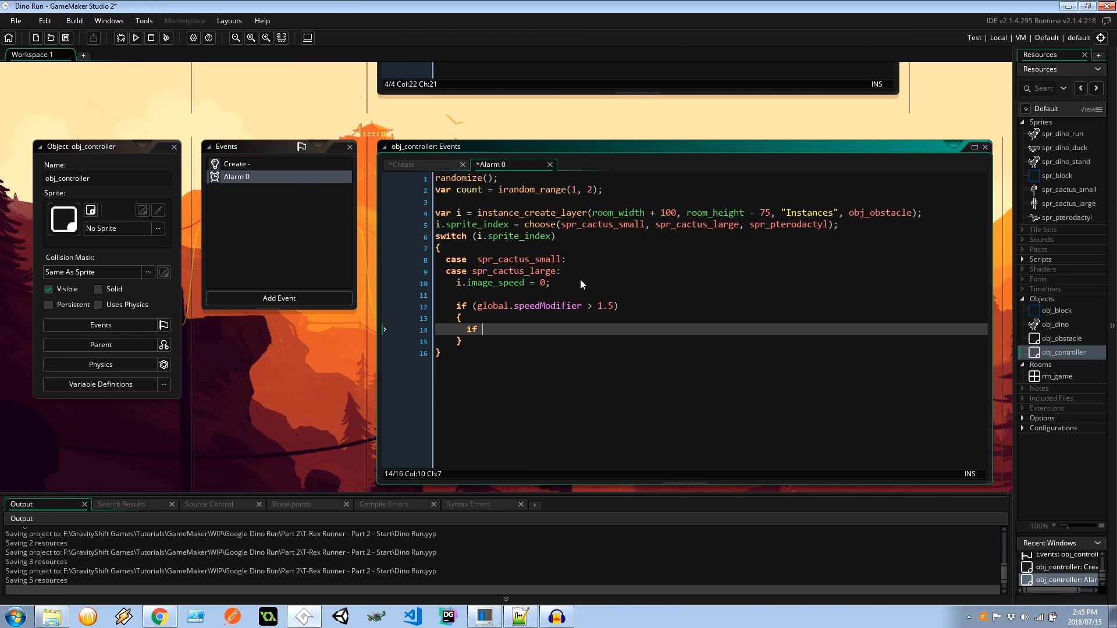
text((count == 2)
text(})
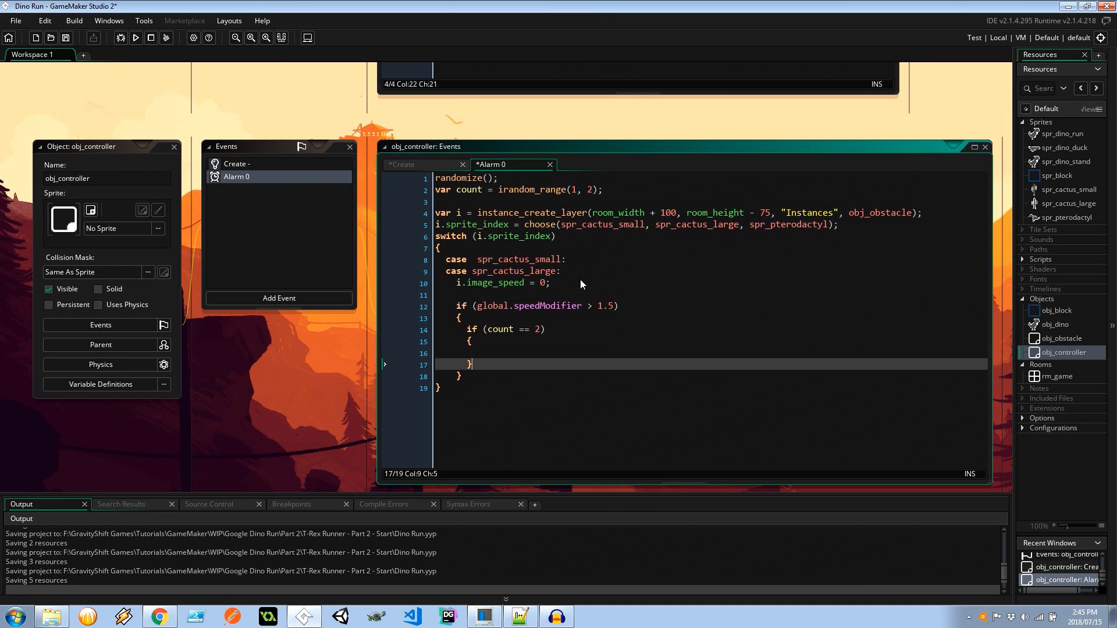
Step: Create a second obstacle j with a cactus-only sprite and image_speed 0, then break
text(va)
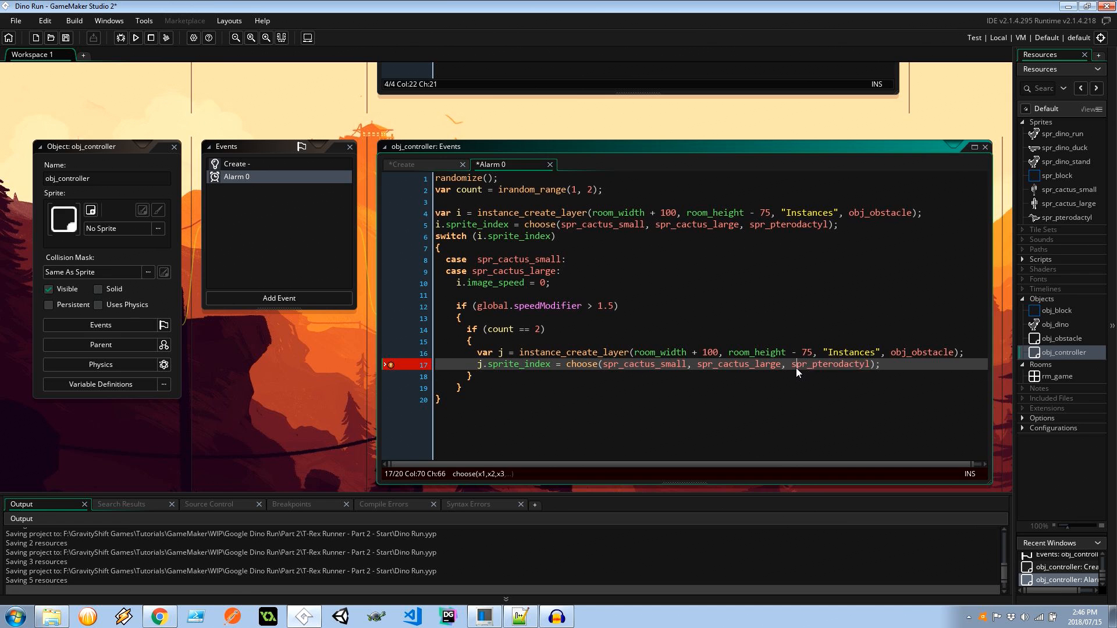
key(BackSpace)
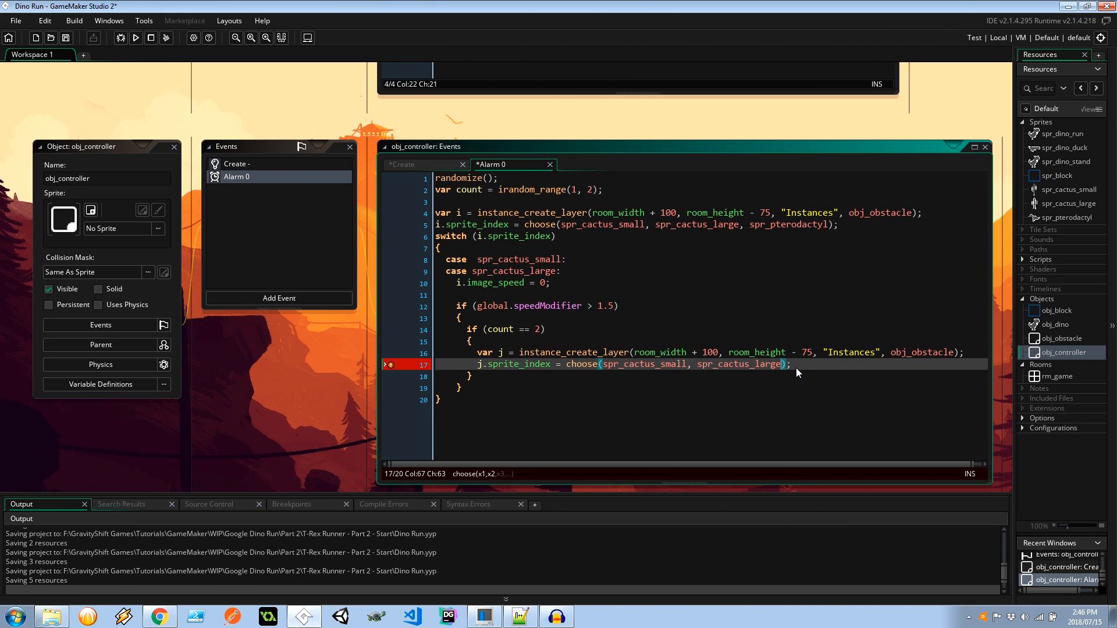
text(j.ima)
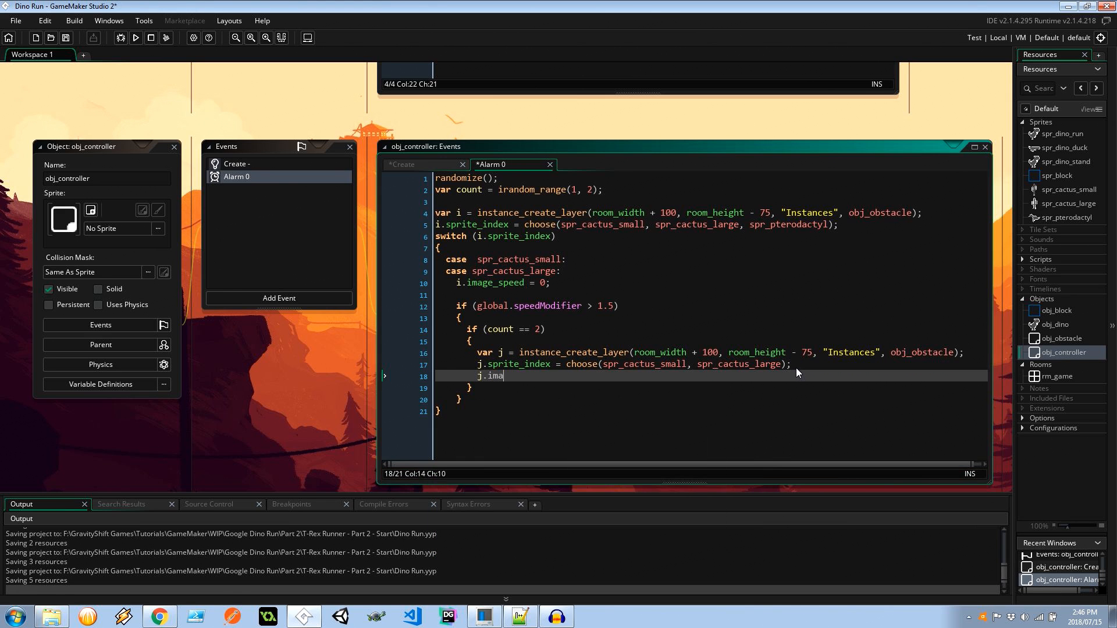
text(ge_speed = 0;)
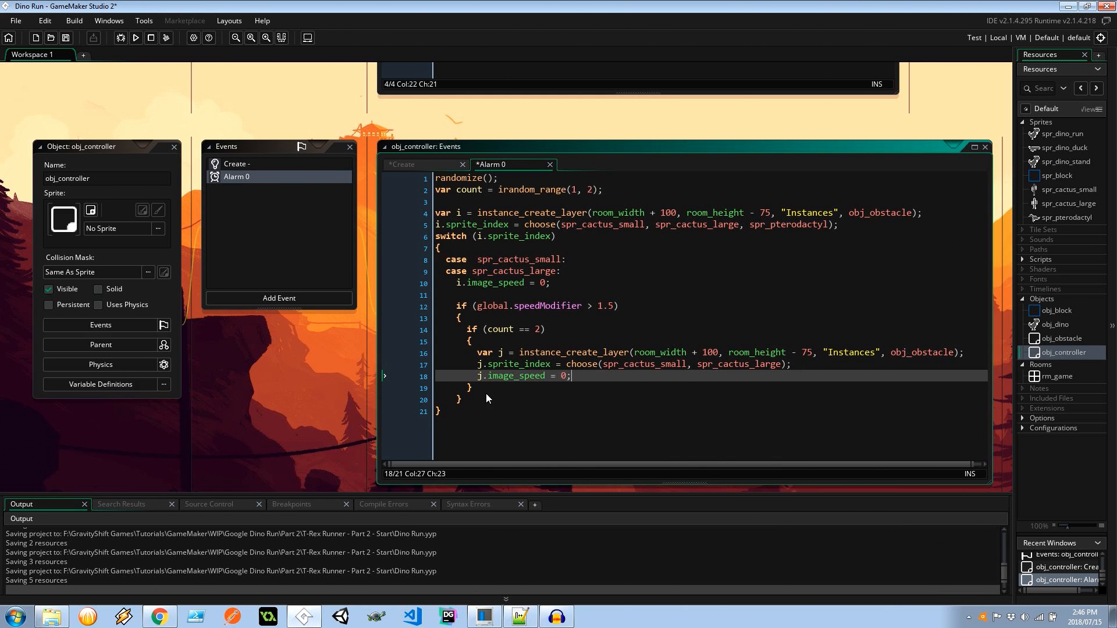
text(break;)
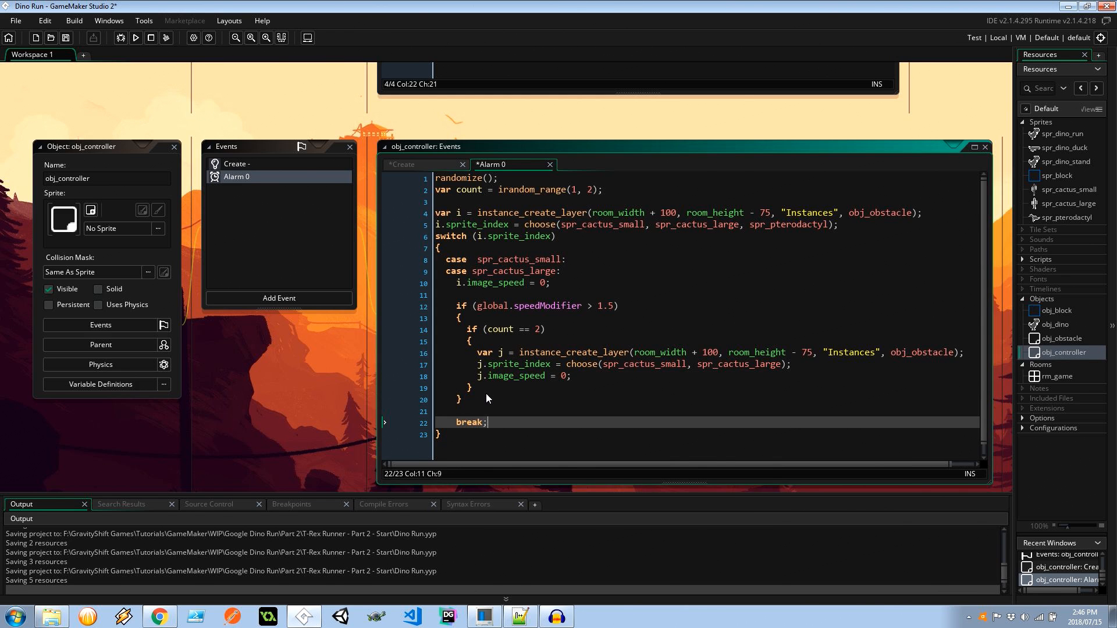
Step: Add a default case setting i.image_speed = 1
text(default:)
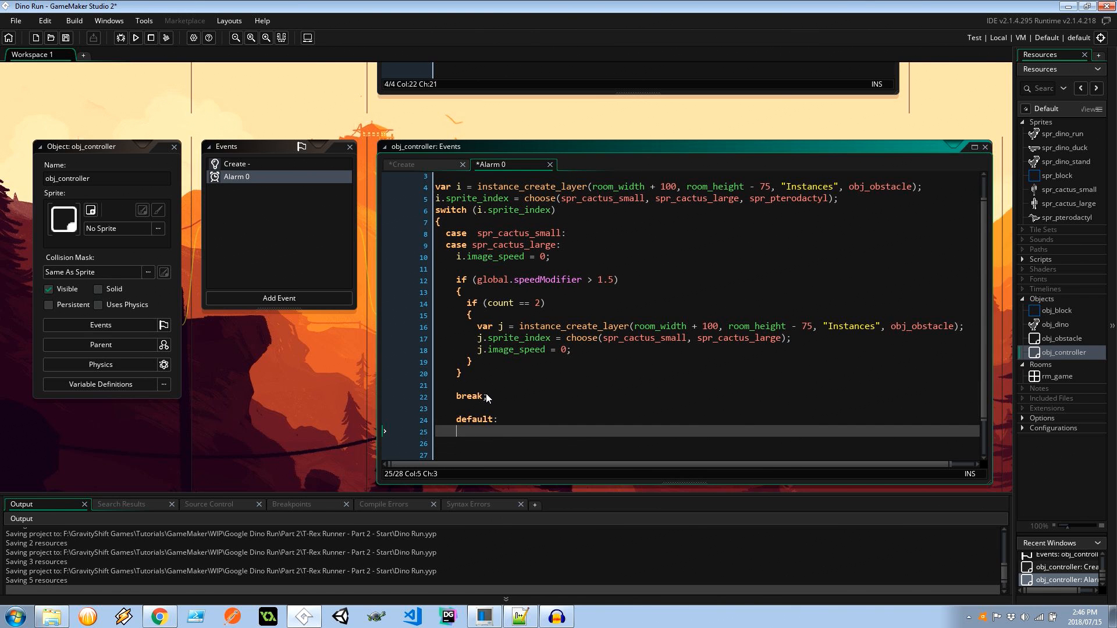
text(i.image)
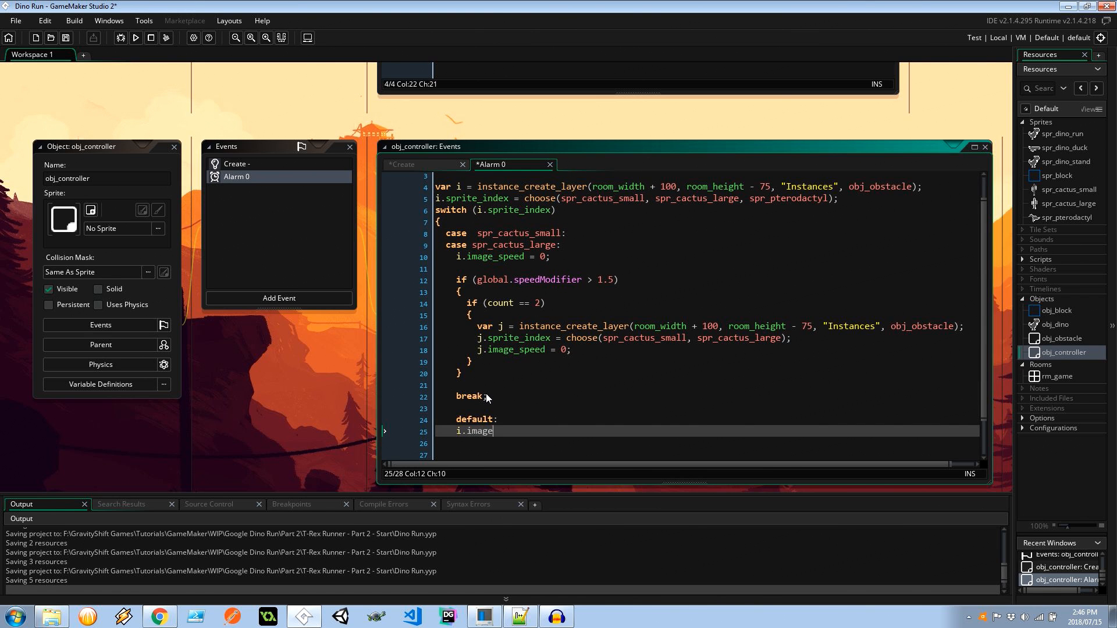
text(_speed =)
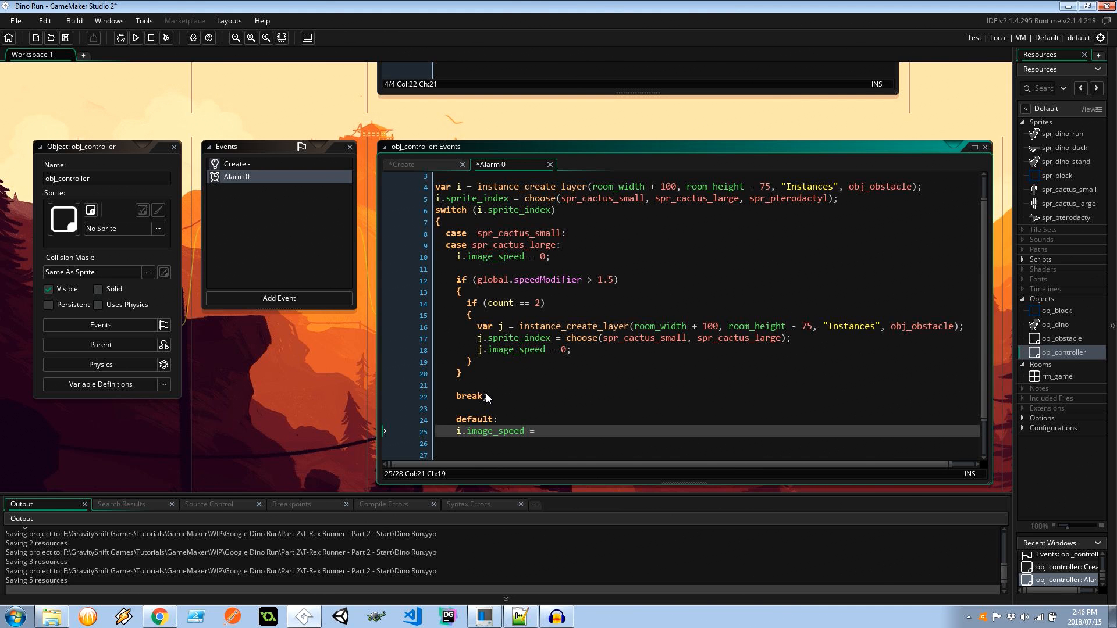
text(1;)
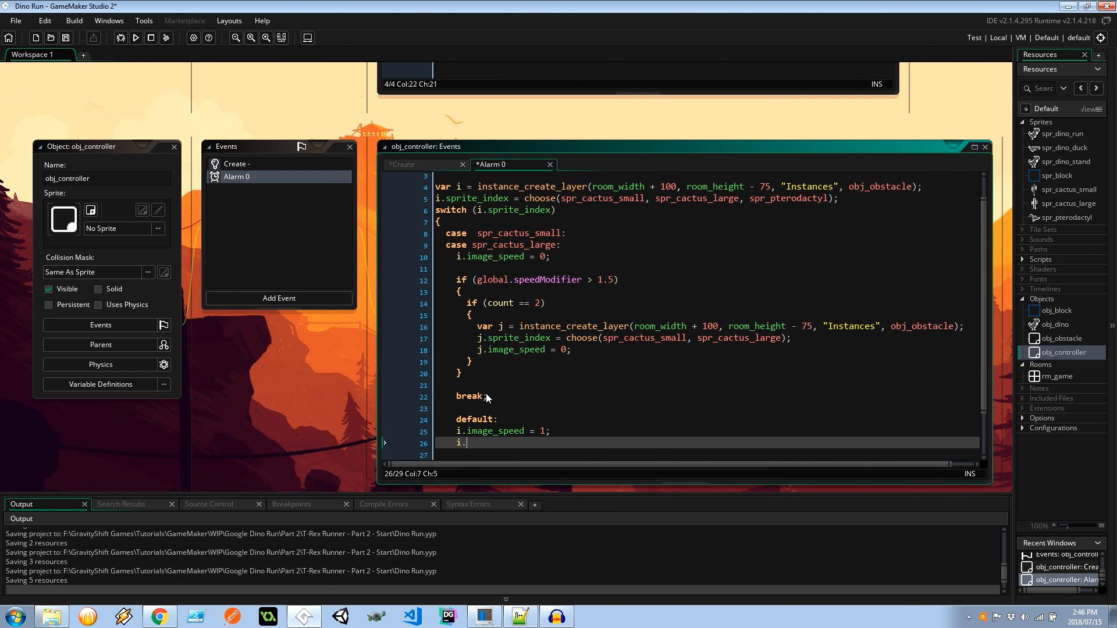
Step: Set i.y = choose(room_height - 85, room_height - 145, room_height - 180)
text(y =)
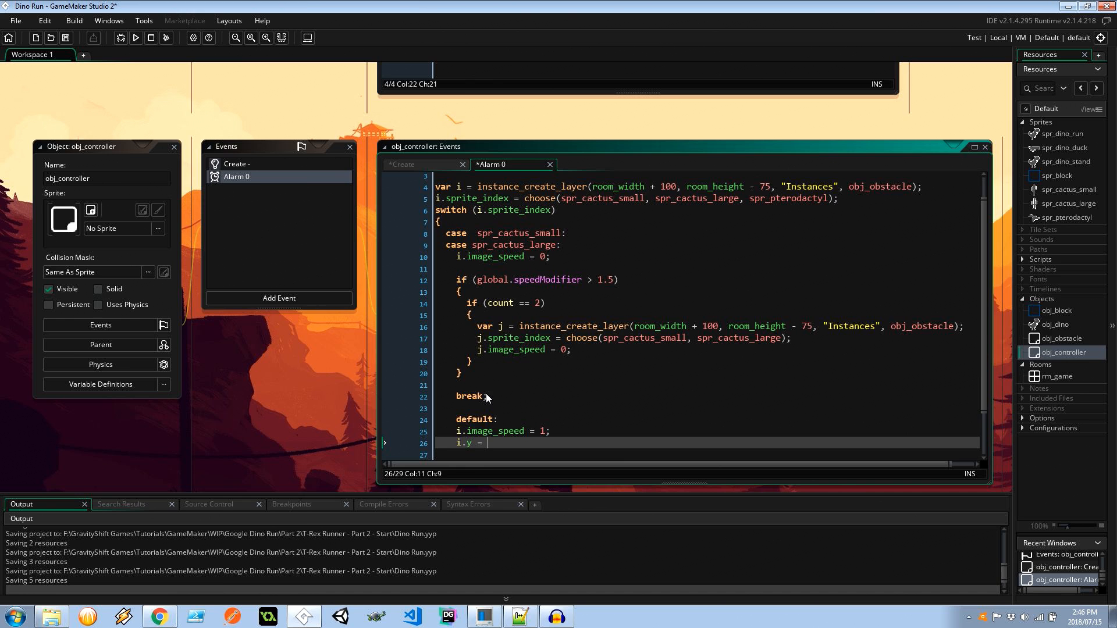
text(choose()
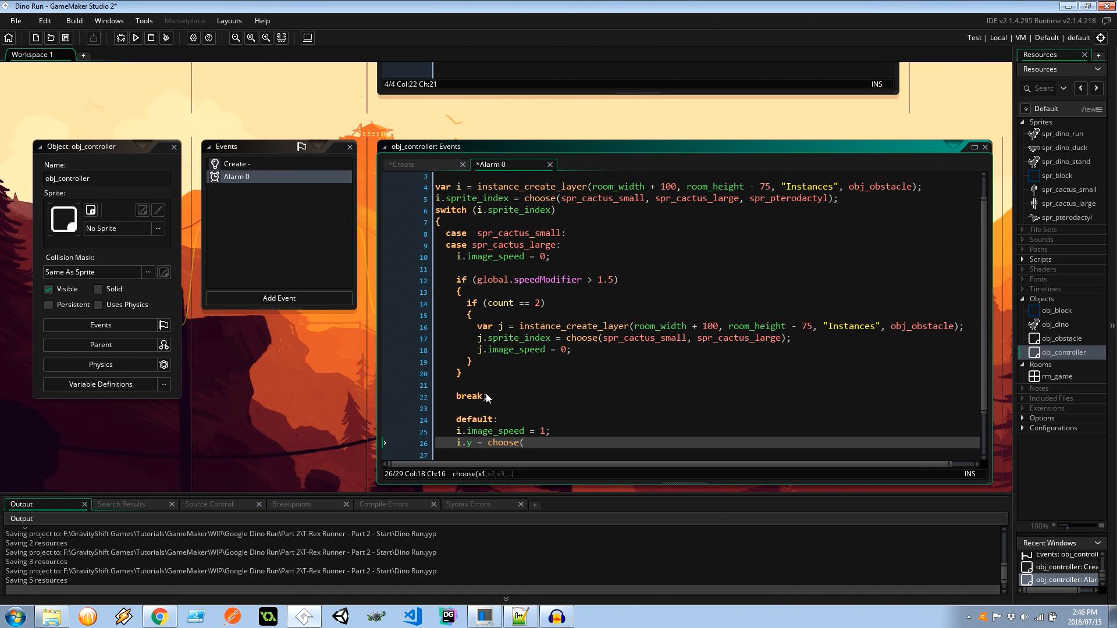
text(room_height)
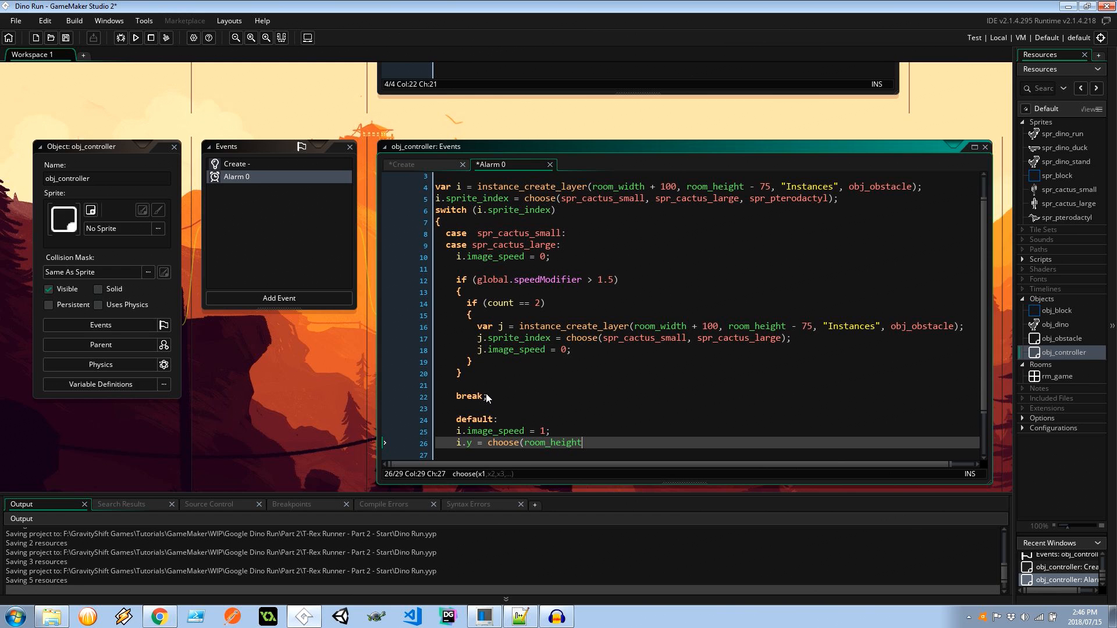
text(- 85,)
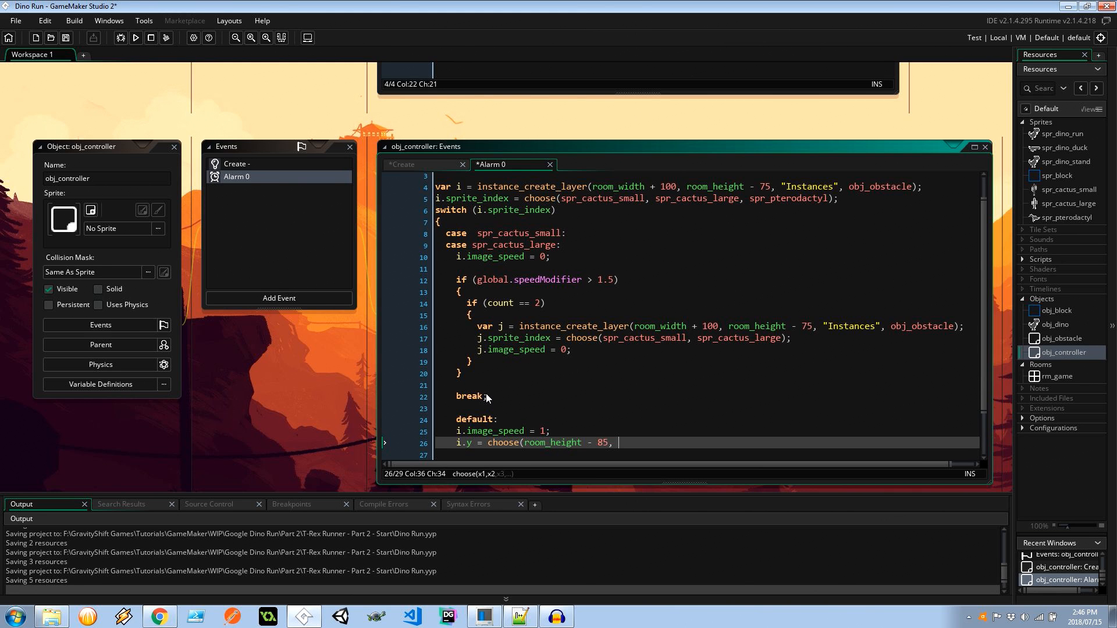
text(room_height - 145,)
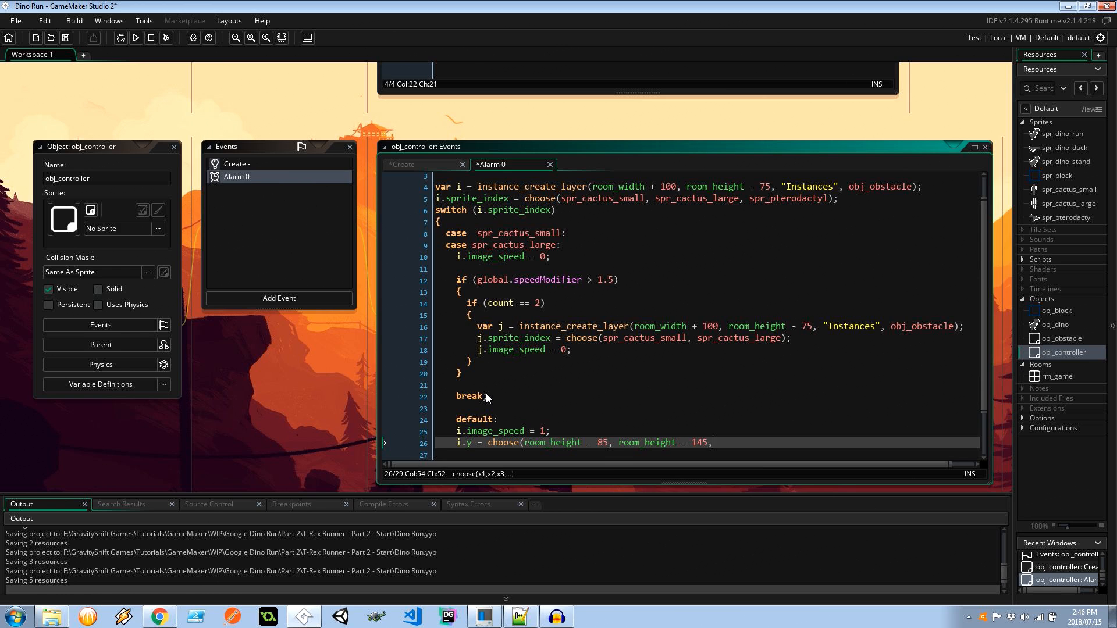
text(room_height)
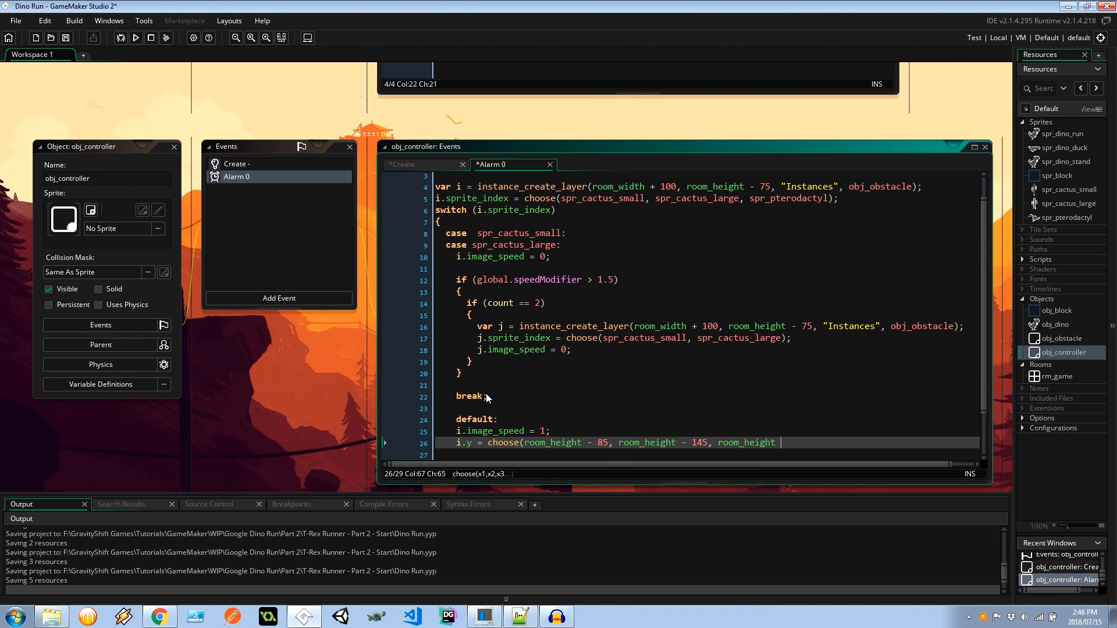
text(- 180);)
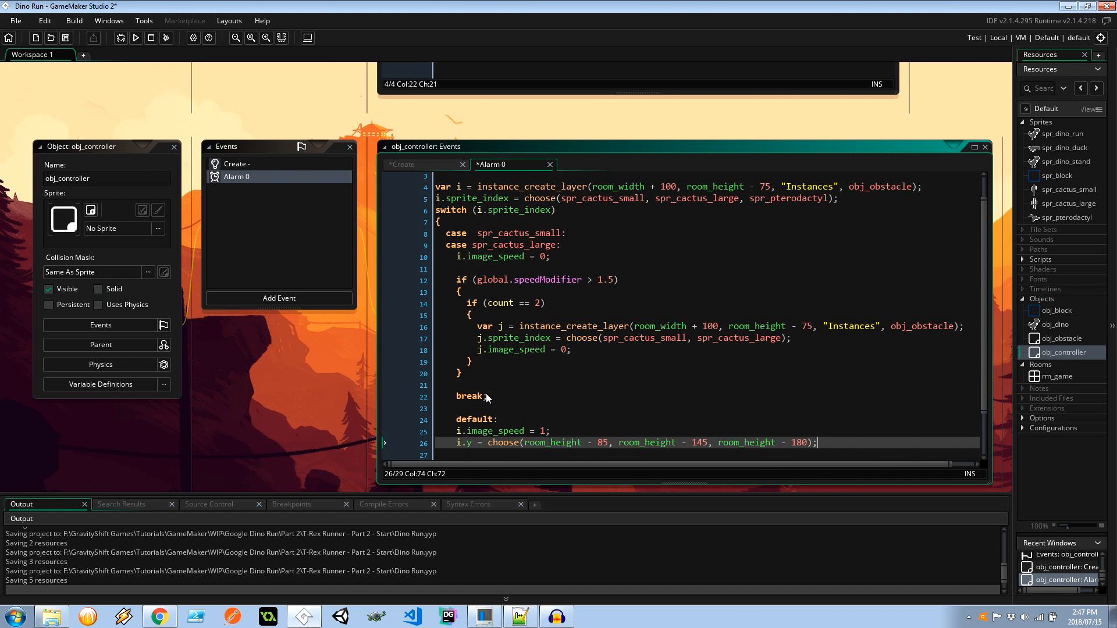
mouse_move(557, 364)
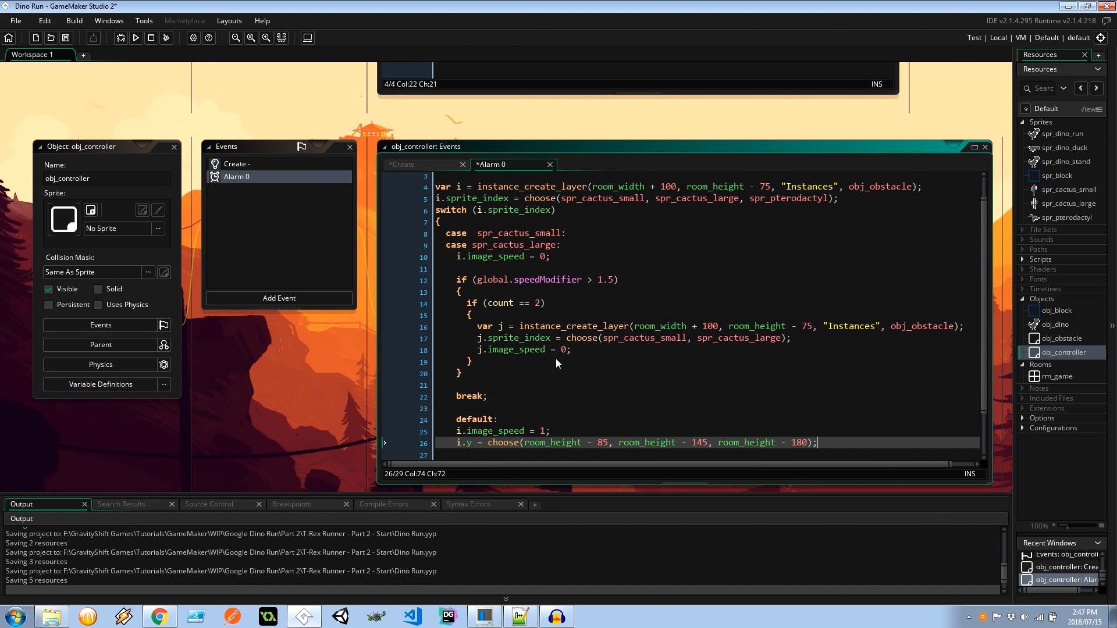
scroll(down, 3)
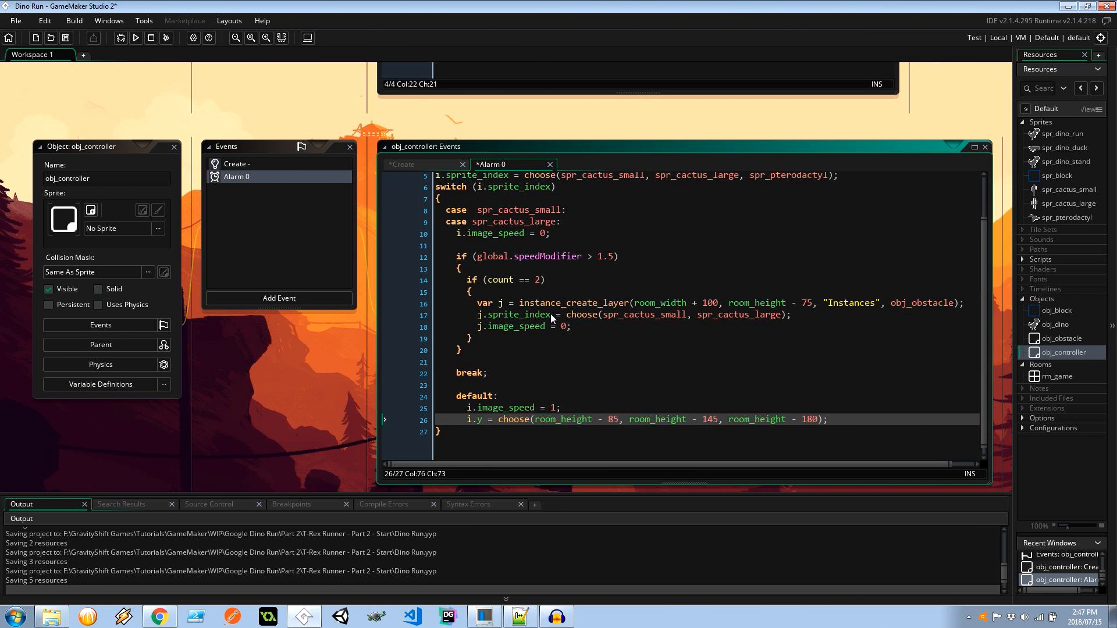
mouse_move(560, 236)
text(i)
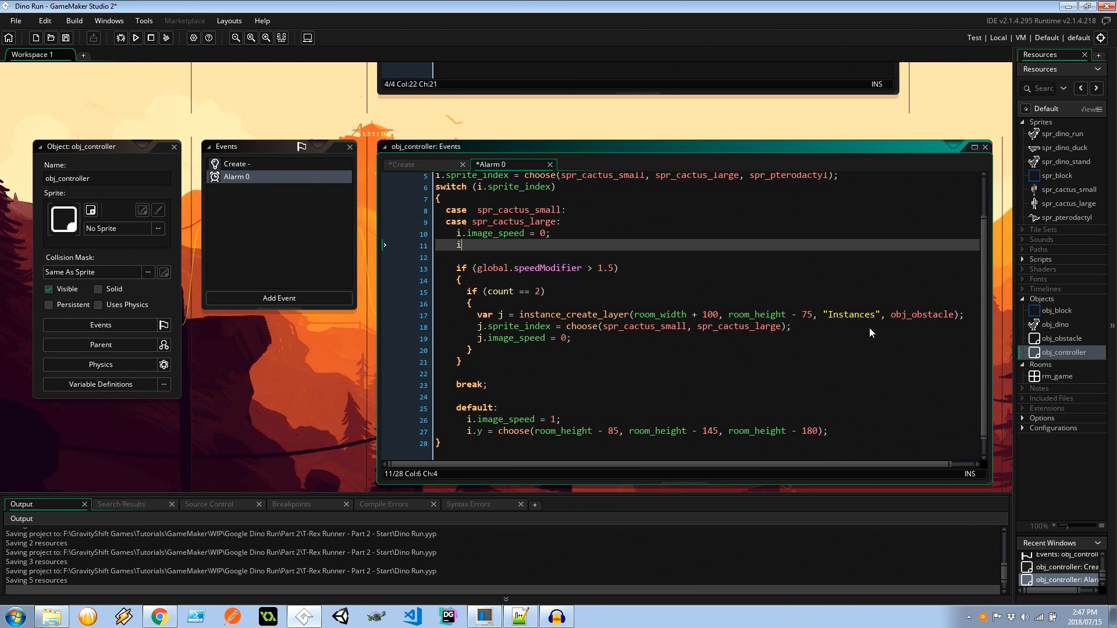
Step: Add i.image_index and j.image_index = irandom_range(0, sprite_get_number(sprite_index) - 1) lines
text(.image_ind)
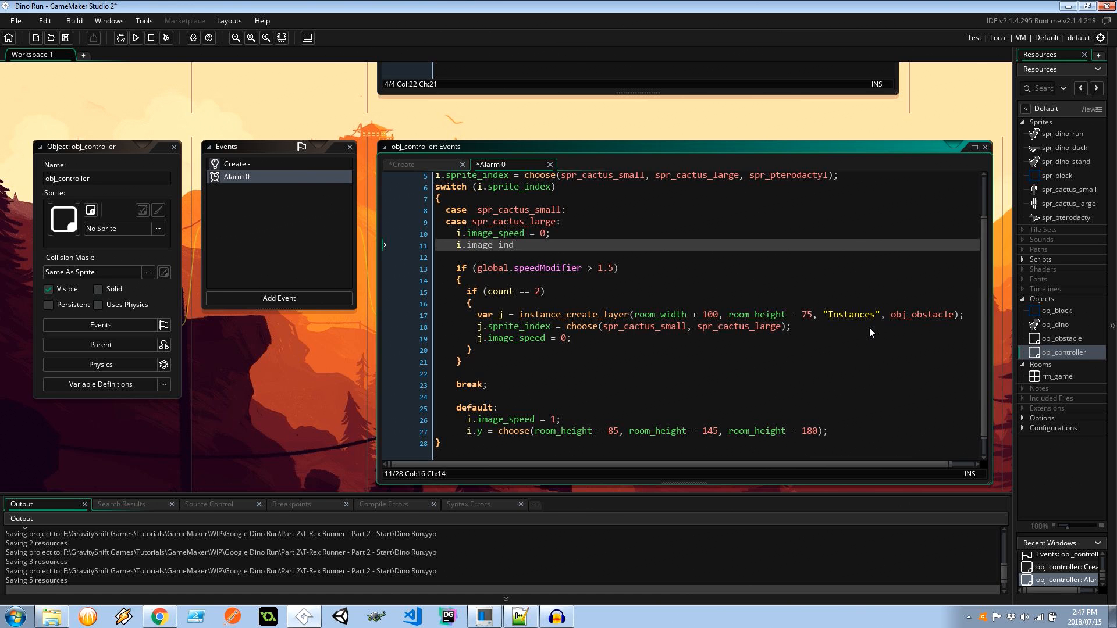
text(ex =)
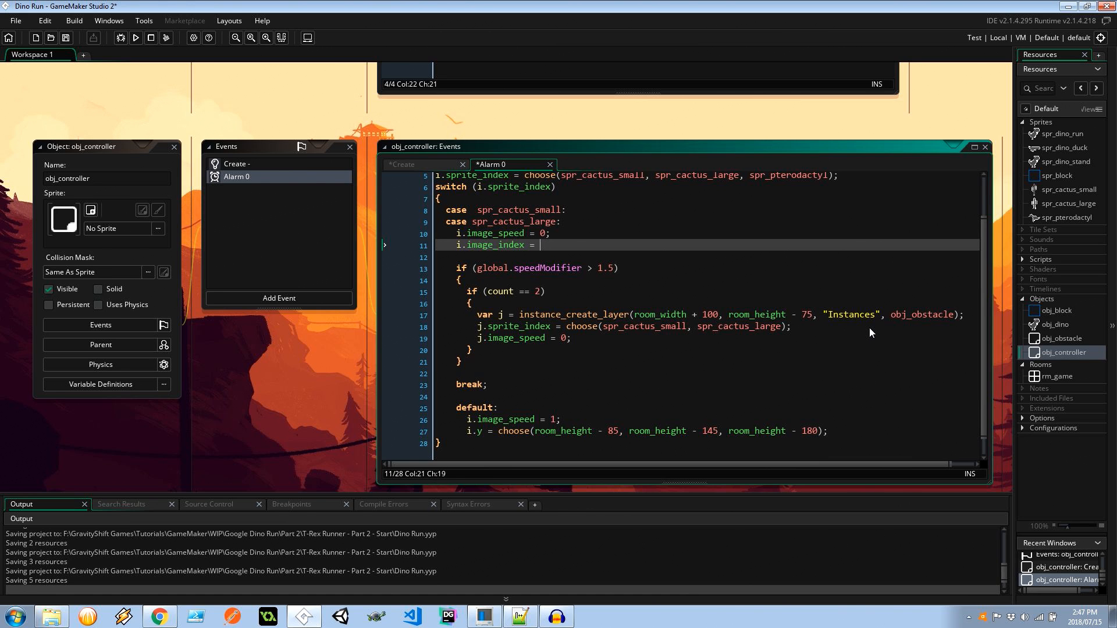
text(choose()
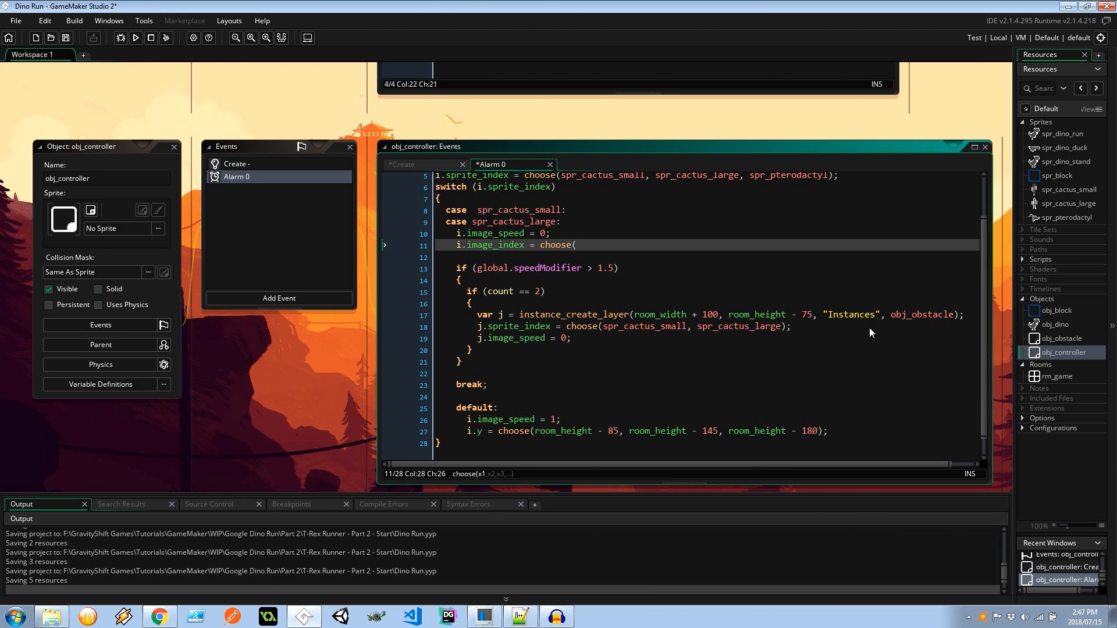
key(BackSpace)
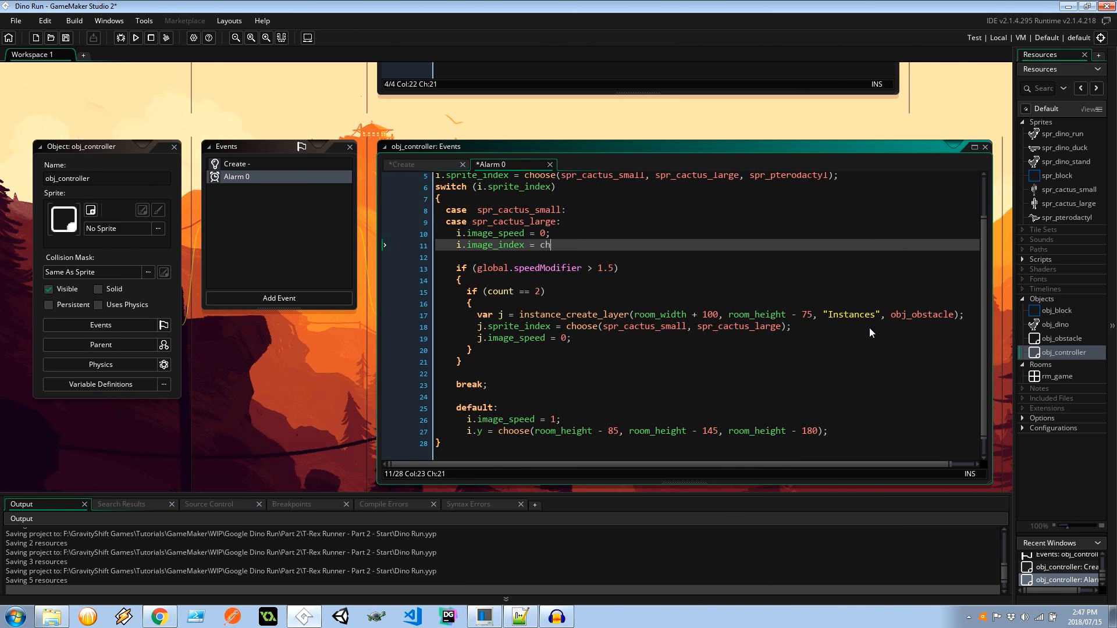
text(irandom_range(0,)
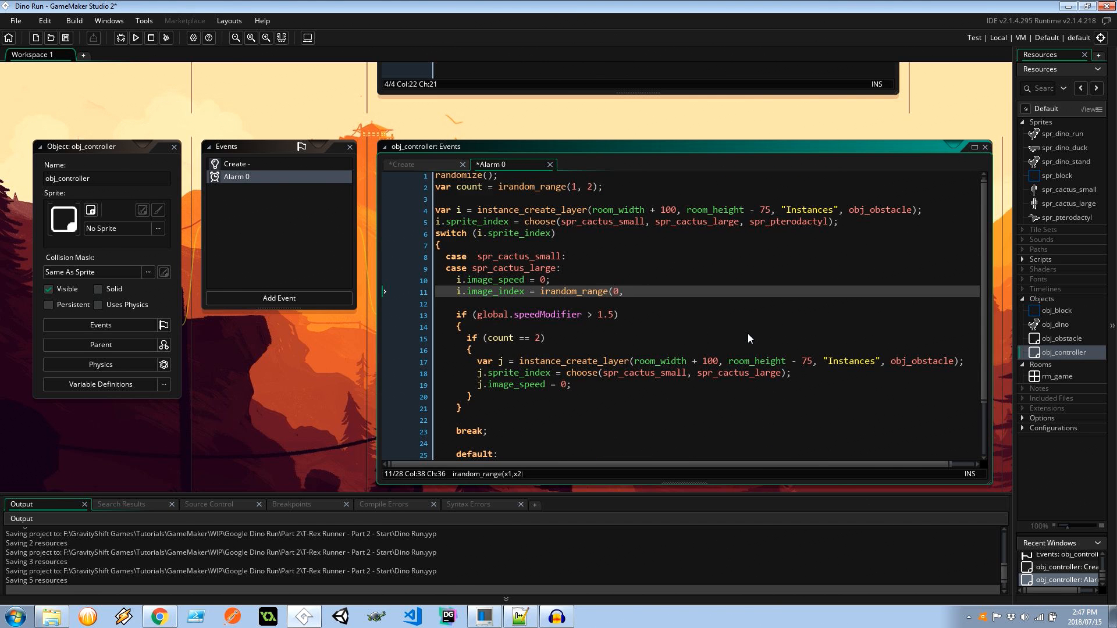
text(sprite)
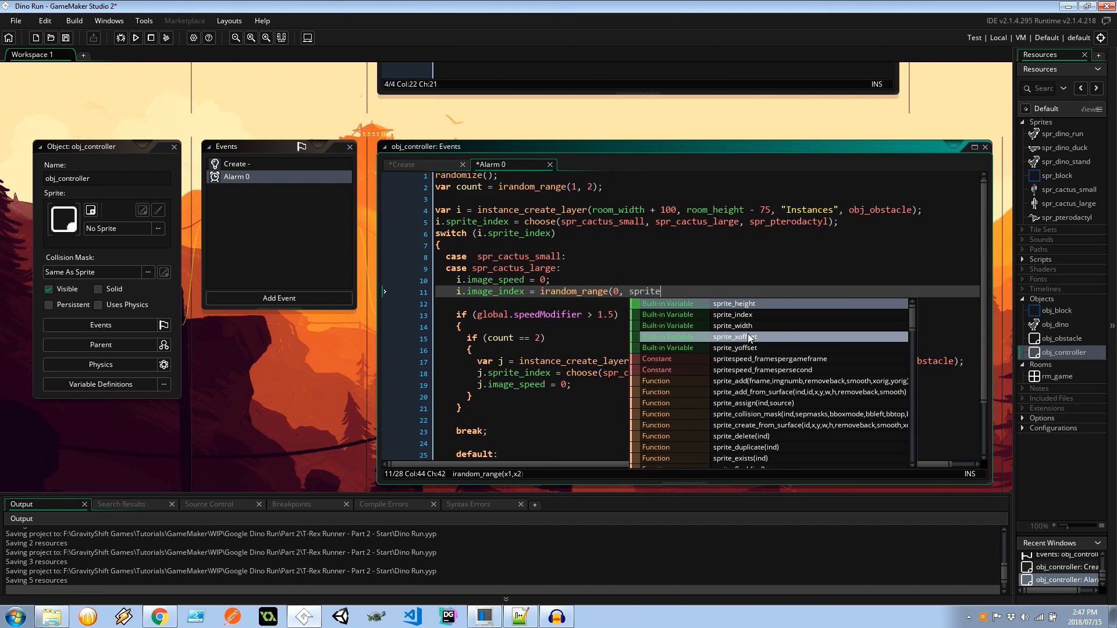
text(_get_number()
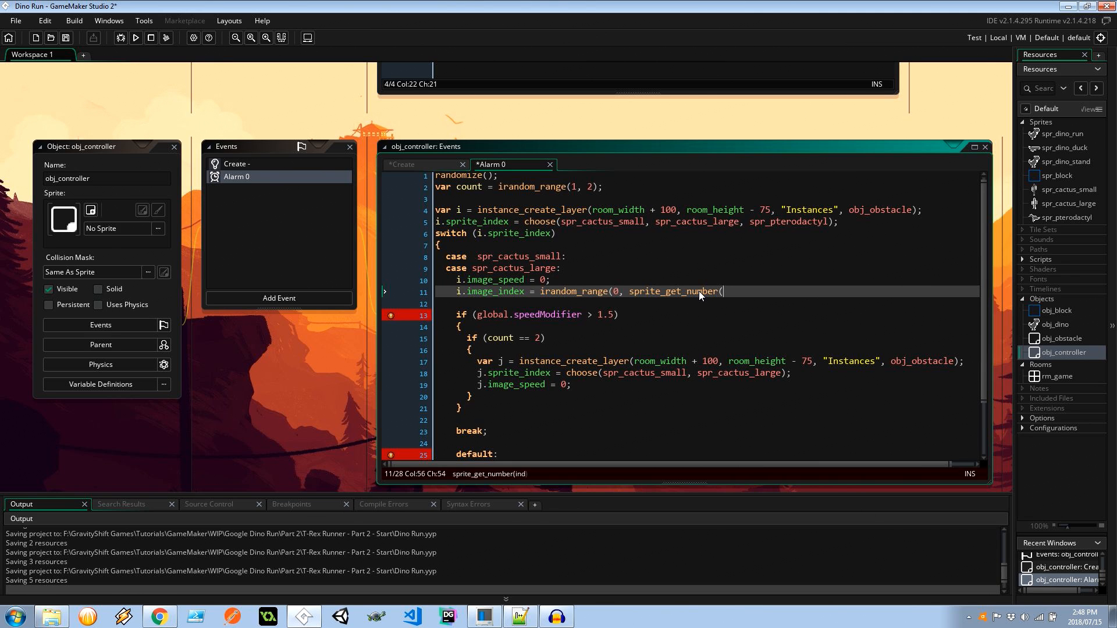
text(i.sprite_index))
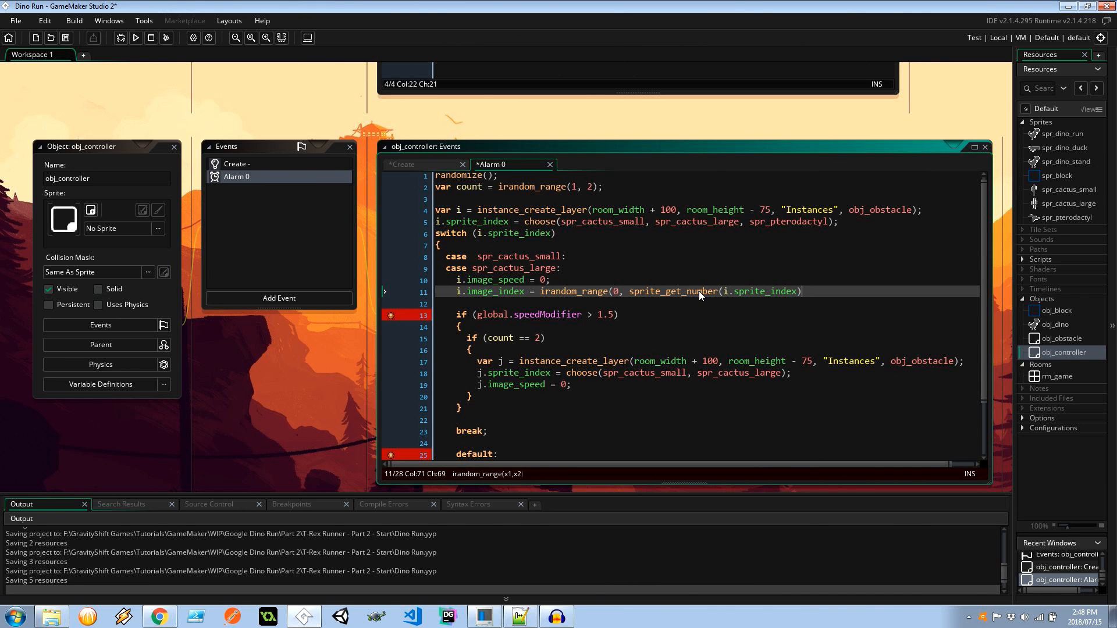
text(- 1);)
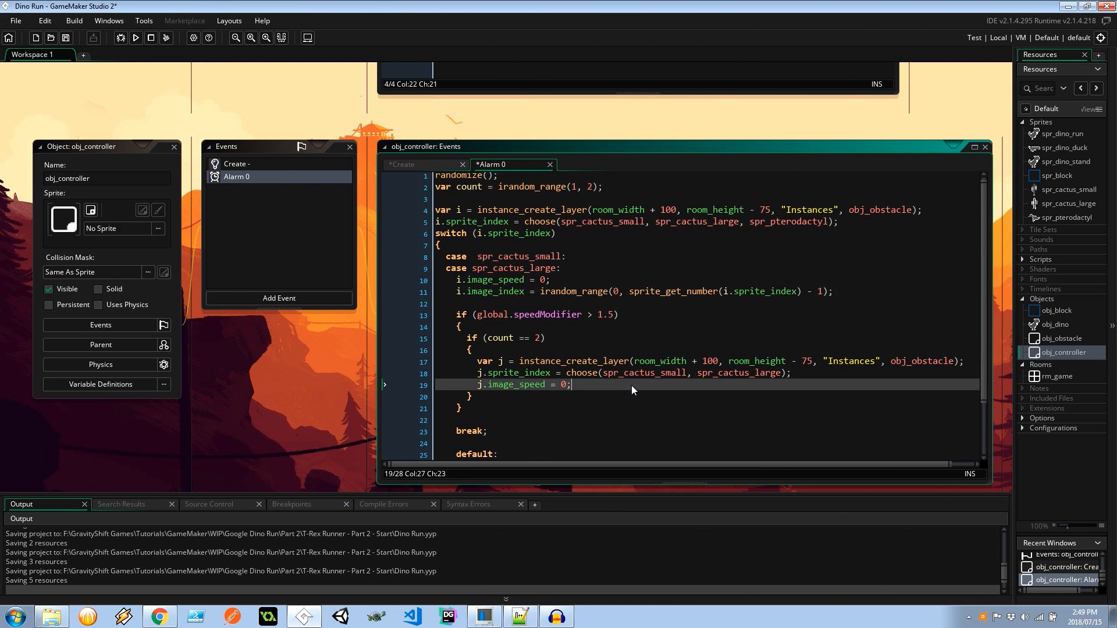
text(i.image_index = irandom_range(0, sprite_get_number(i.sprite_index) - 1);)
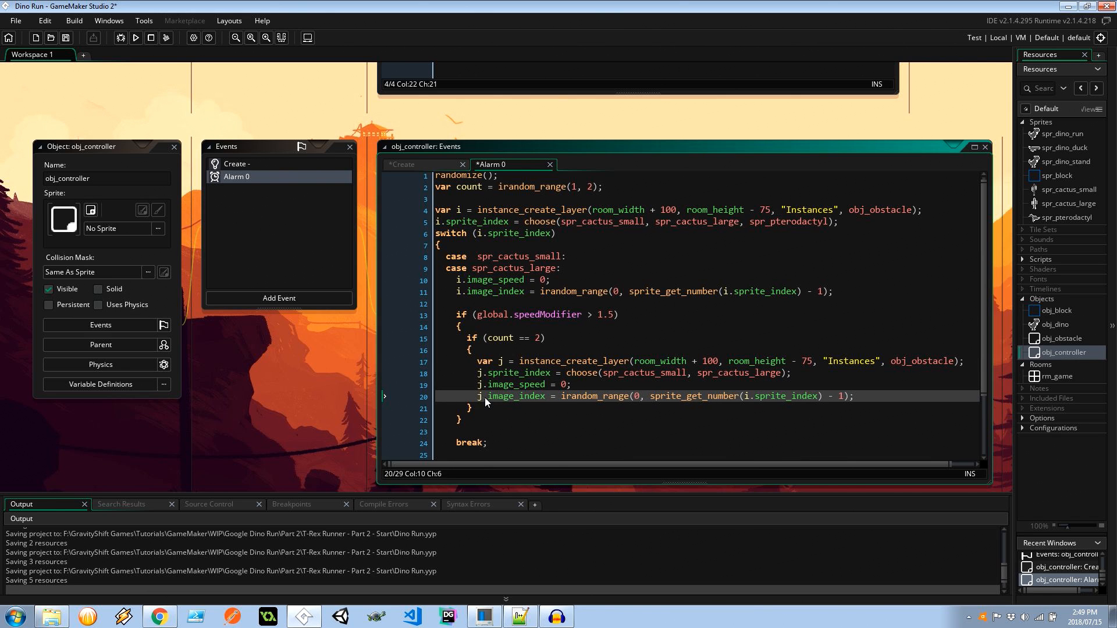
click(745, 396)
text(alarm[0] = room_speed * 3;)
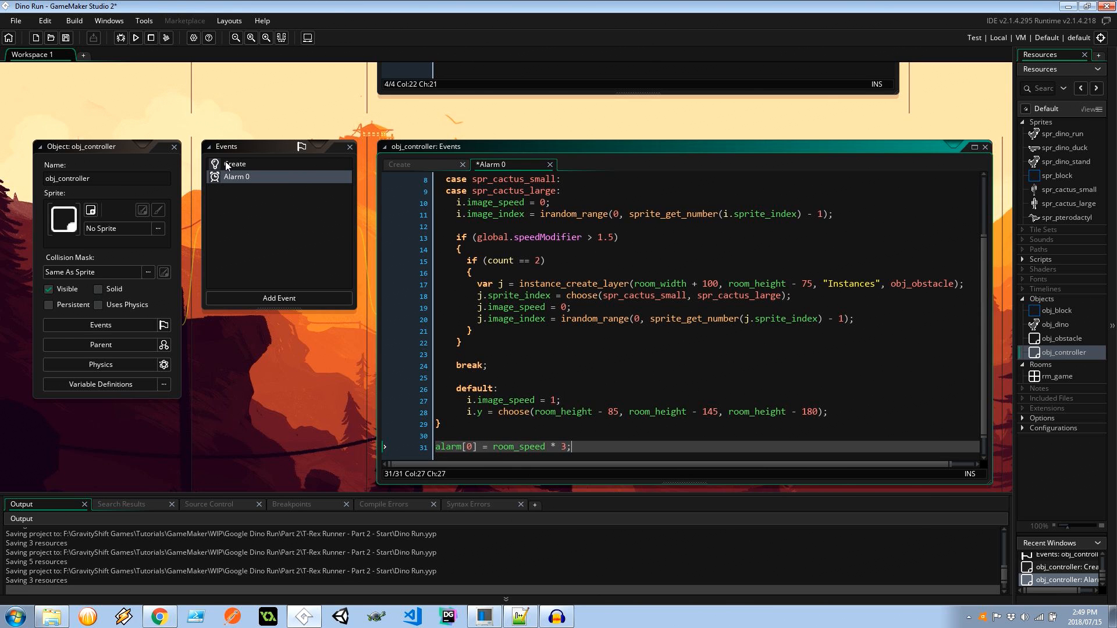
Step: Replace the fixed 3 with random_range(1/global.speedModifier, 3/global.speedModifier) and select the duplicated 'global' prefix
click(401, 165)
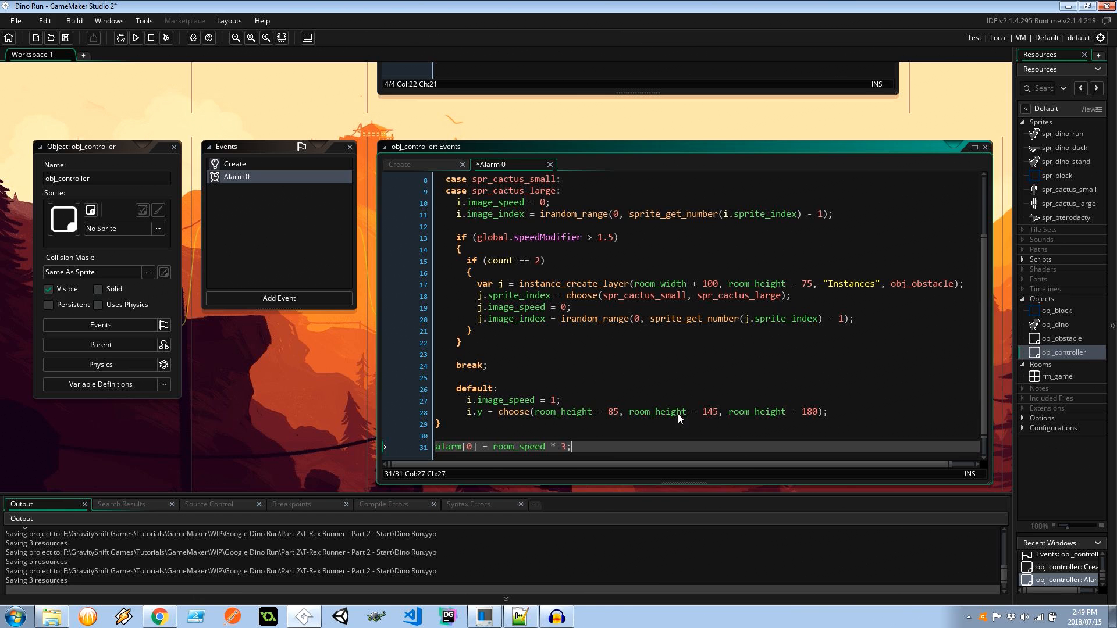
double_click(516, 447)
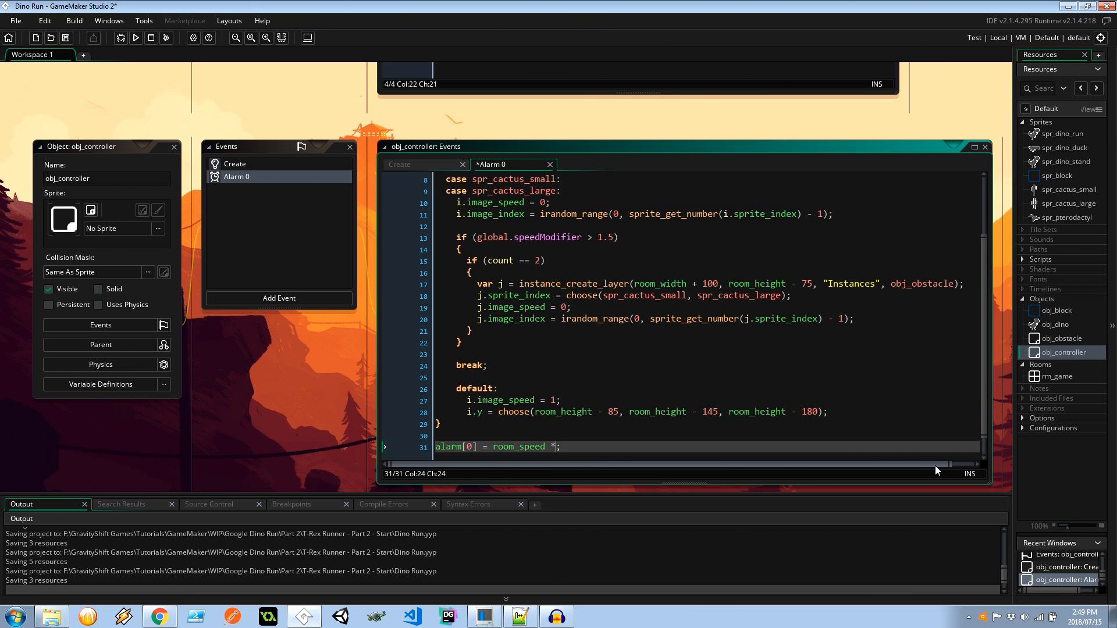
text(random_range)
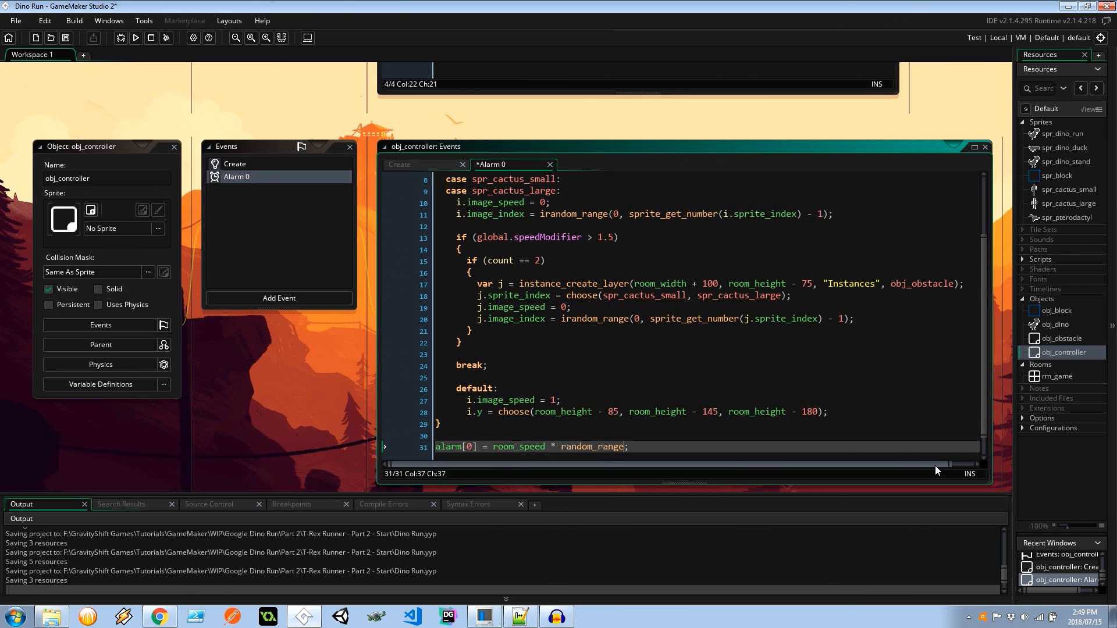
text((1/)
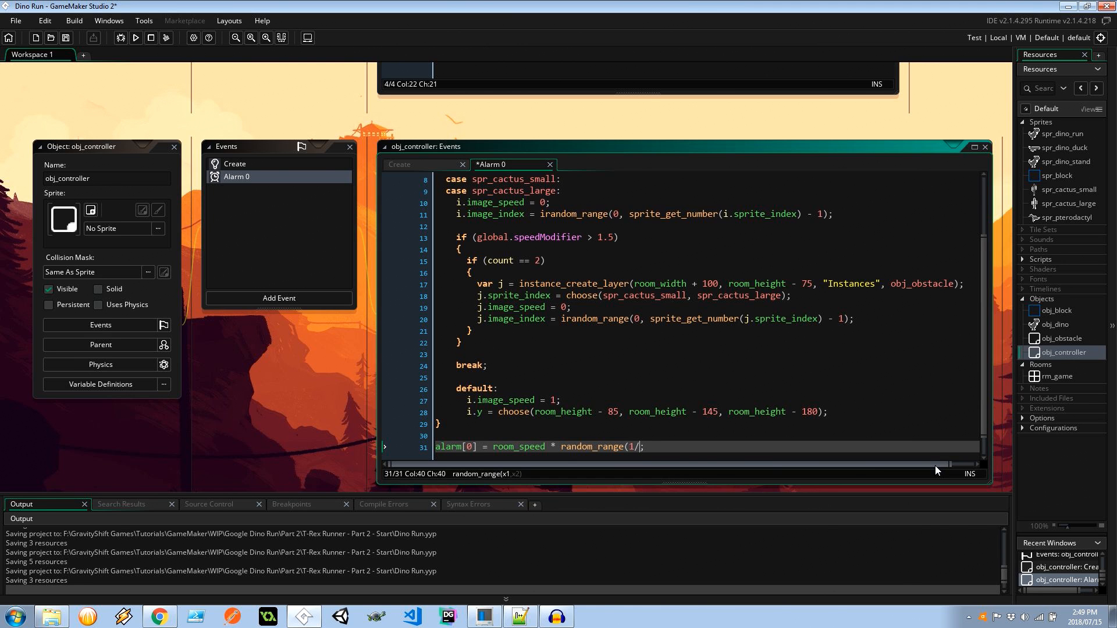
text(global;)
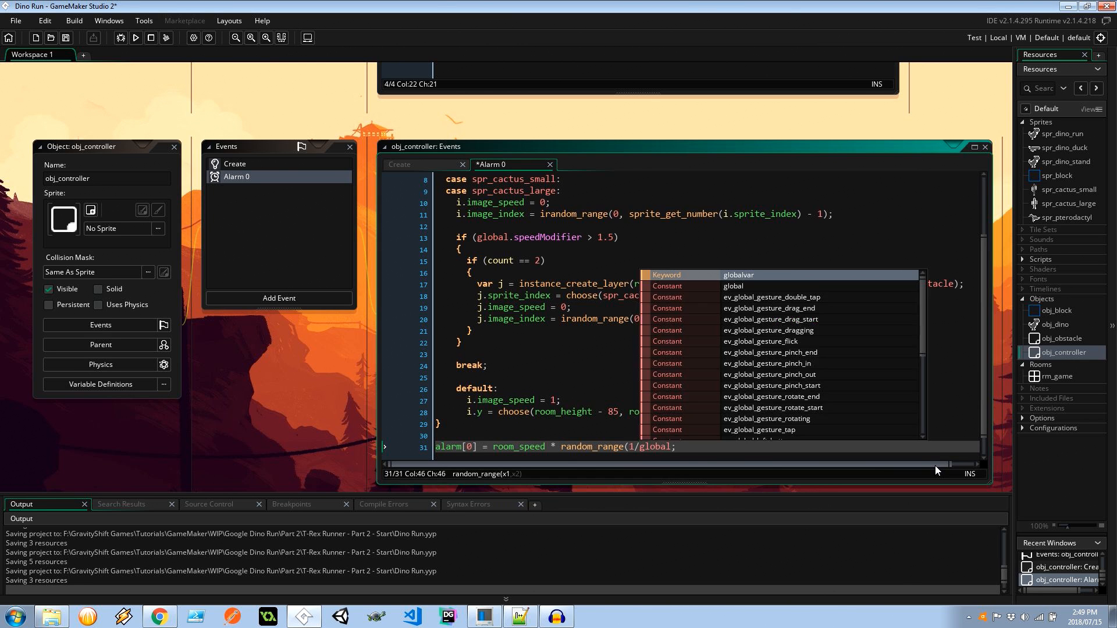
text(g)
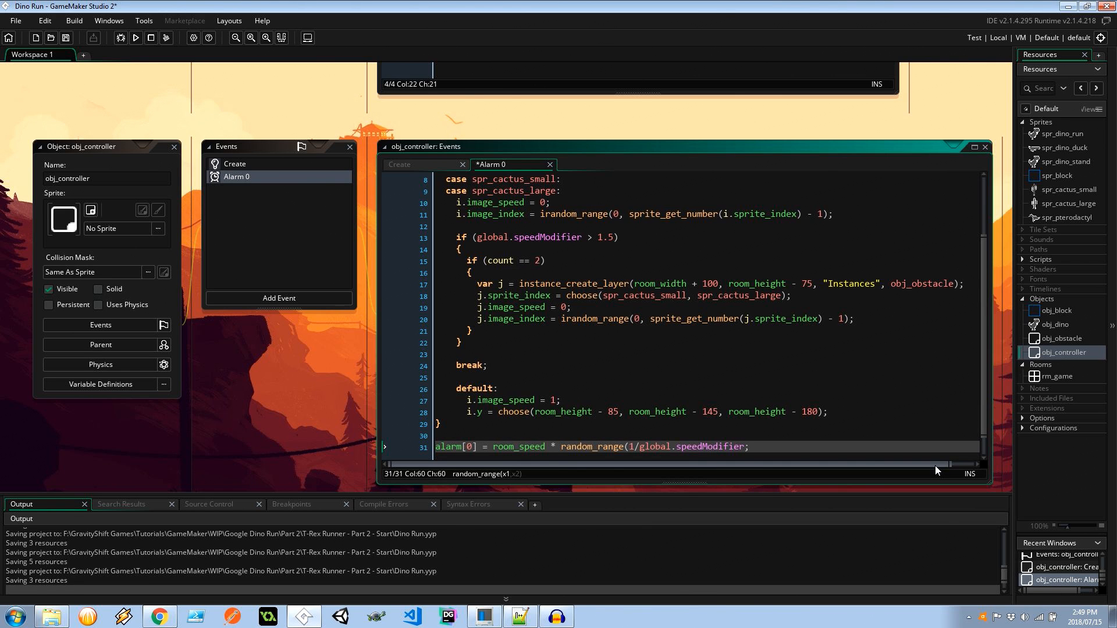
text(, 3/)
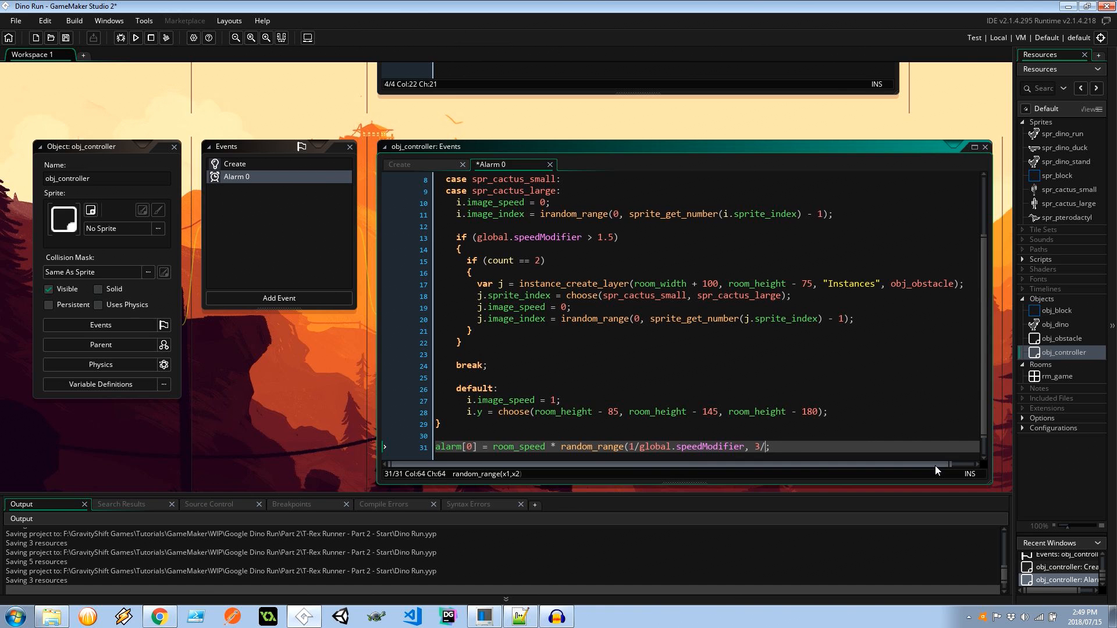
text(global.global.speedModifier)
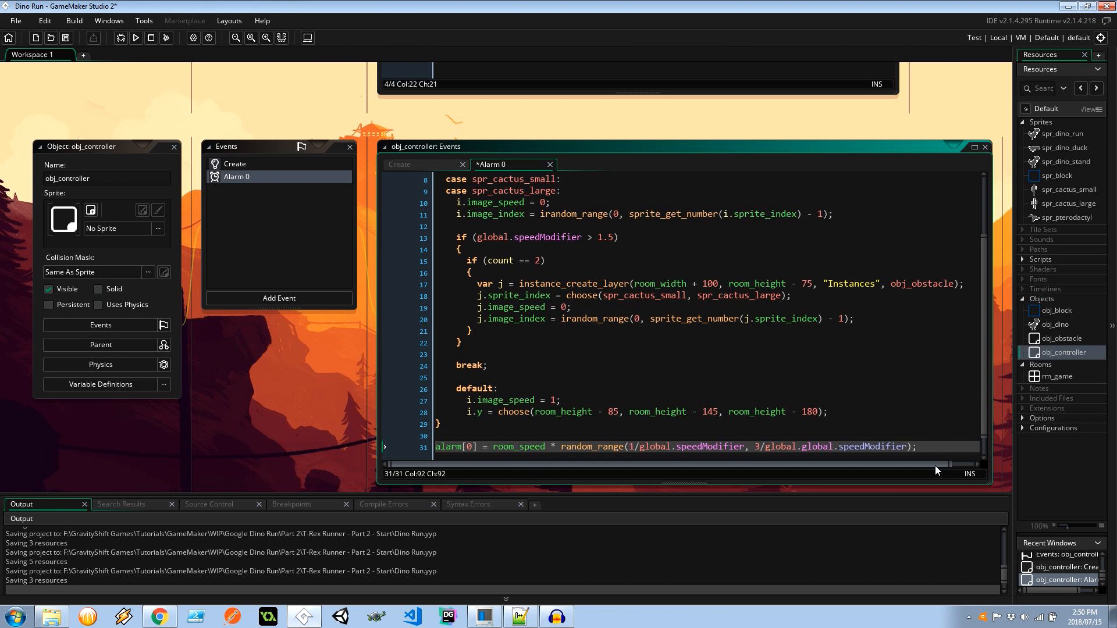
drag(630, 447, 885, 447)
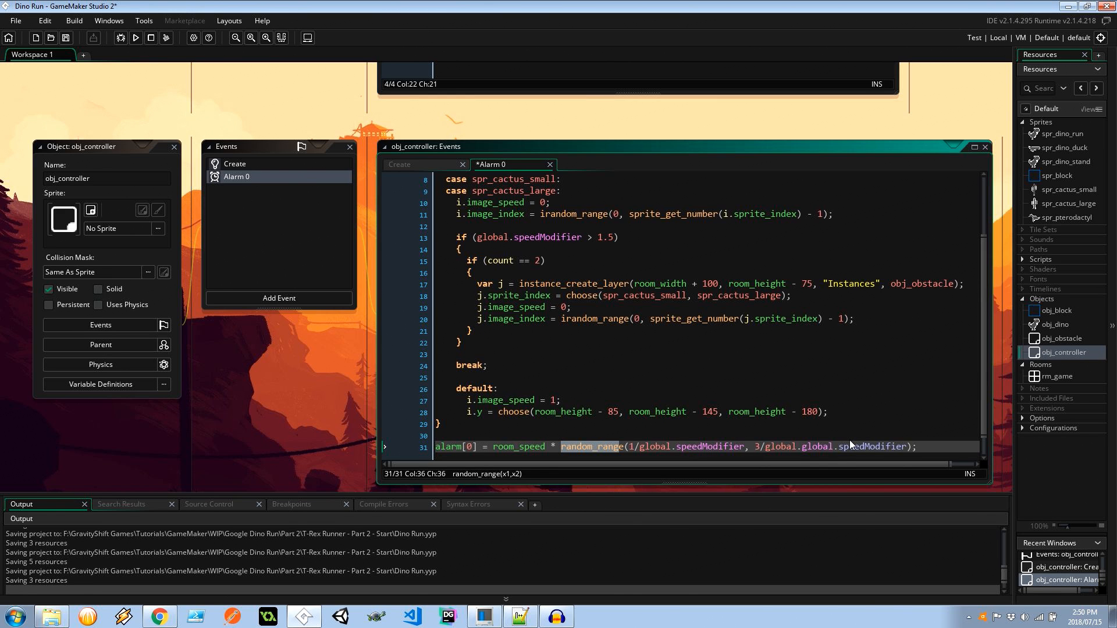
mouse_move(931, 455)
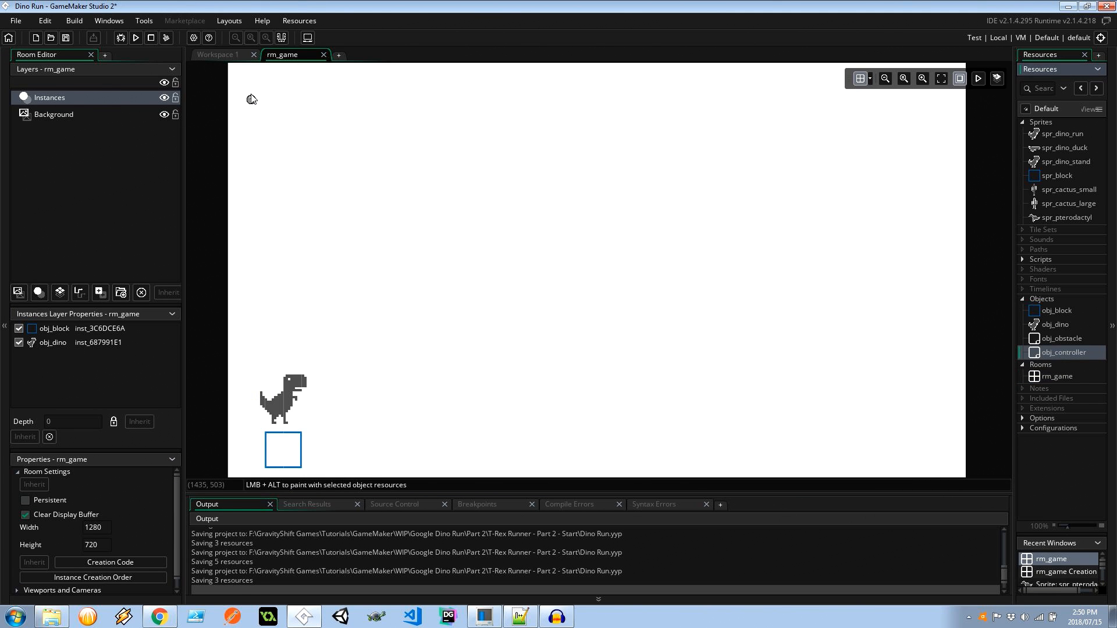
Step: Add an obj_controller instance to rm_game next to the dino and block
click(250, 86)
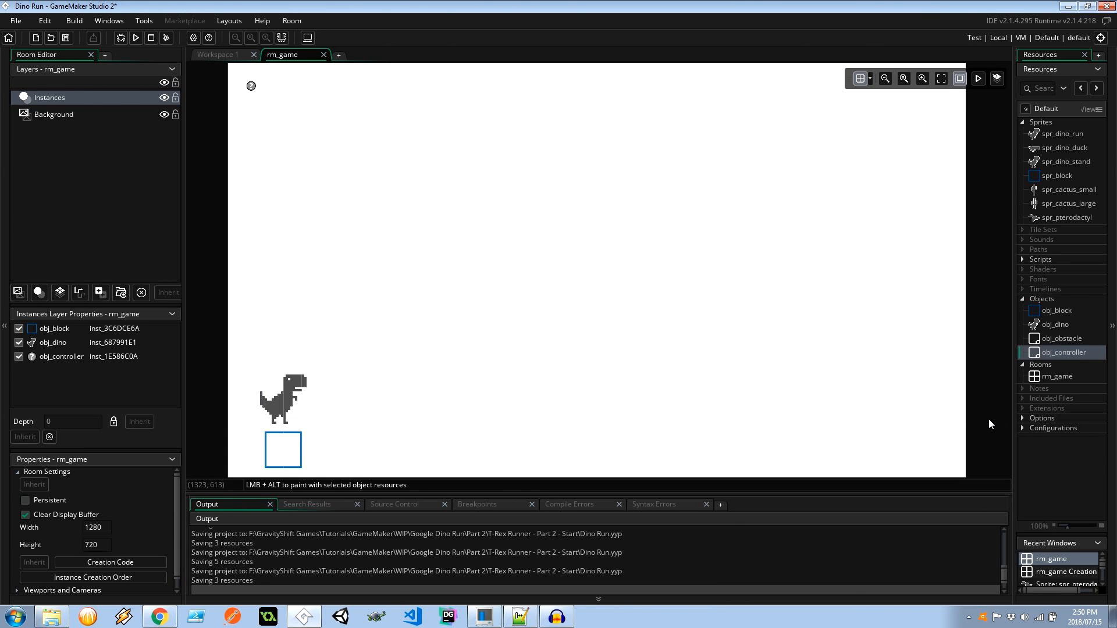
mouse_move(993, 418)
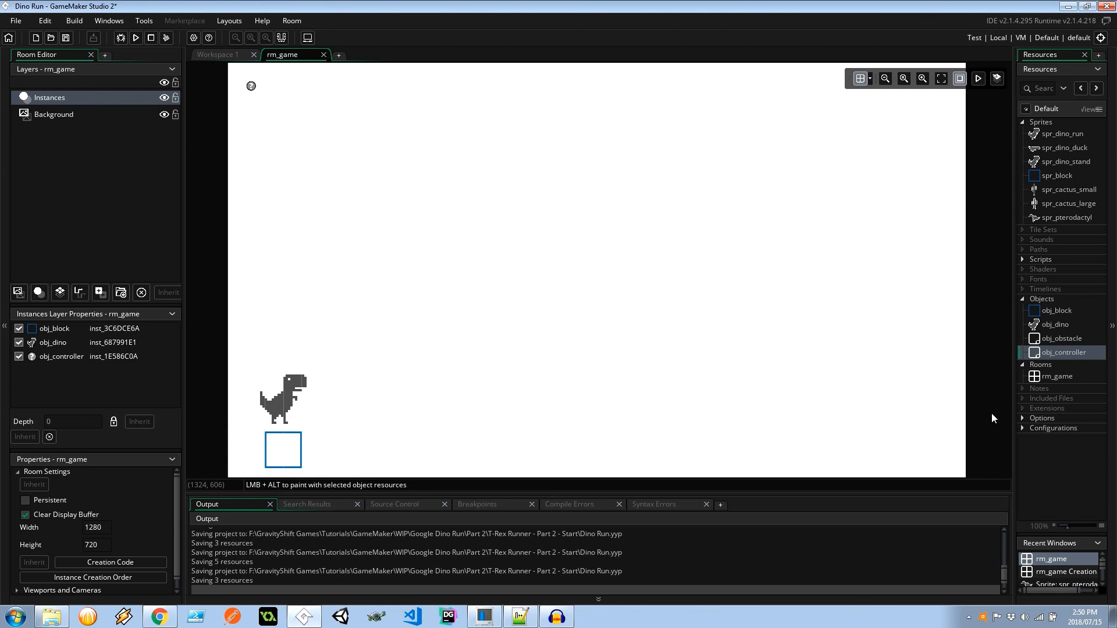
mouse_move(997, 425)
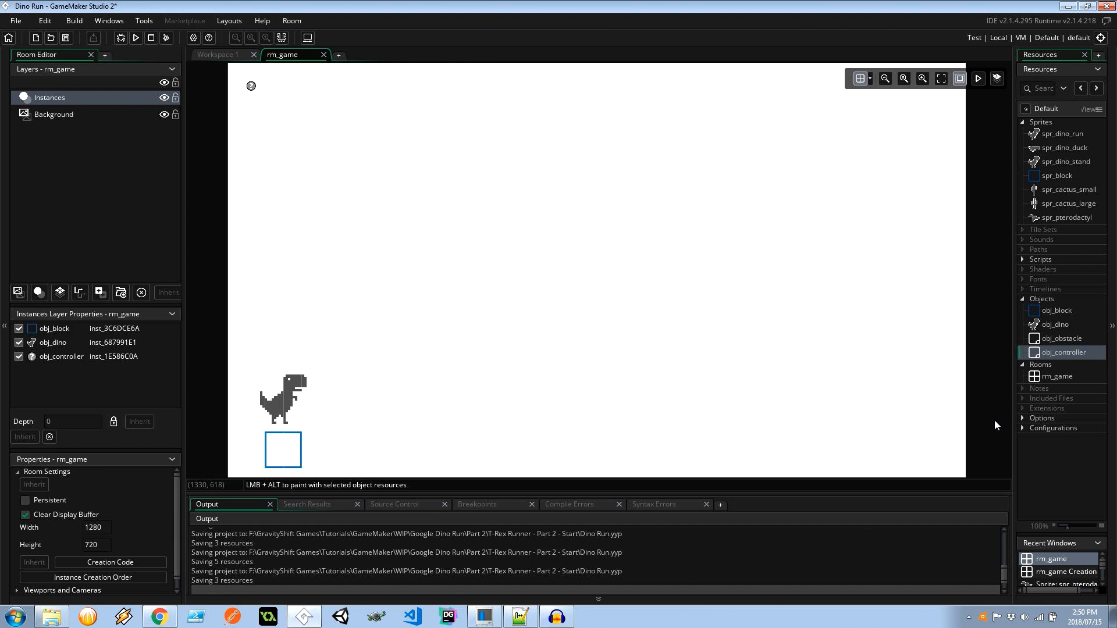
mouse_move(487, 426)
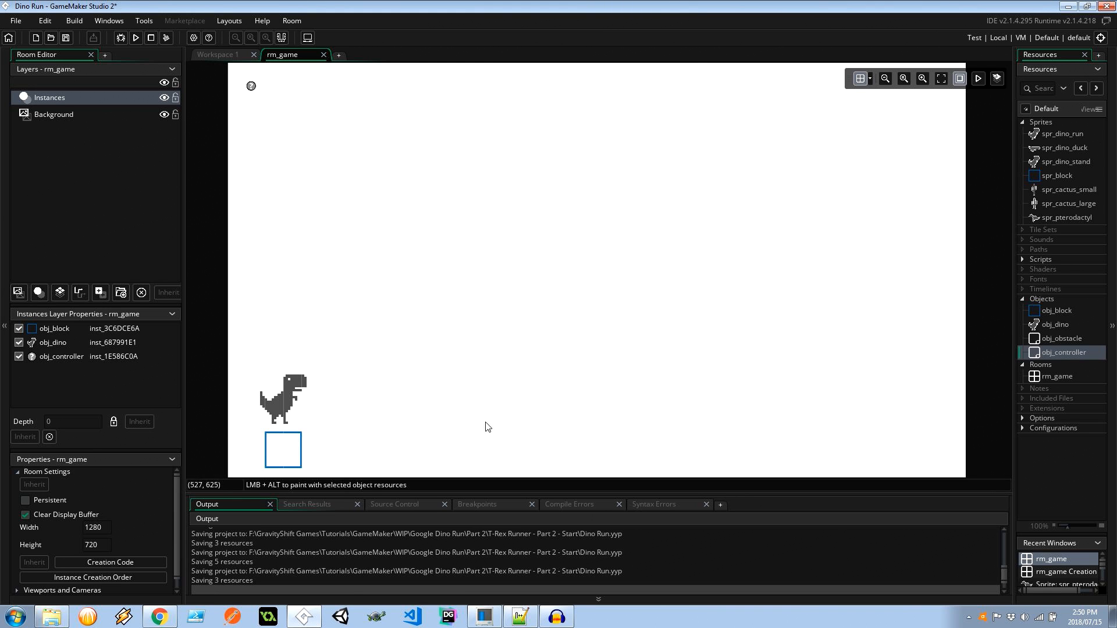
mouse_move(998, 457)
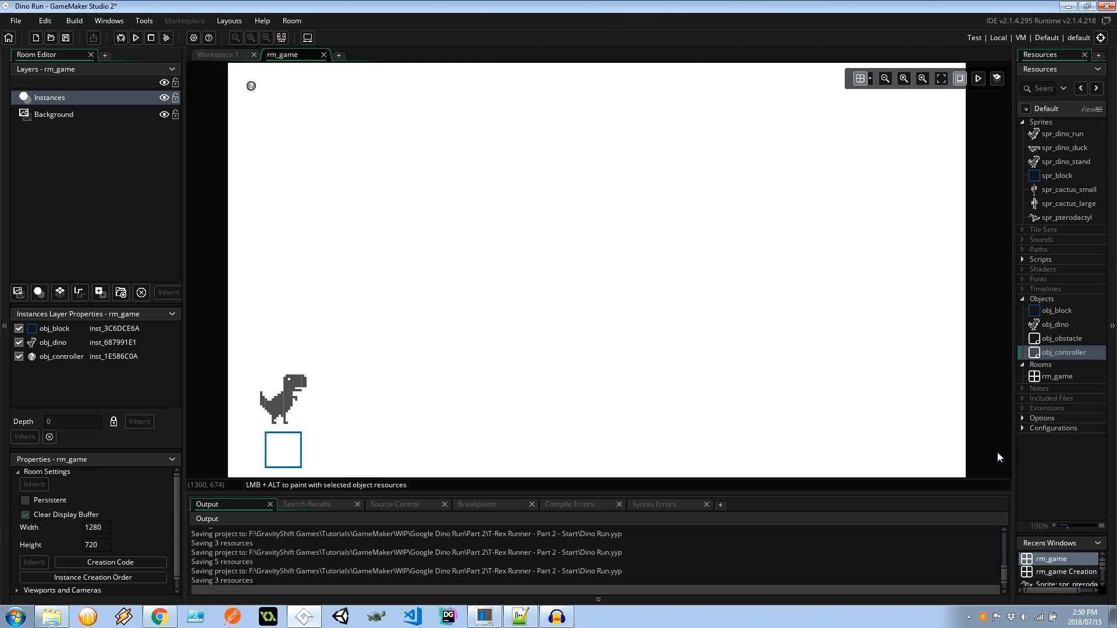
mouse_move(161, 404)
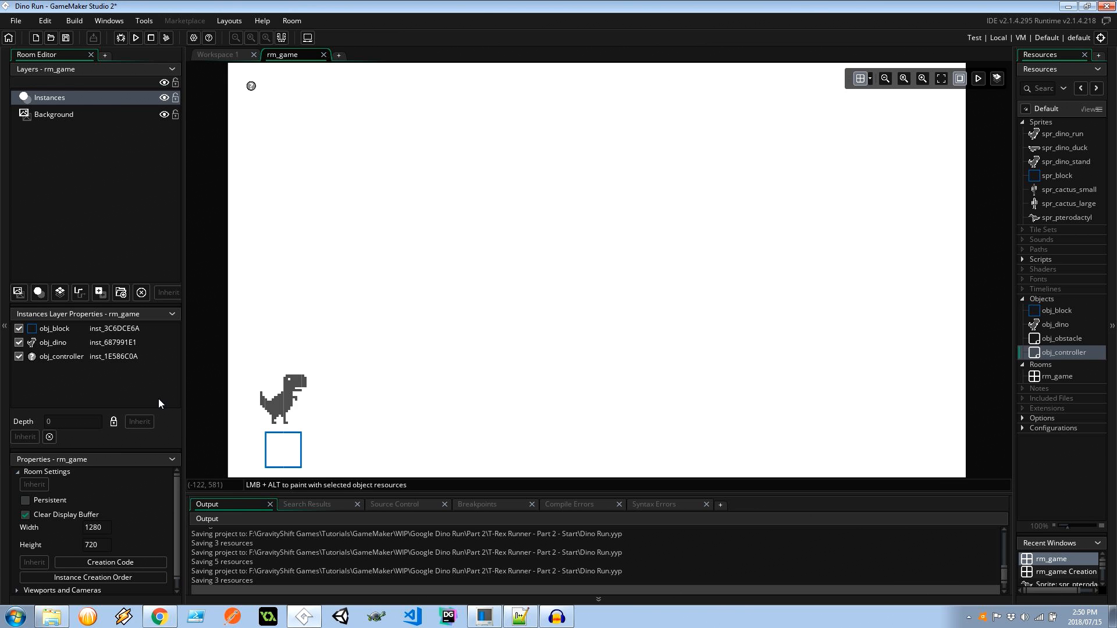
mouse_move(191, 392)
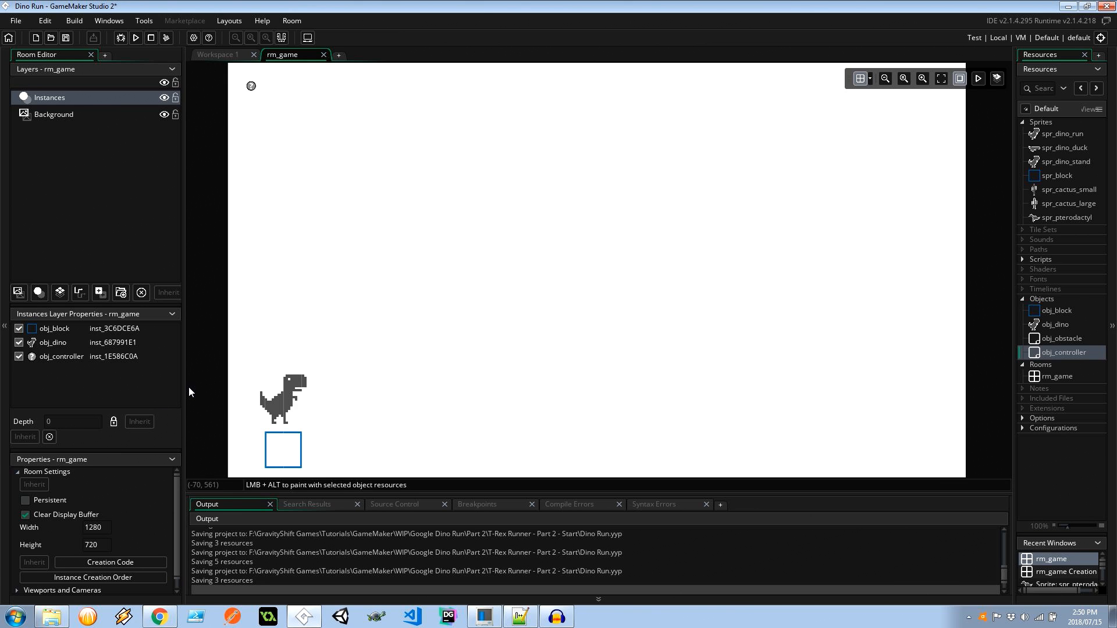
mouse_move(176, 410)
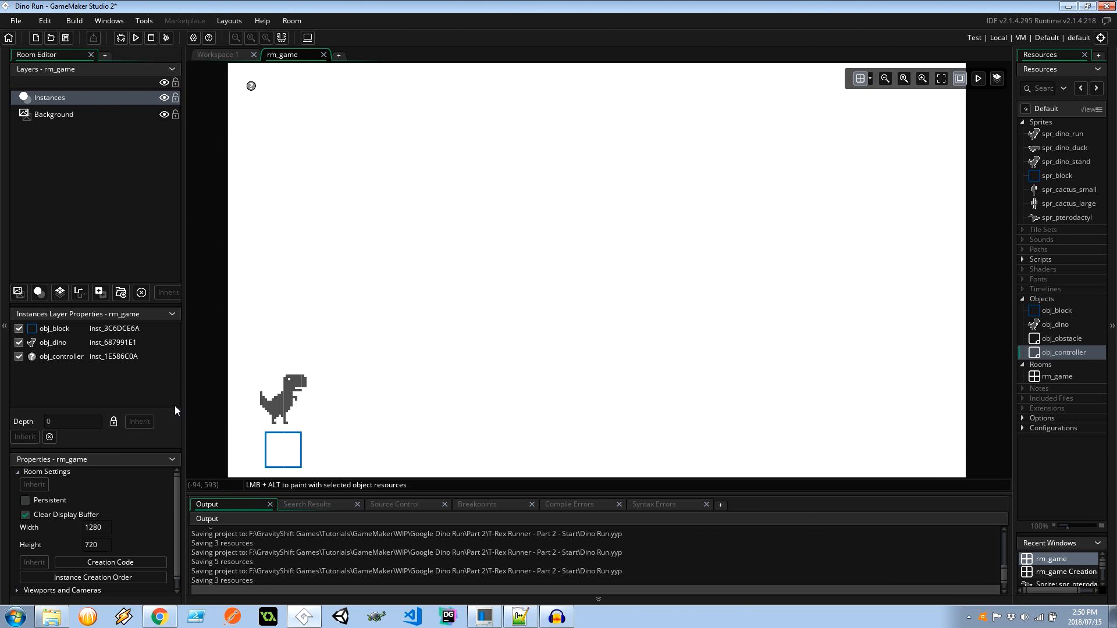
mouse_move(199, 421)
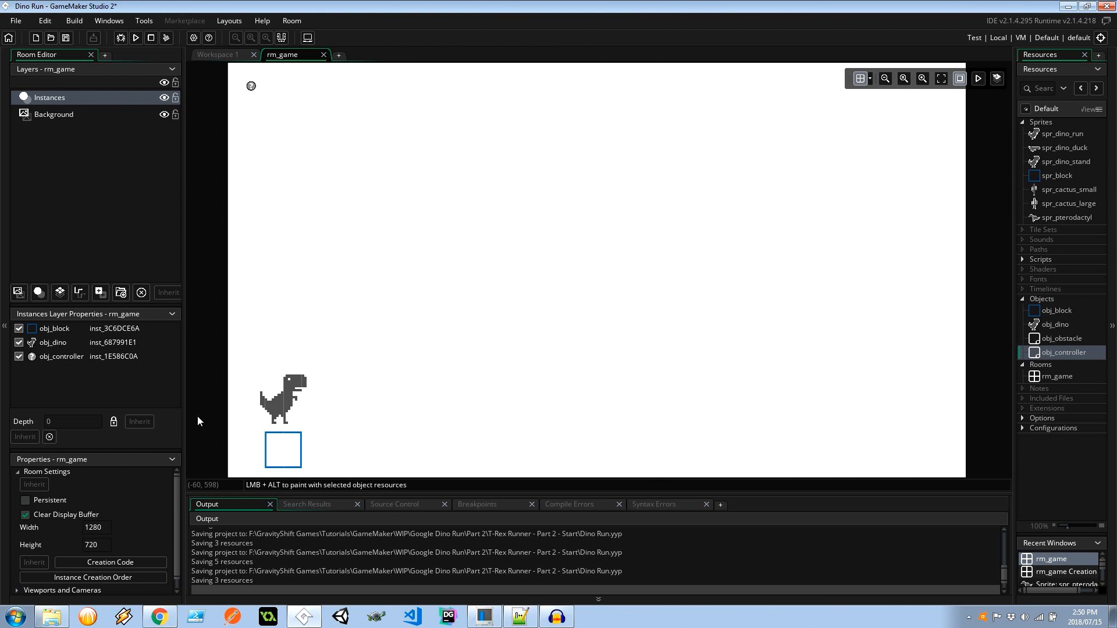
click(218, 54)
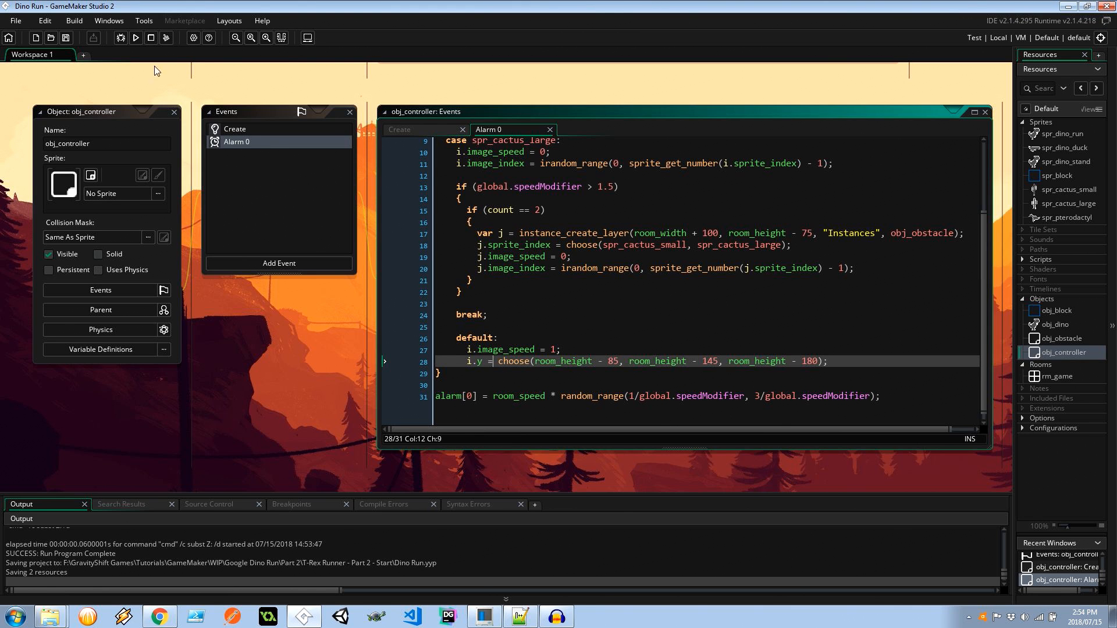
Step: Run the game to test obstacle spawning
click(135, 37)
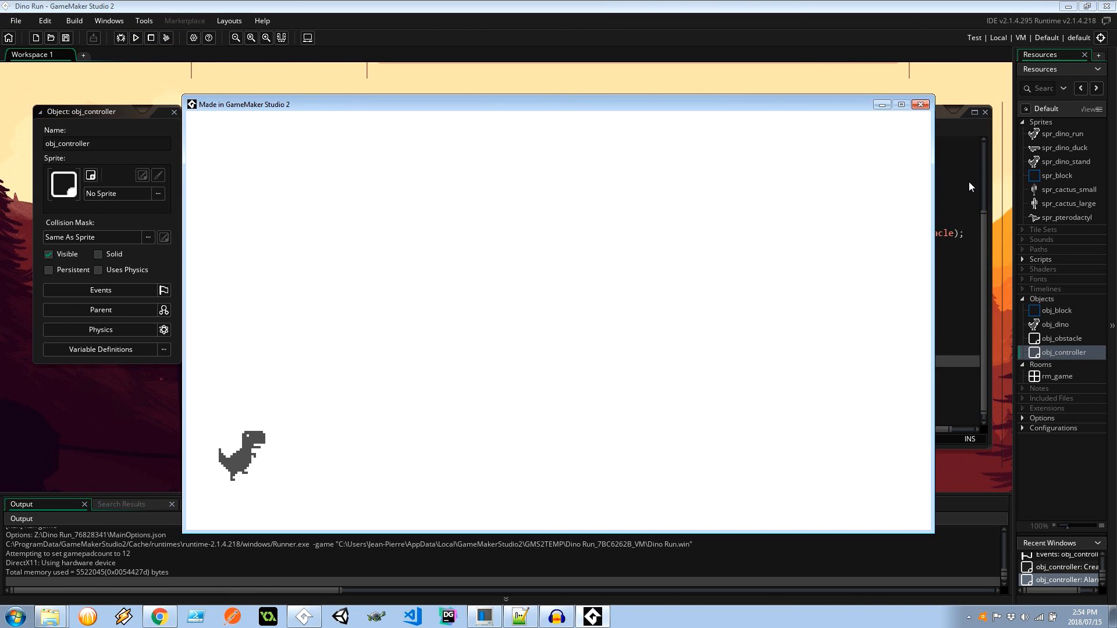